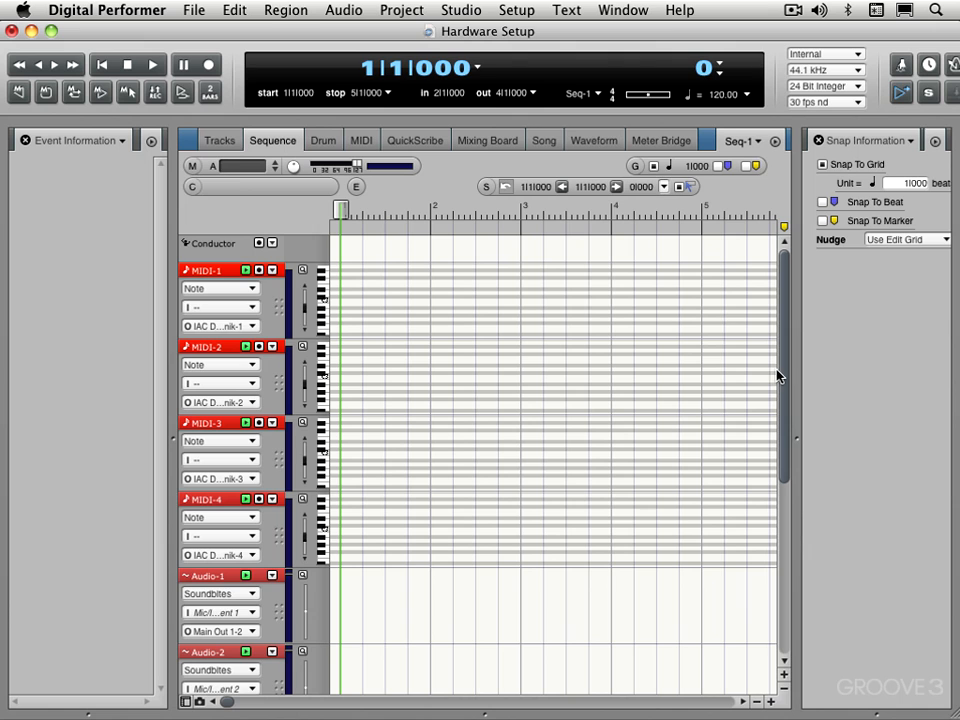
- Add mono Analog 1 through Analog 8 input bundles in the Bundles window
{"action": "left_click", "coordinate": [460, 10]}
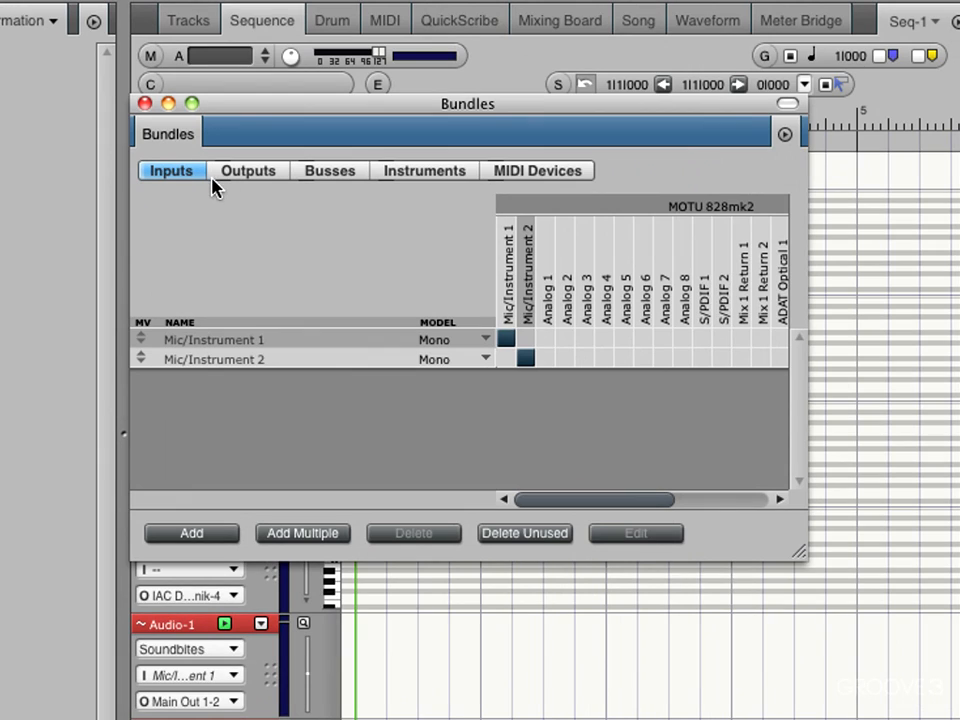
{"action": "mouse_move", "coordinate": [570, 196]}
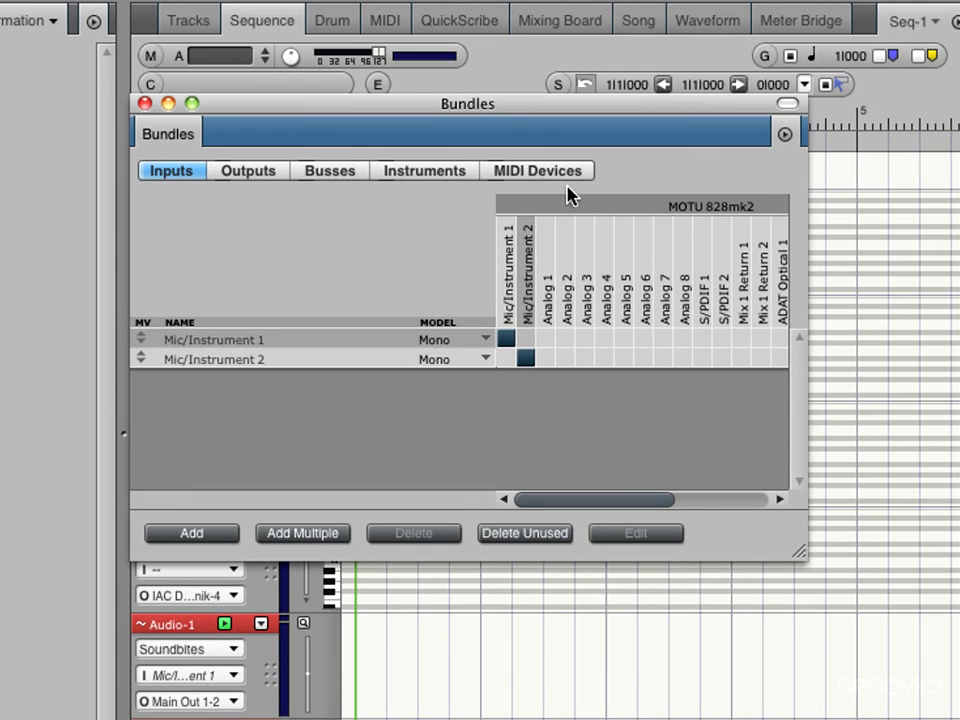
{"action": "mouse_move", "coordinate": [156, 196]}
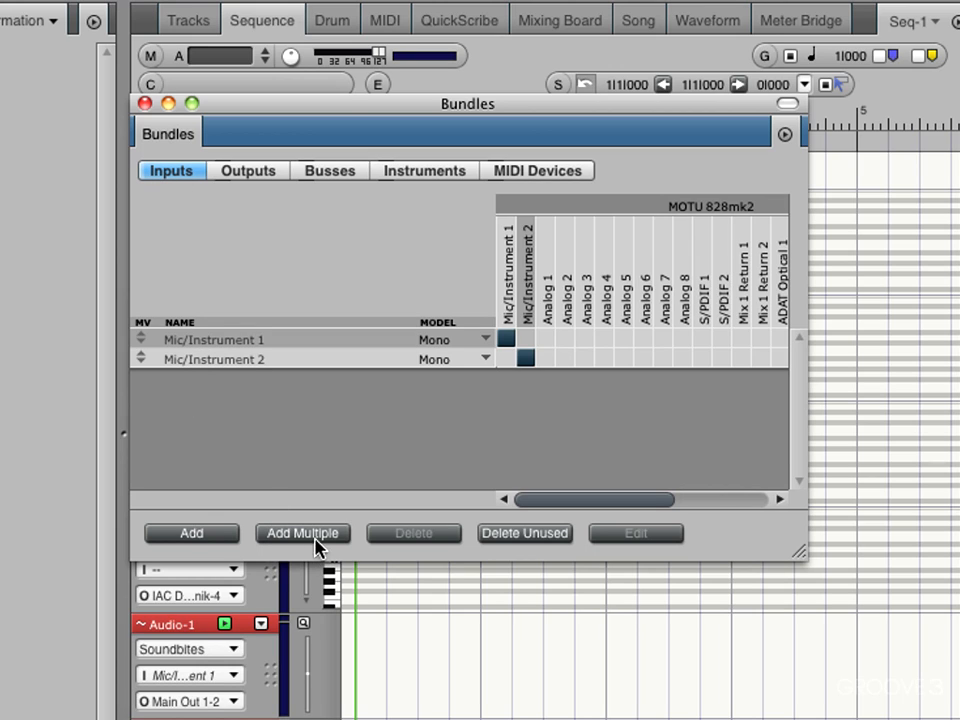
{"action": "left_click", "coordinate": [192, 532]}
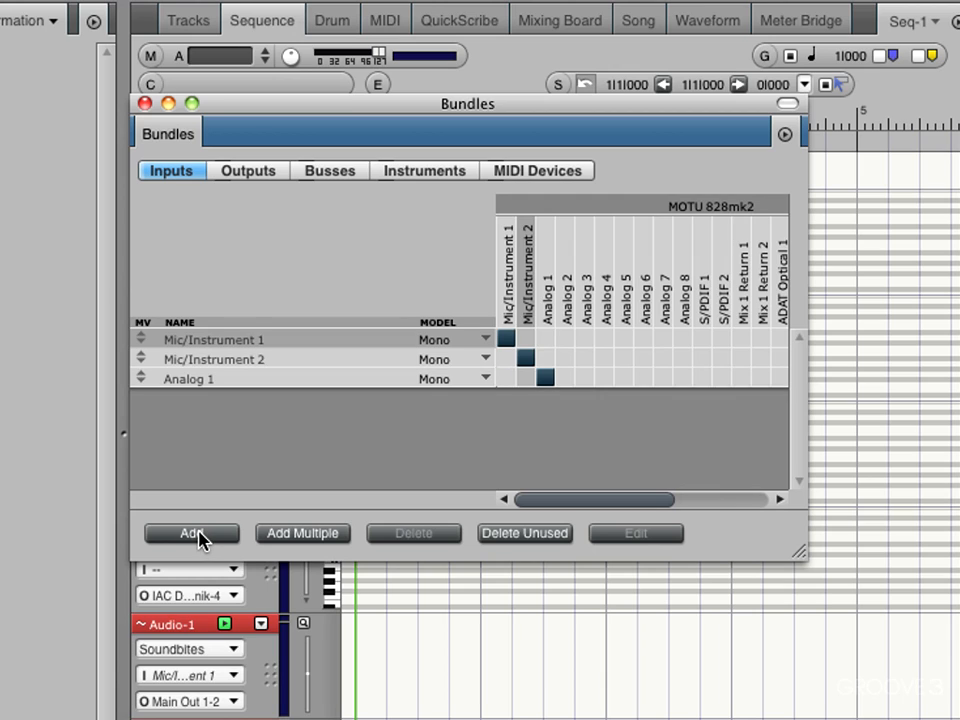
{"action": "left_click", "coordinate": [302, 532]}
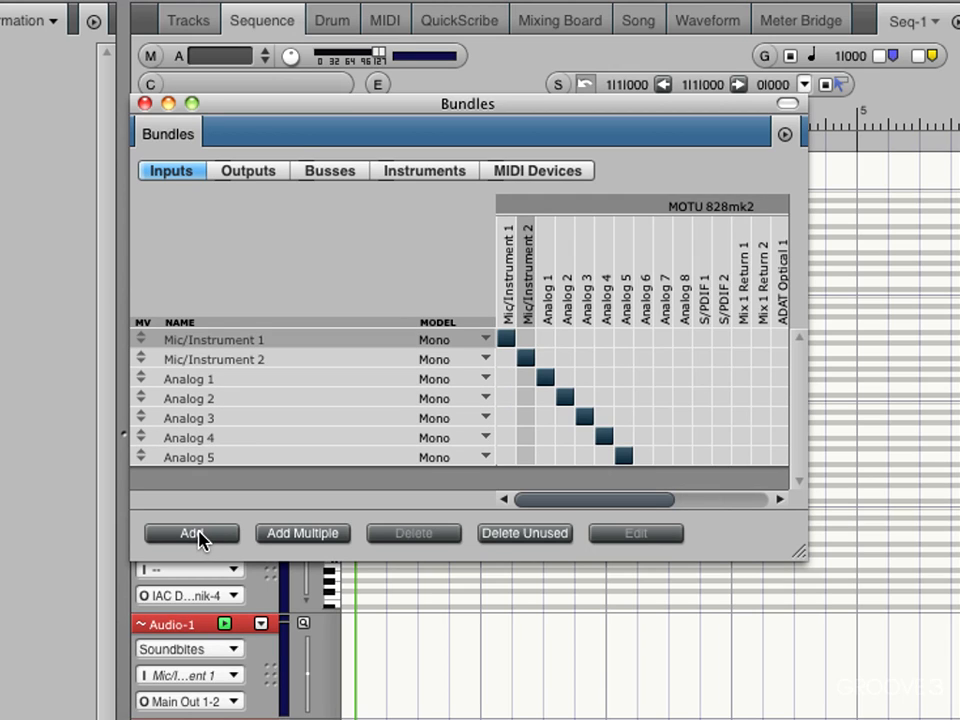
{"action": "left_click", "coordinate": [190, 532]}
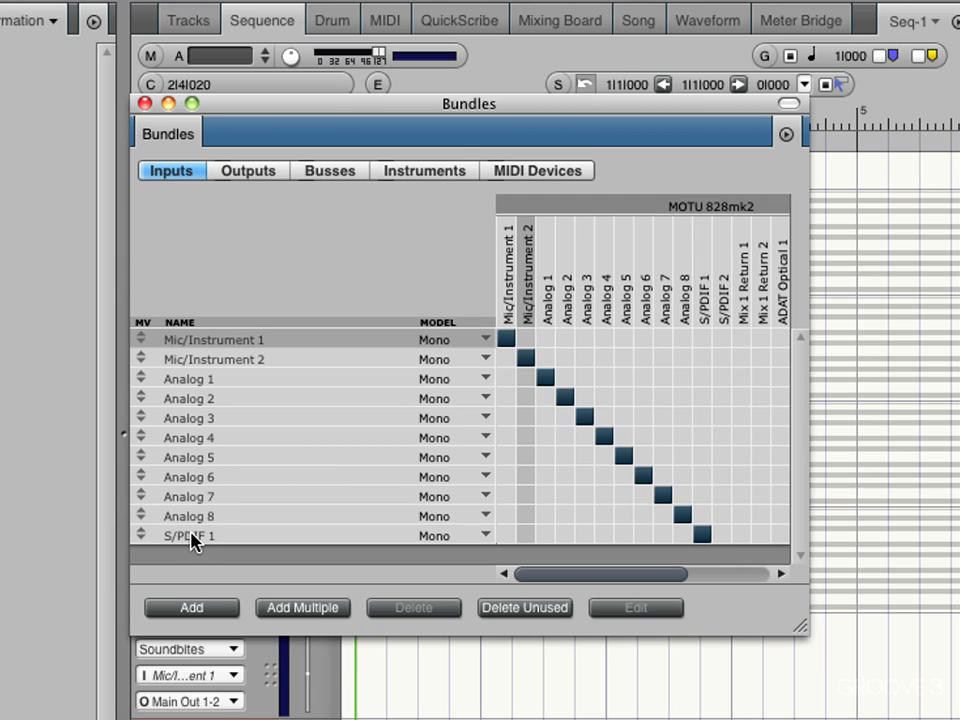
- Delete the unwanted S/PDIF 1 input bundle
{"action": "left_click", "coordinate": [190, 536]}
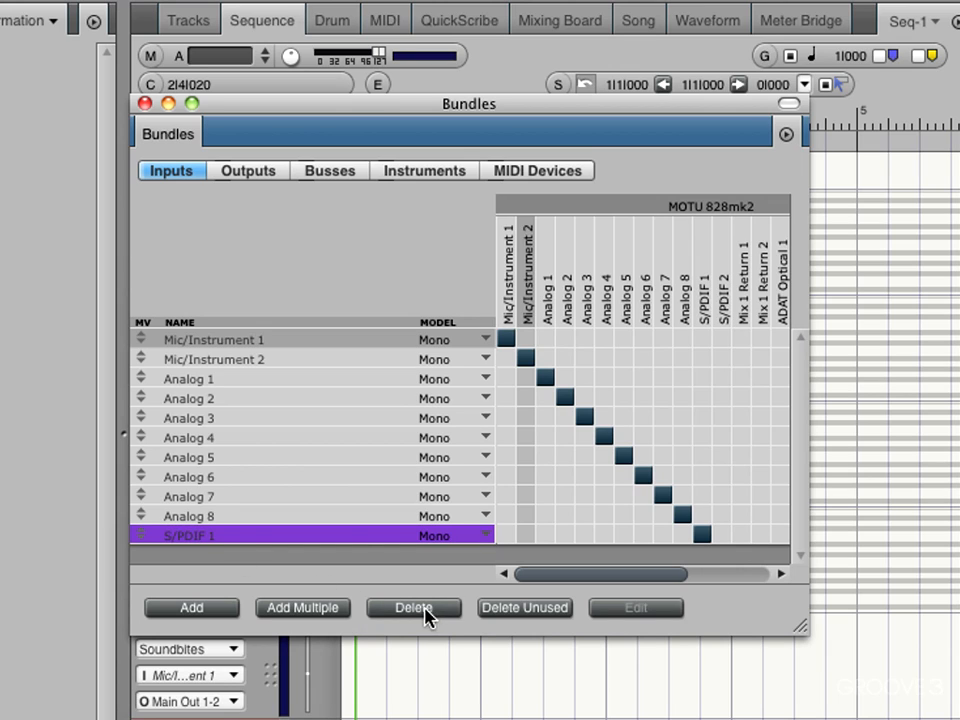
{"action": "left_click", "coordinate": [412, 608]}
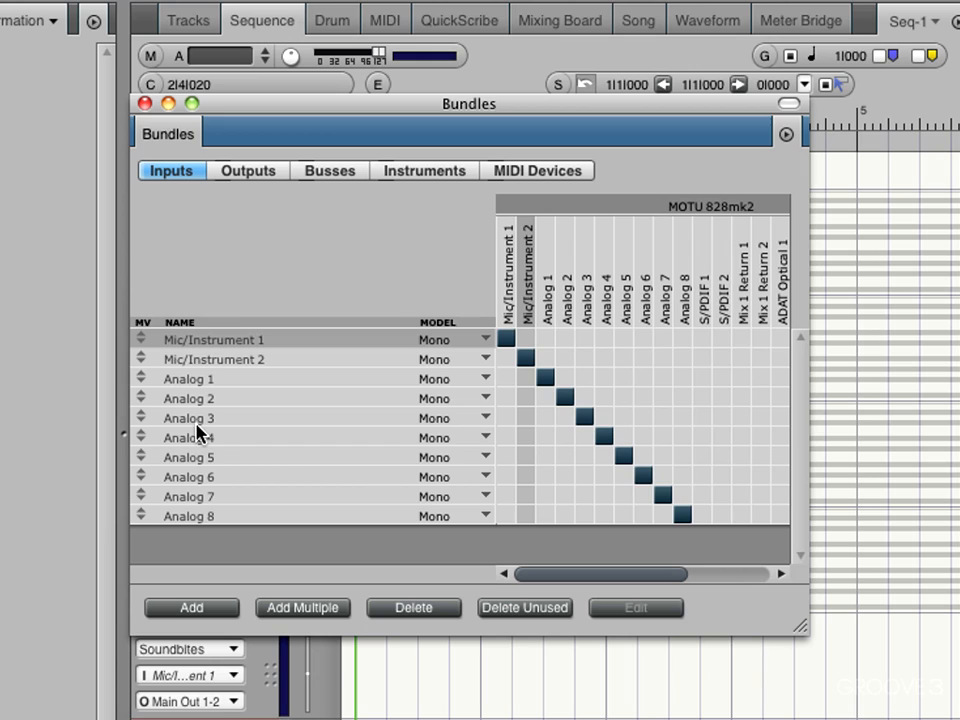
{"action": "mouse_move", "coordinate": [200, 520]}
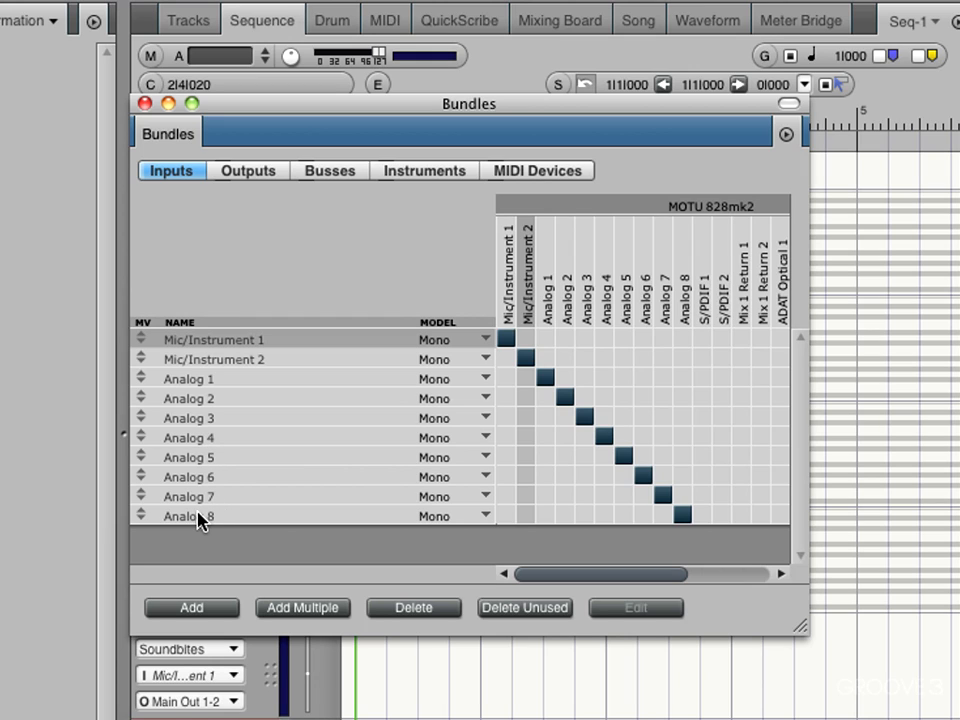
{"action": "mouse_move", "coordinate": [204, 464]}
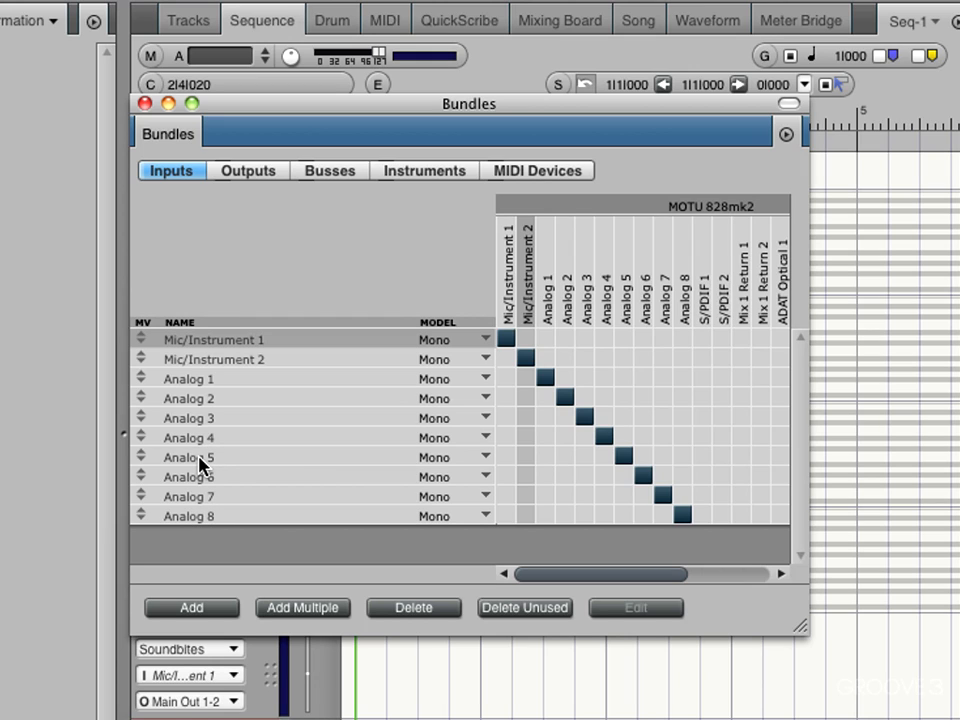
{"action": "mouse_move", "coordinate": [80, 518]}
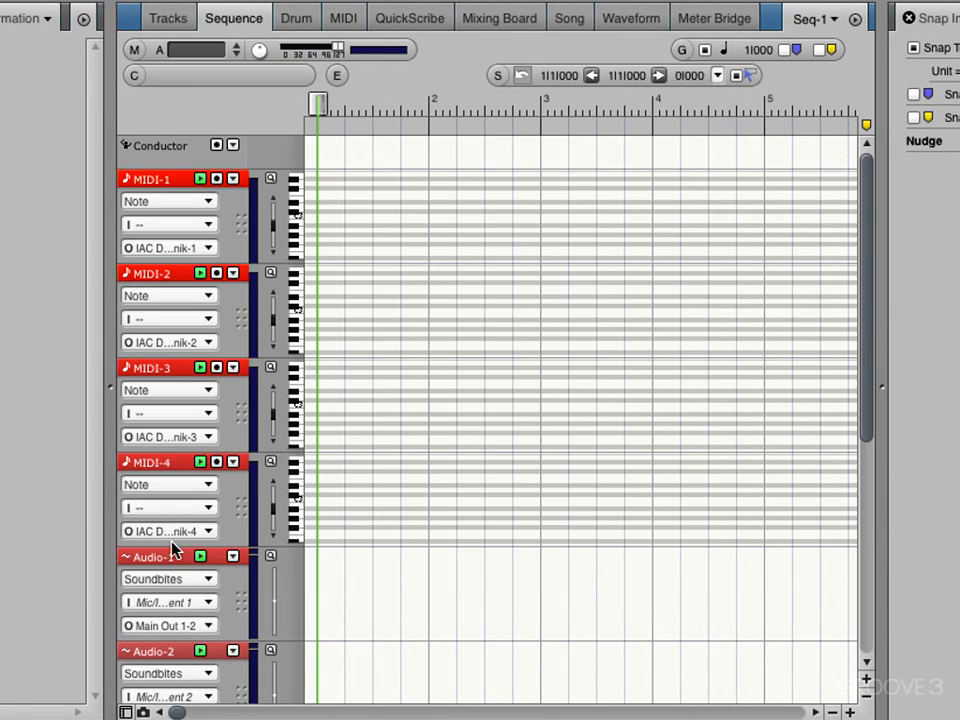
{"action": "mouse_move", "coordinate": [168, 602]}
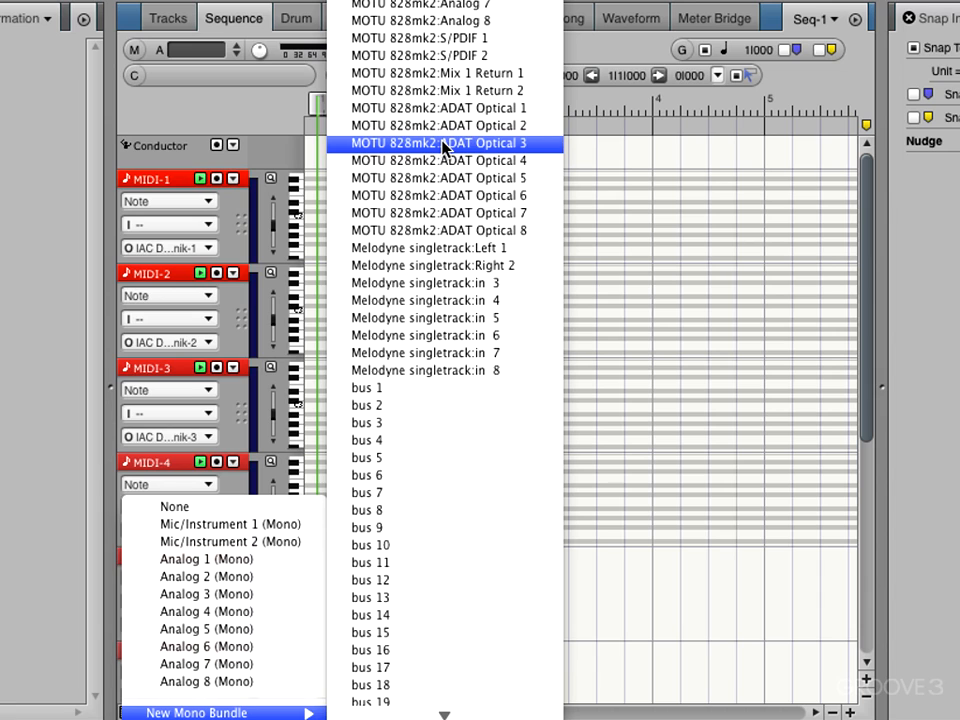
{"action": "mouse_move", "coordinate": [438, 124]}
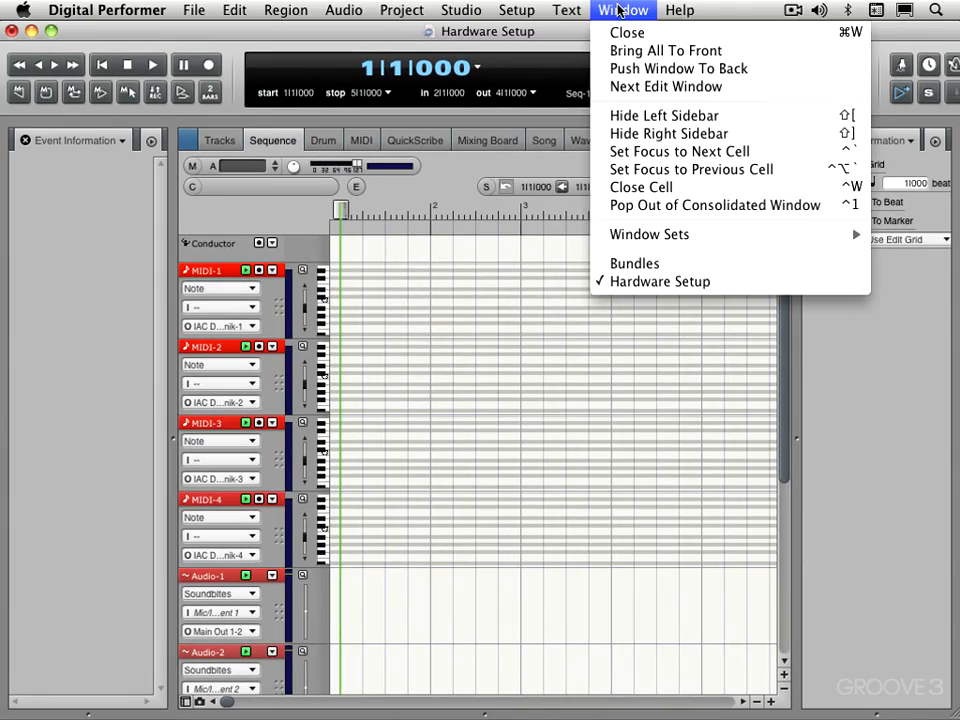
- Delete the Mic/Instrument 2 and Mic/Instrument 1 input bundles, leaving Analog 1–8
{"action": "left_click", "coordinate": [634, 264]}
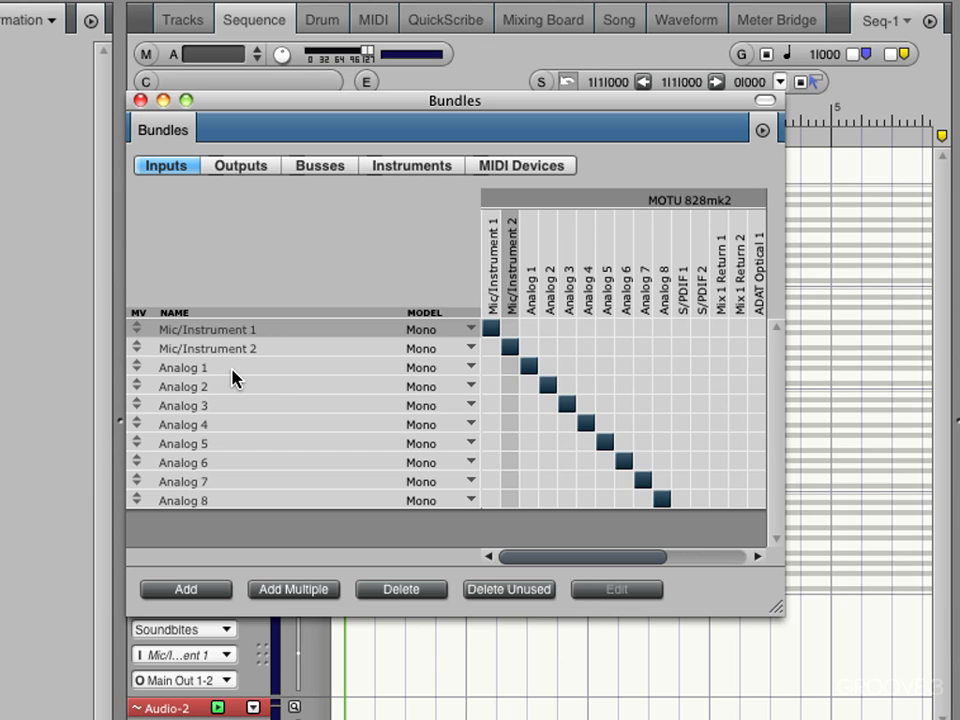
{"action": "mouse_move", "coordinate": [196, 368]}
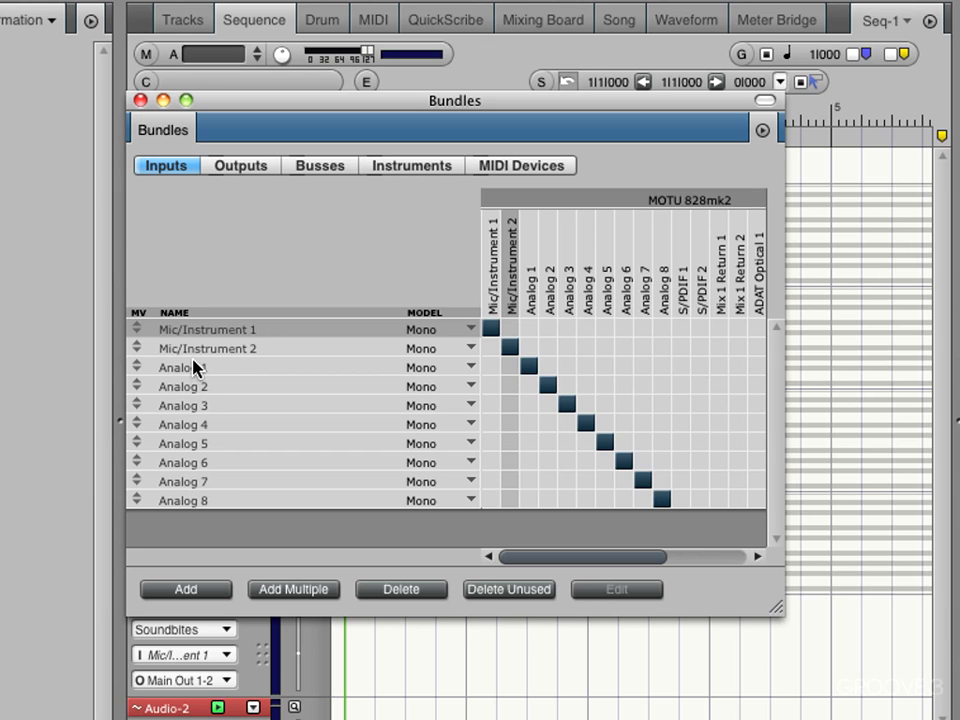
{"action": "left_click", "coordinate": [208, 348]}
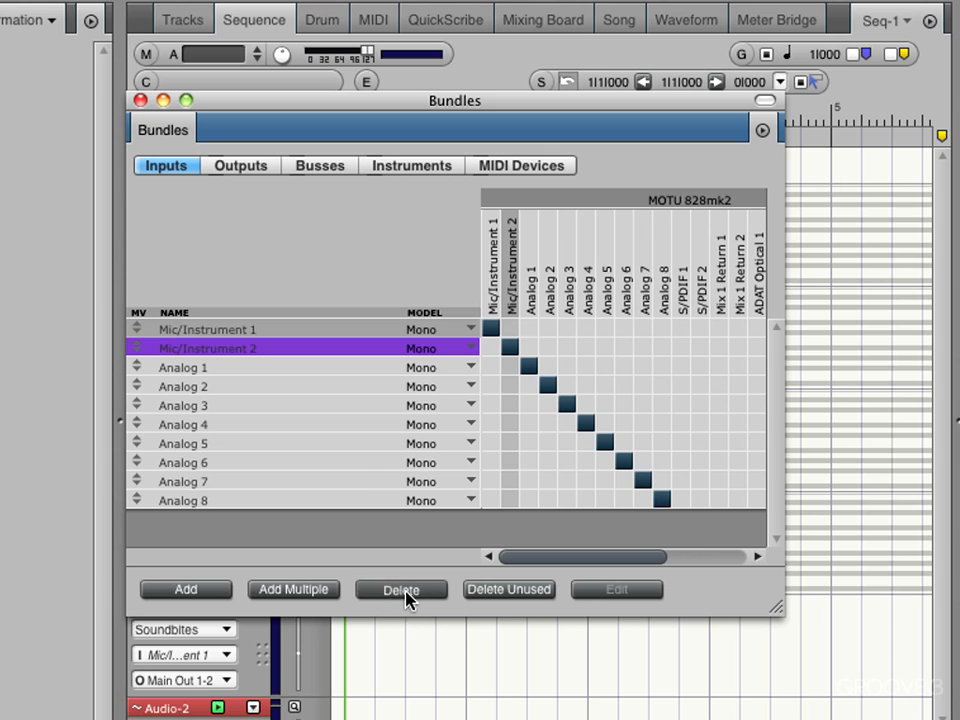
{"action": "left_click", "coordinate": [400, 588]}
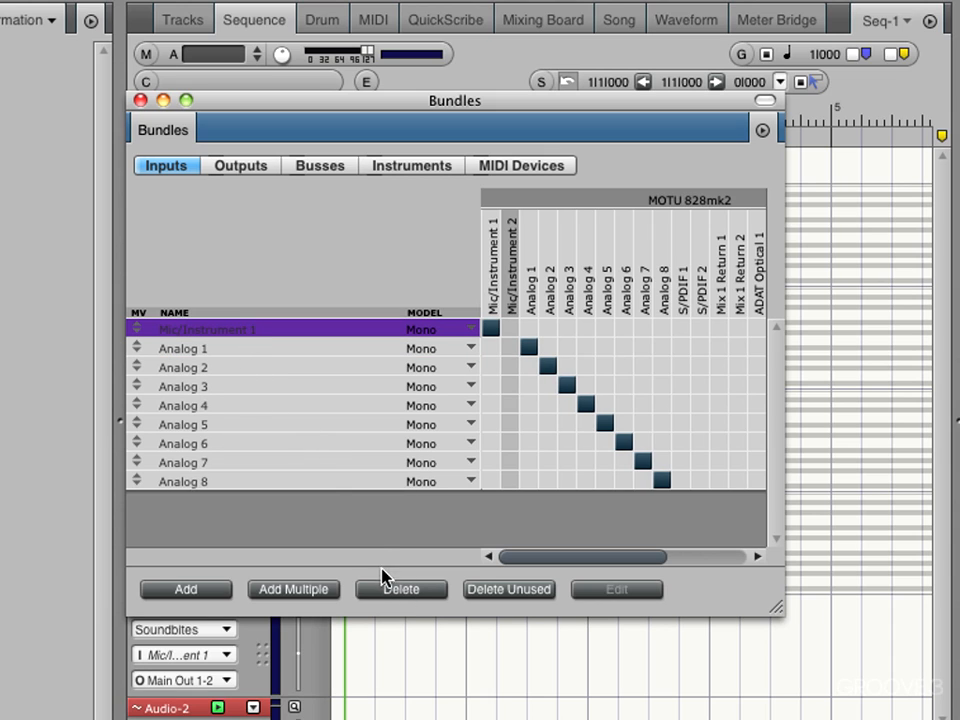
{"action": "left_click", "coordinate": [400, 588]}
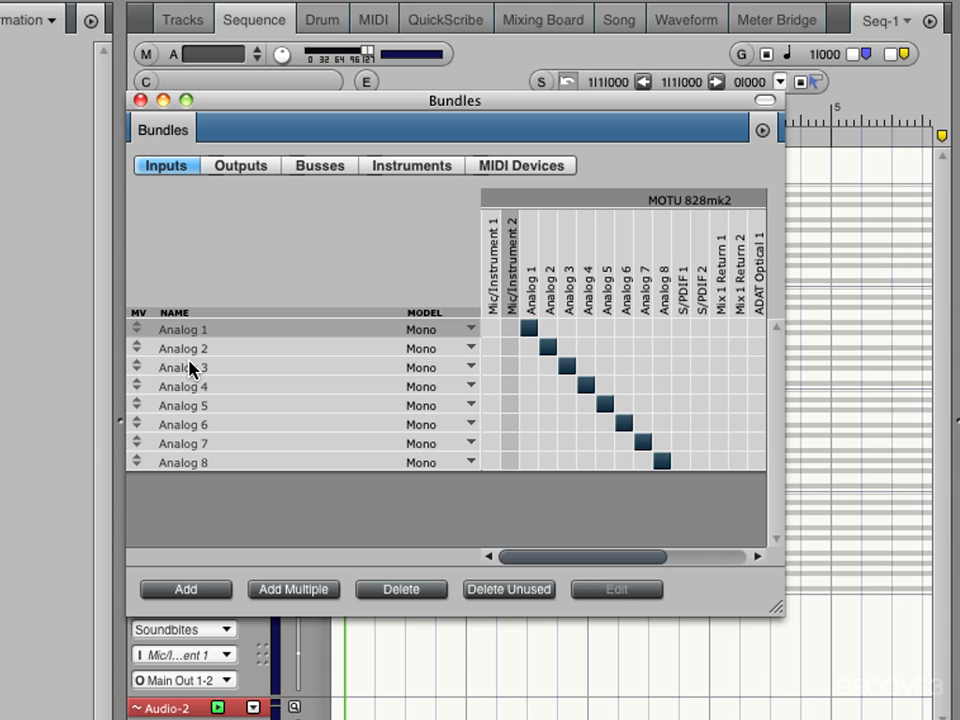
- Rename the Analog 3 and Analog 4 bundles to OH L and OH R
{"action": "double_click", "coordinate": [184, 366]}
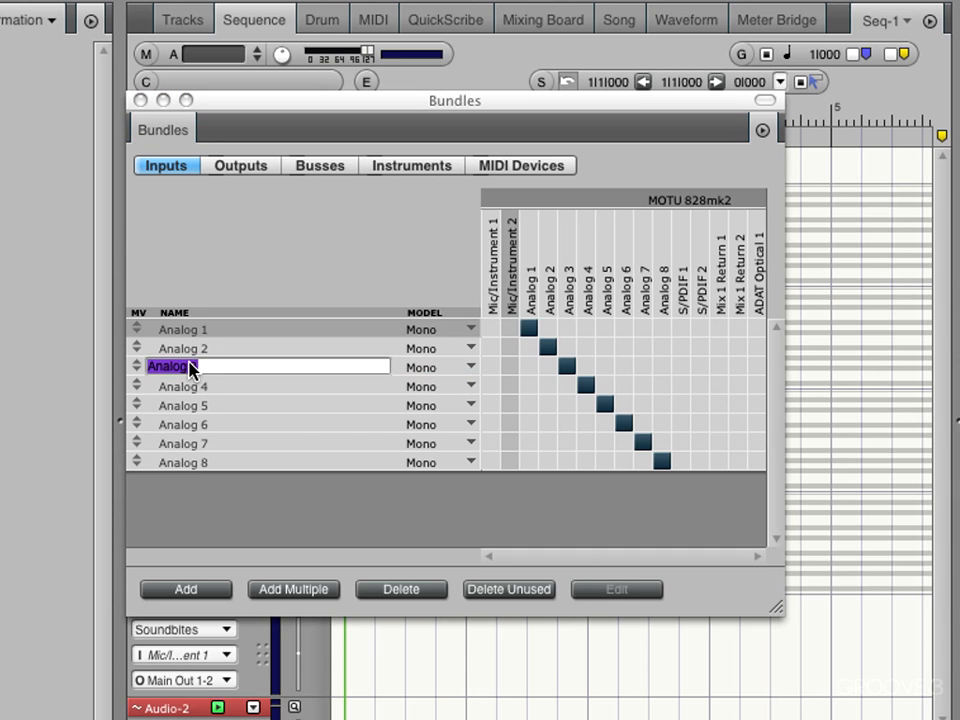
{"action": "type", "text": "OH L"}
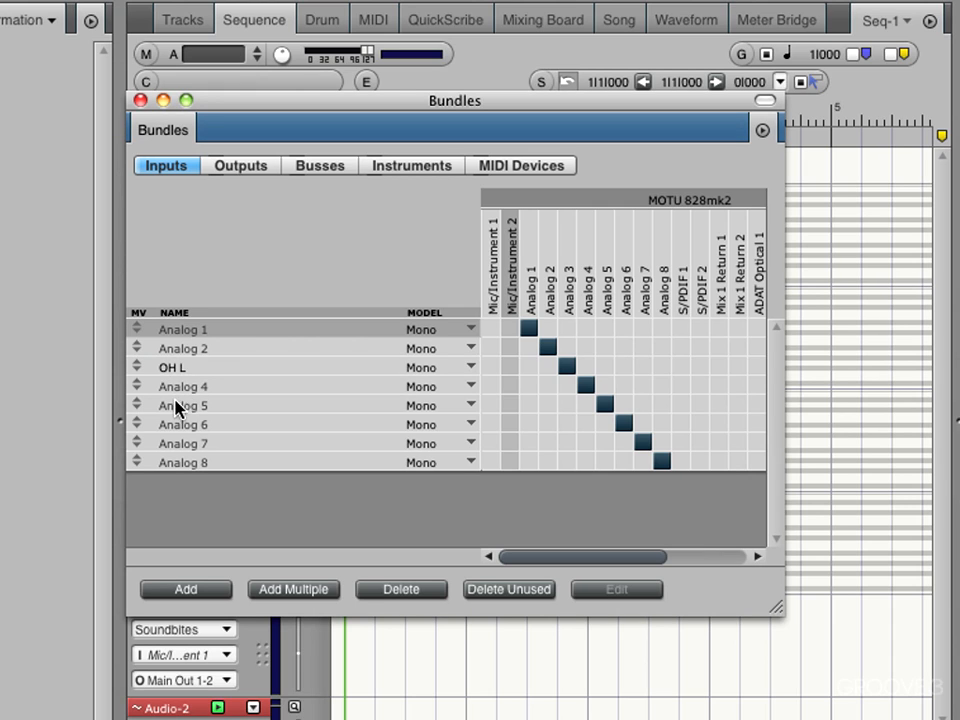
{"action": "double_click", "coordinate": [184, 386]}
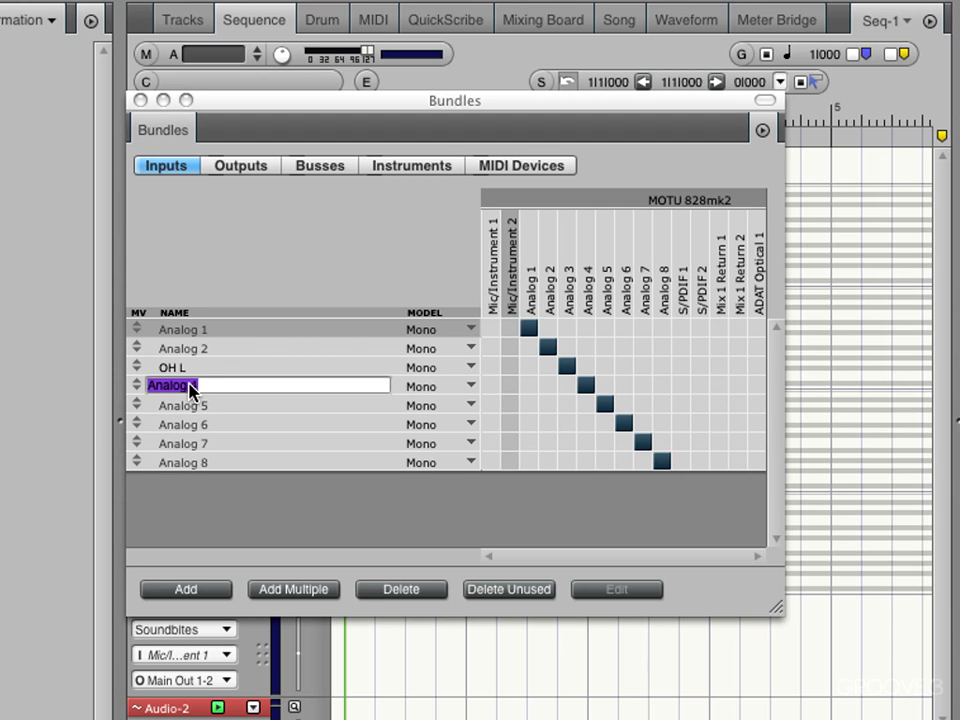
{"action": "type", "text": "OH"}
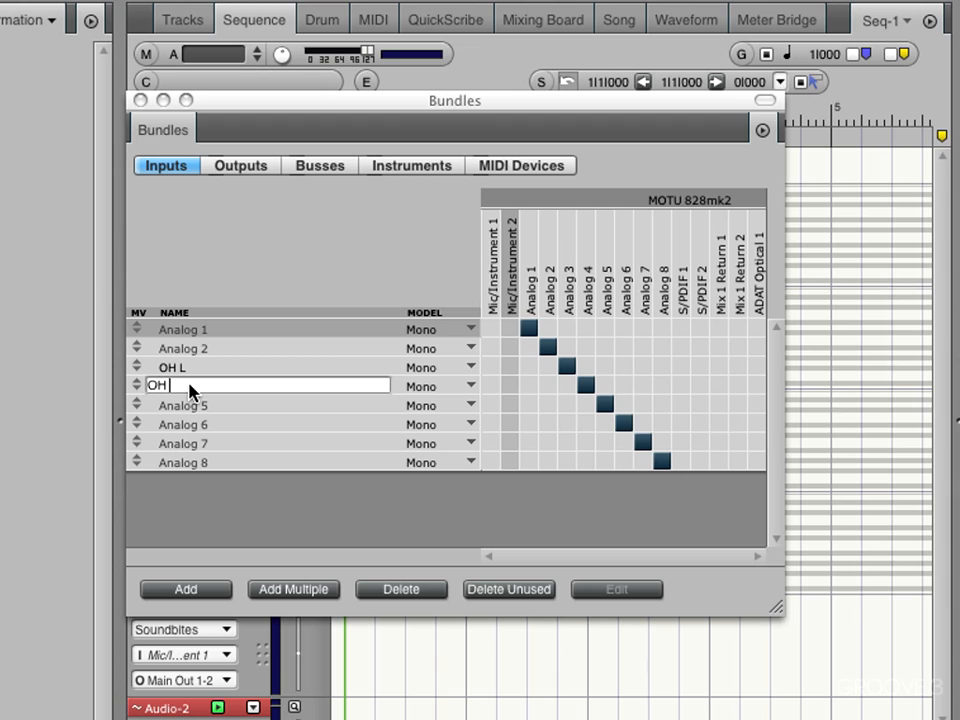
{"action": "type", "text": "R"}
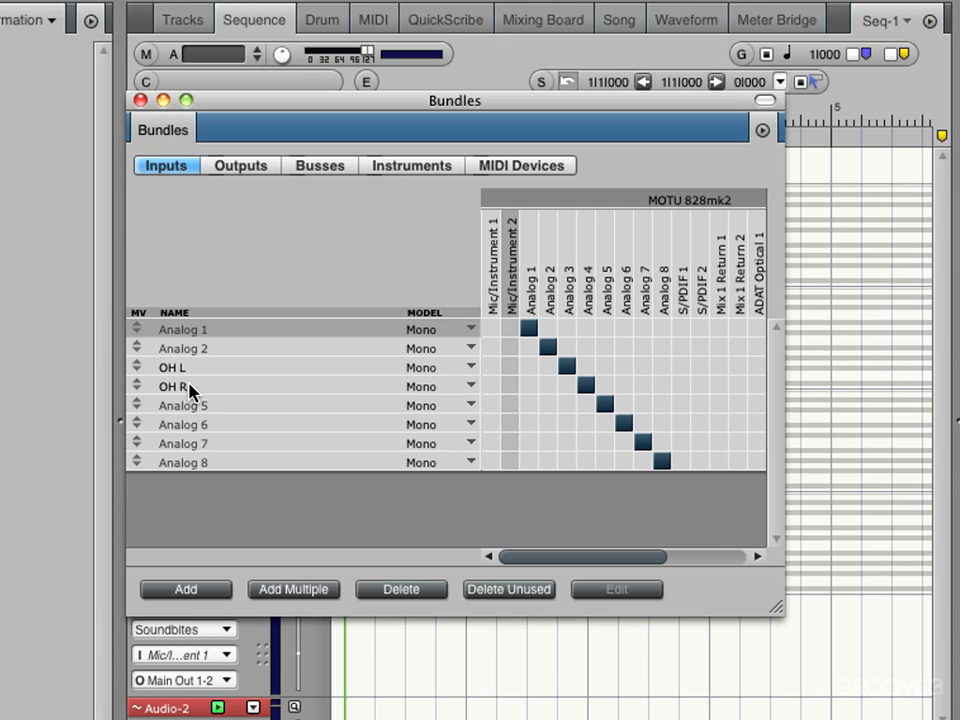
- Rename the Analog 5, 6 and 7 bundles to Kik, Snare and Hi hat
{"action": "double_click", "coordinate": [182, 404]}
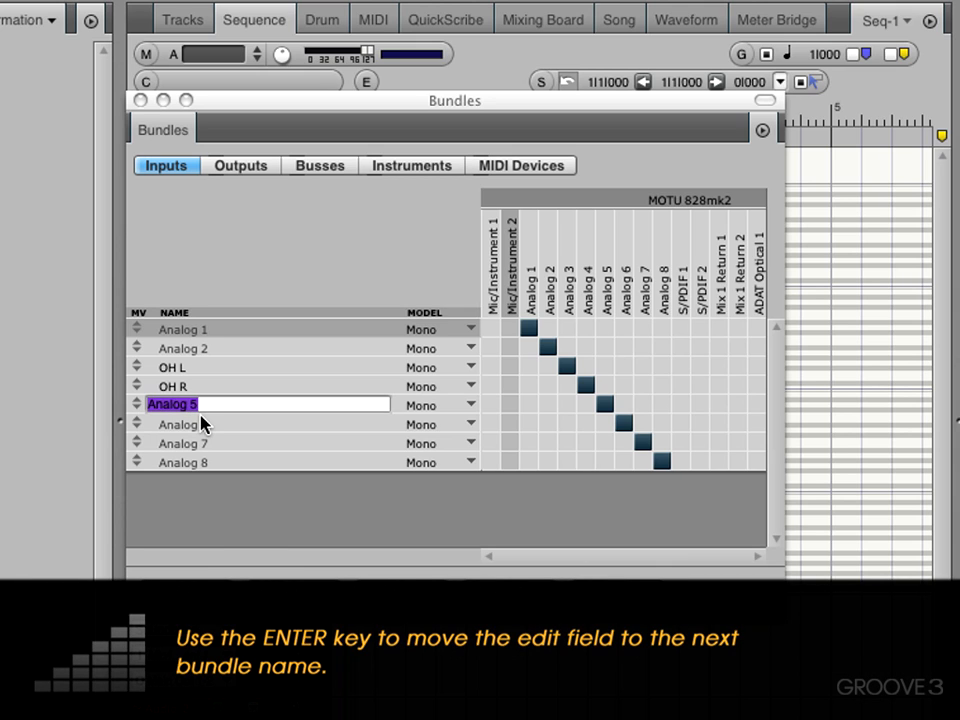
{"action": "type", "text": "Kik"}
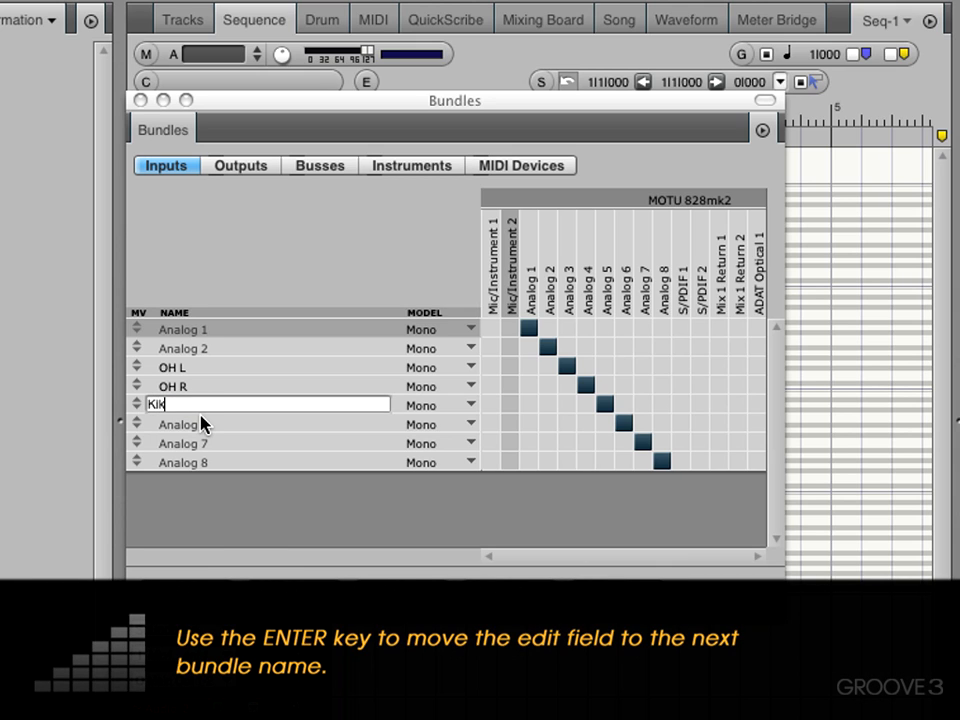
{"action": "key", "text": "enter"}
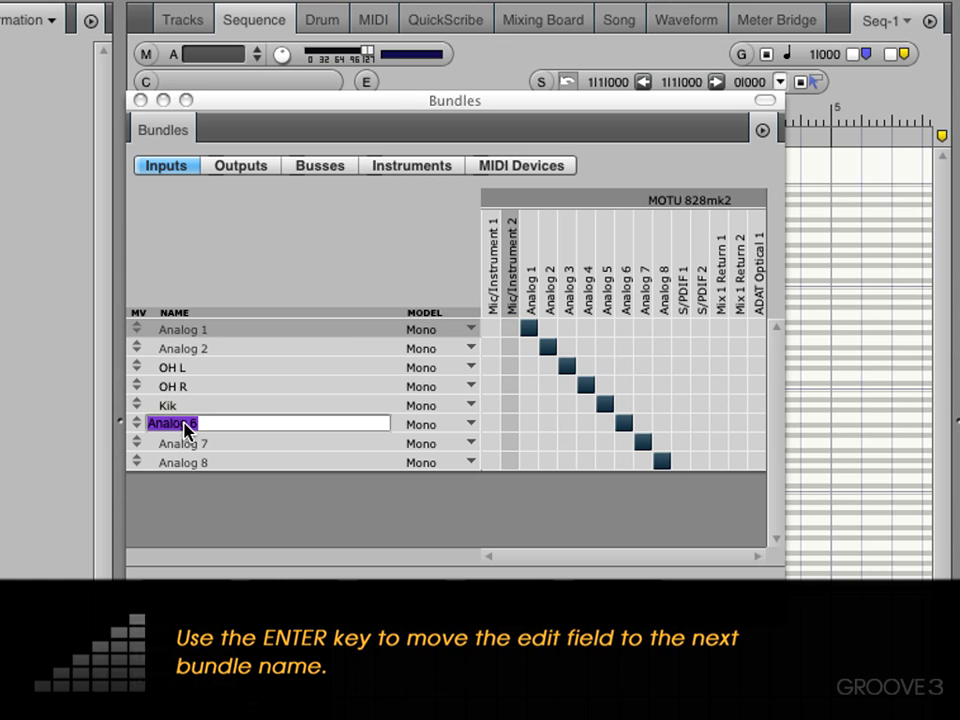
{"action": "type", "text": "Snare"}
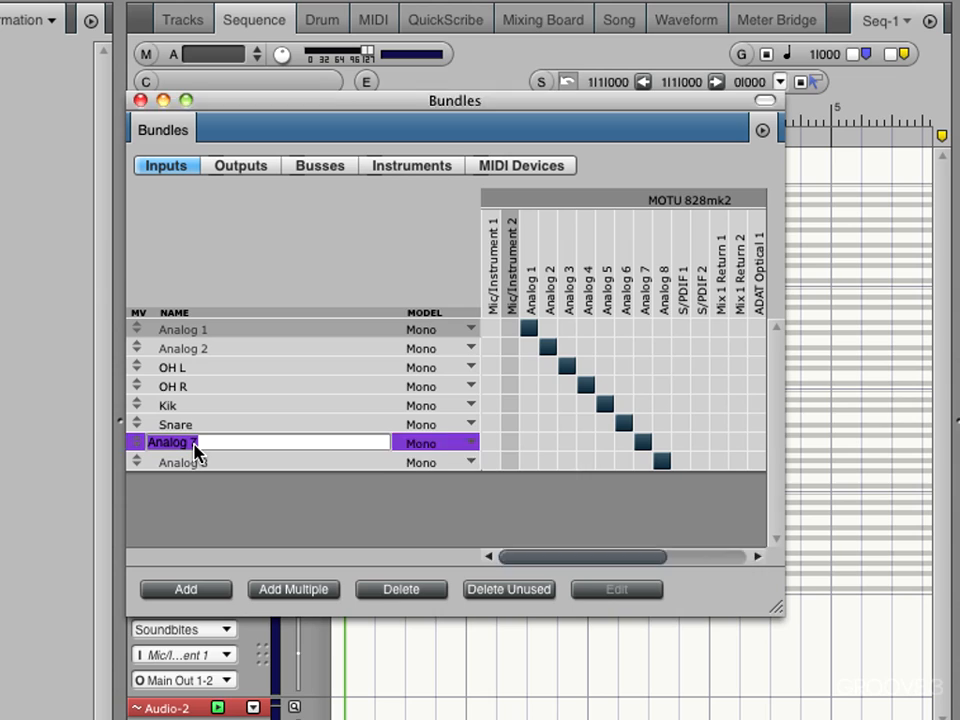
{"action": "type", "text": "Hi hat"}
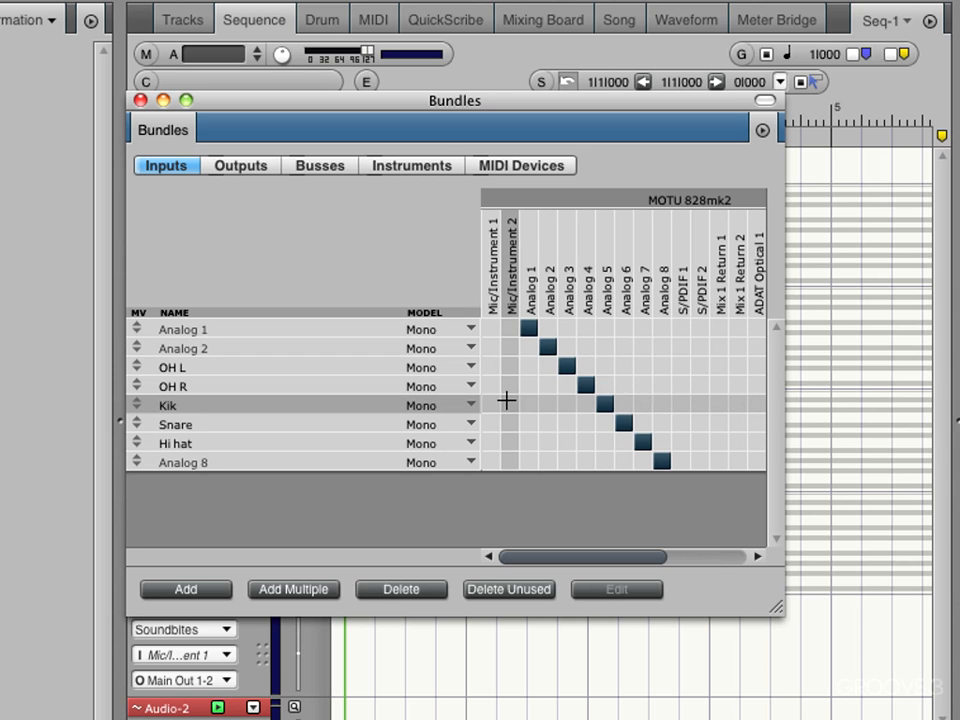
{"action": "left_click", "coordinate": [506, 404]}
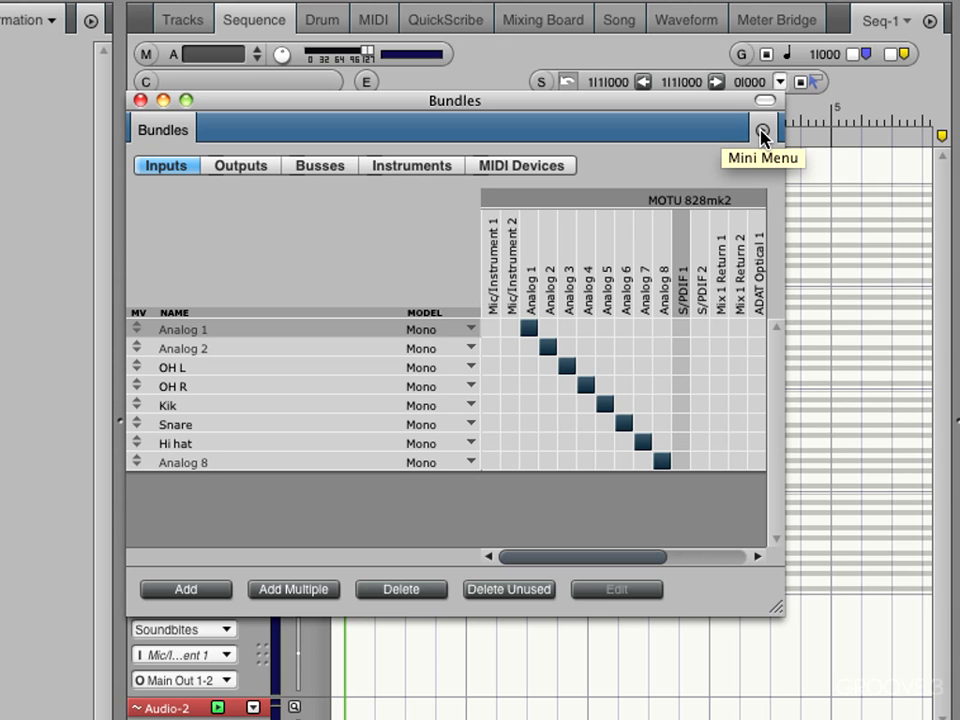
{"action": "left_click", "coordinate": [764, 128]}
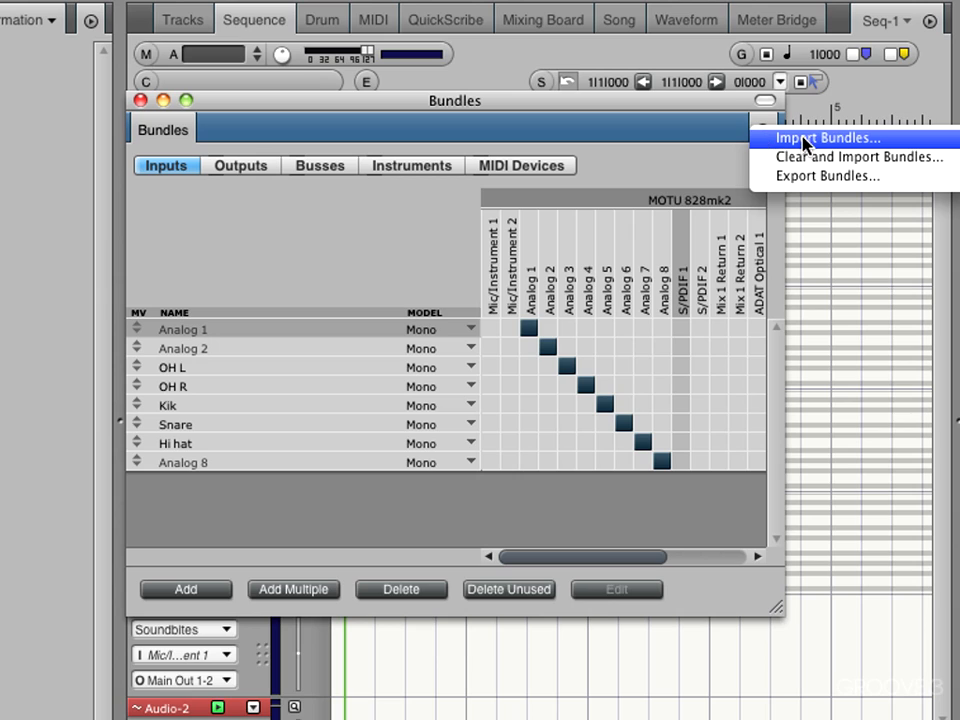
{"action": "mouse_move", "coordinate": [808, 180]}
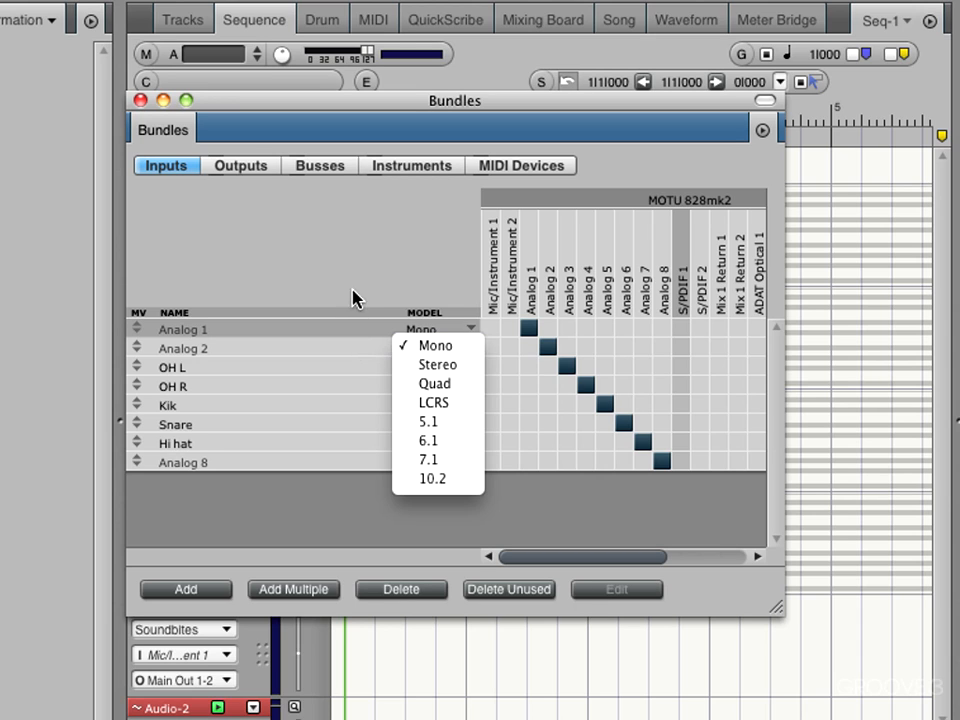
- Review the stereo Main Out 1-2 output bundle's format and L/R grid assignment without changes
{"action": "left_click", "coordinate": [240, 164]}
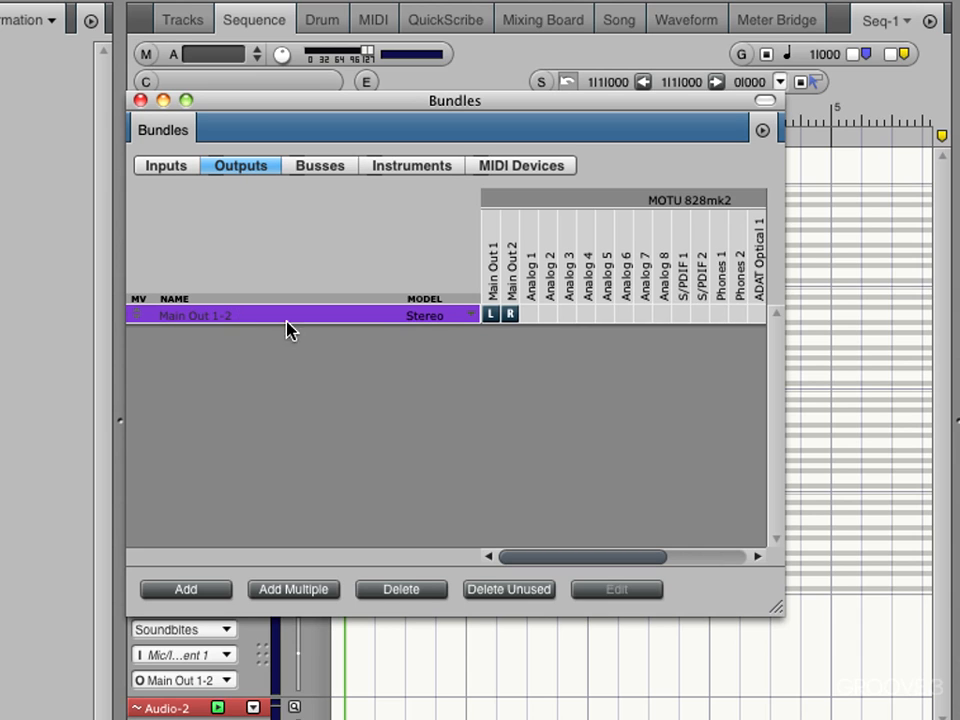
{"action": "left_click", "coordinate": [424, 316]}
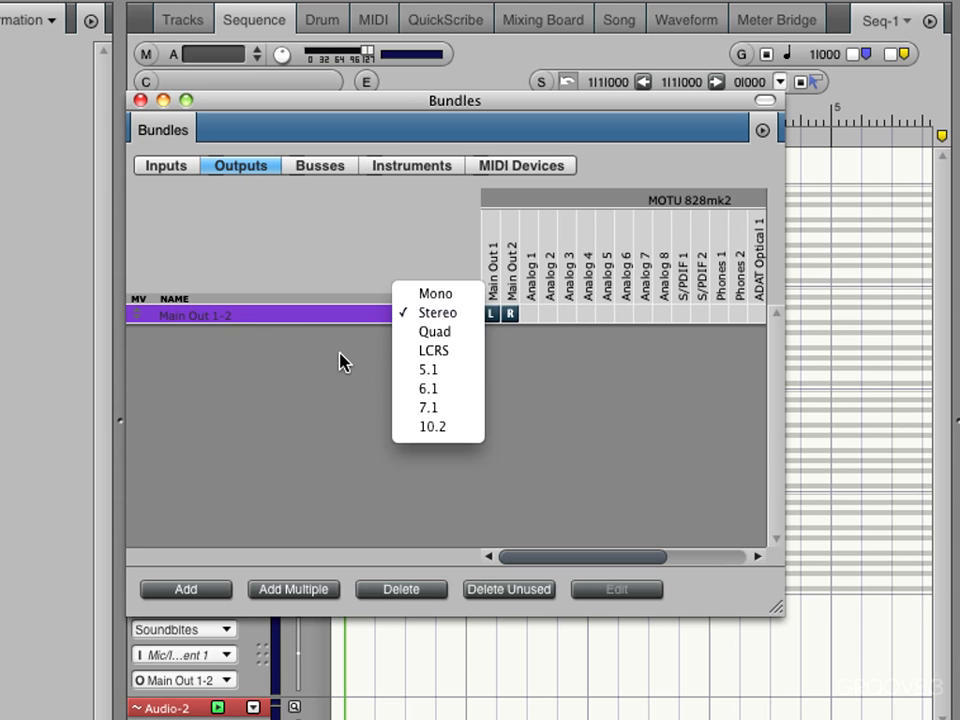
{"action": "left_click", "coordinate": [436, 312]}
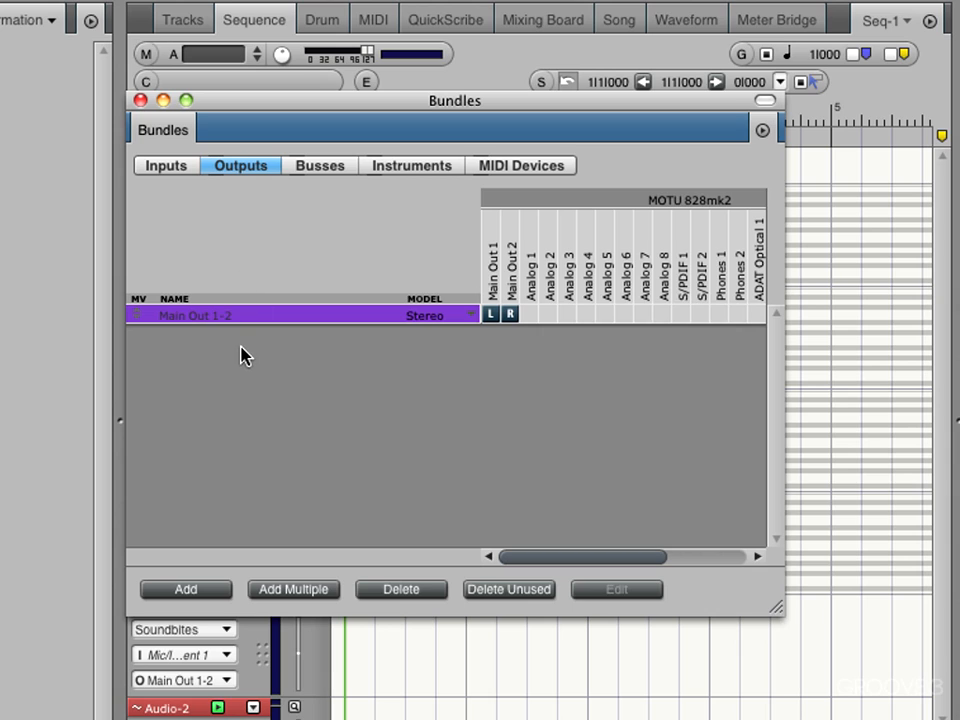
{"action": "mouse_move", "coordinate": [490, 320]}
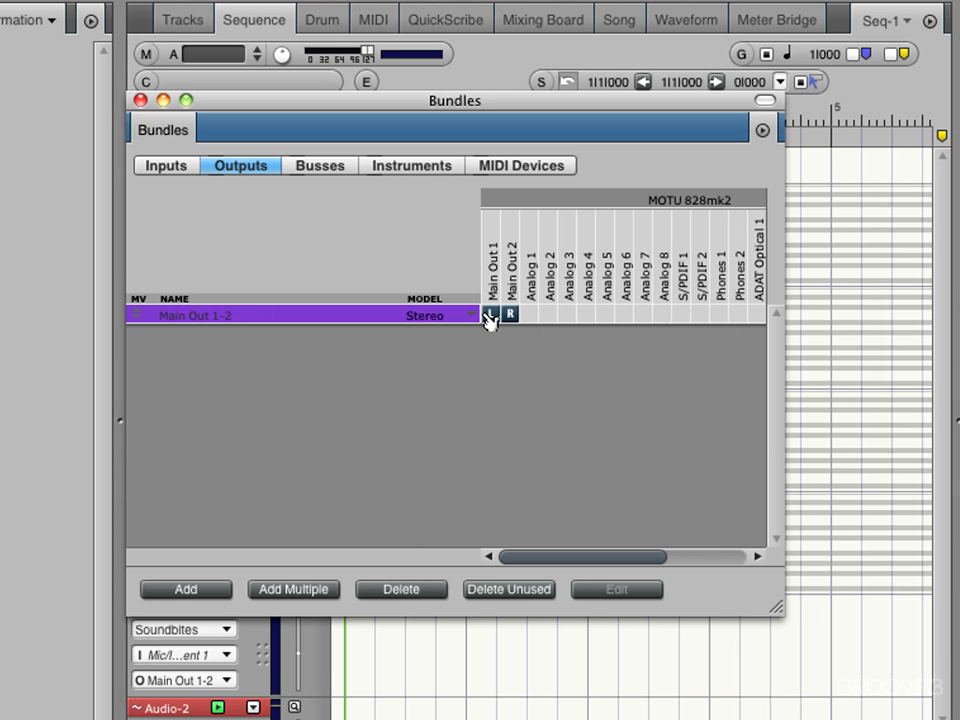
{"action": "left_click", "coordinate": [490, 314]}
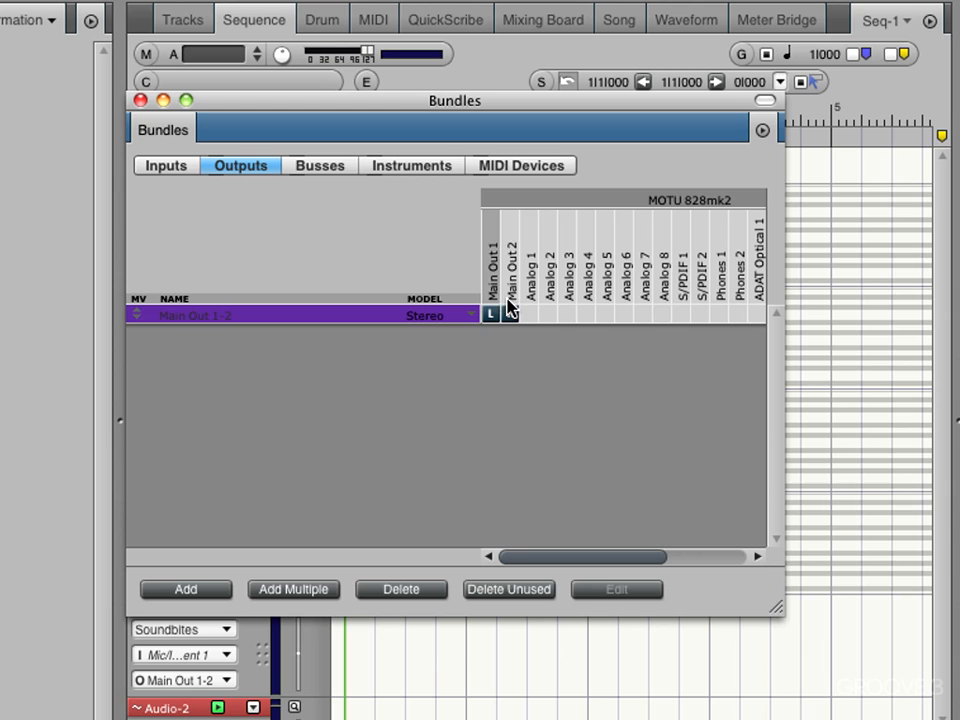
{"action": "left_click", "coordinate": [510, 314]}
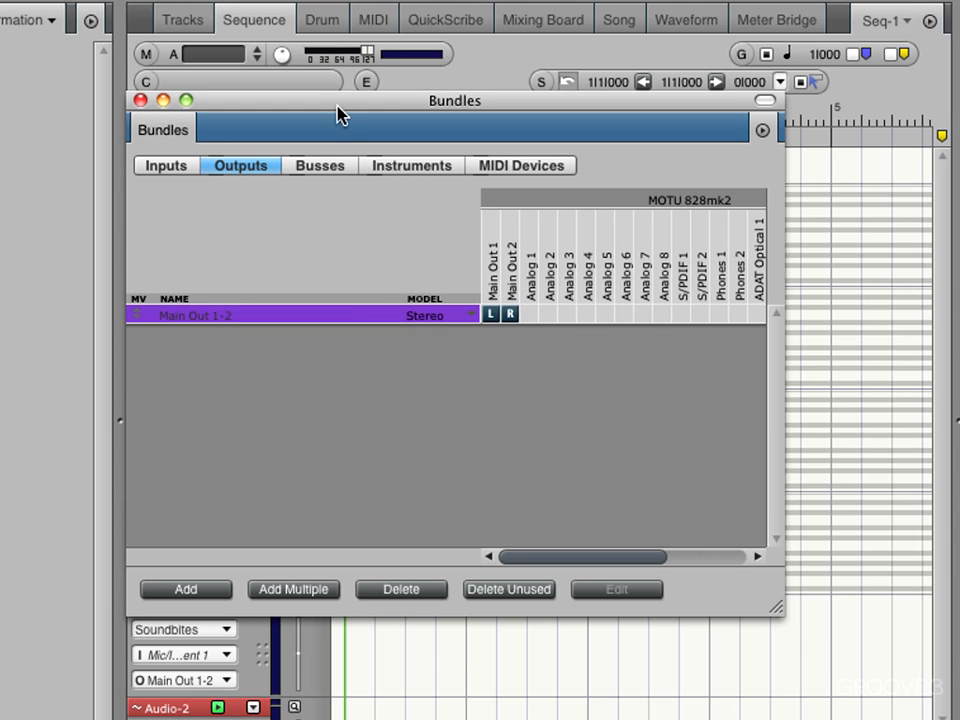
- Review the Busses page, then show the Instruments page listing Melodyne singletrack
{"action": "left_click", "coordinate": [320, 164]}
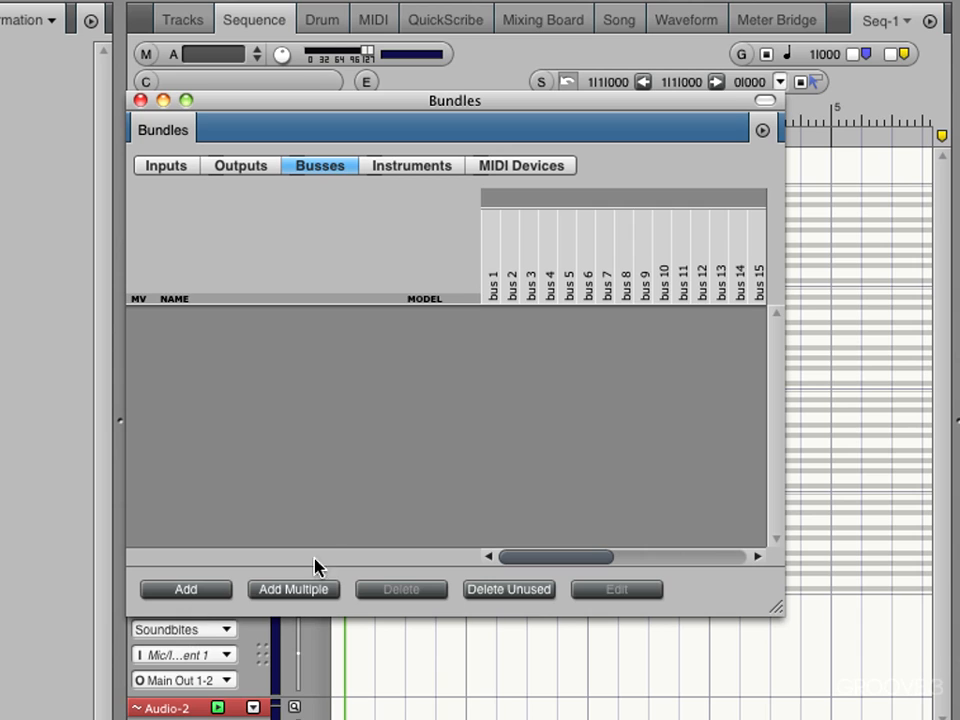
{"action": "mouse_move", "coordinate": [556, 312]}
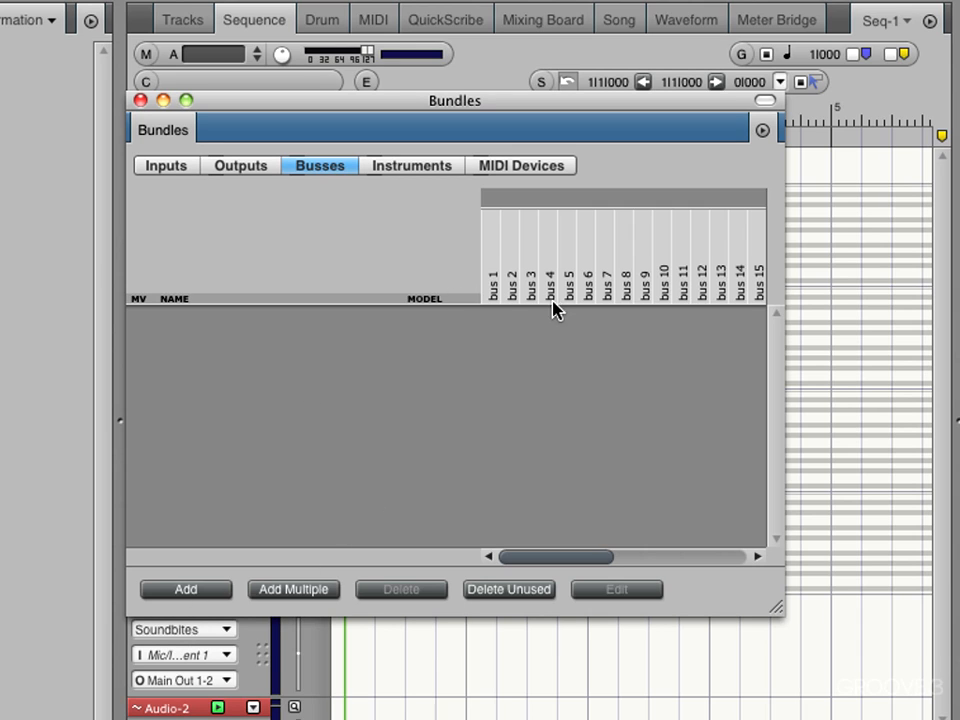
{"action": "mouse_move", "coordinate": [420, 164]}
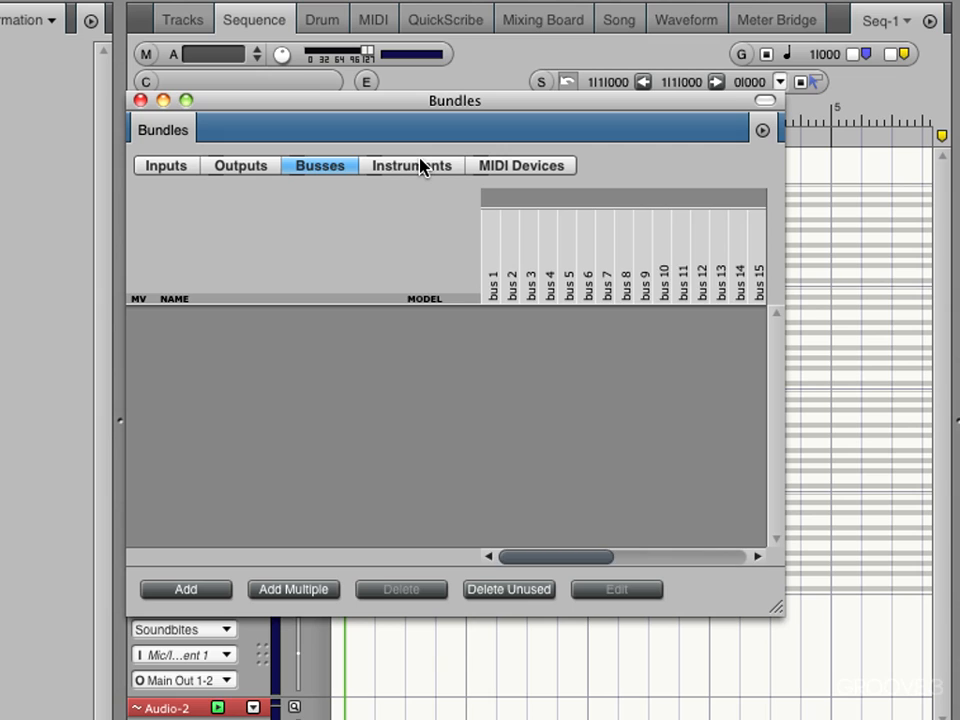
{"action": "left_click", "coordinate": [412, 164]}
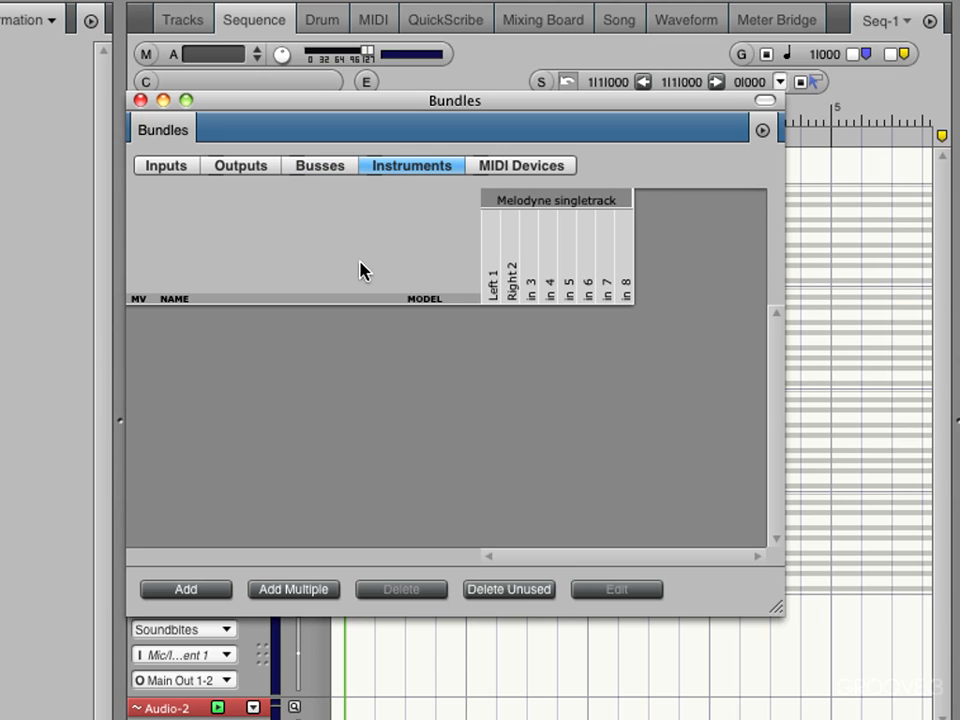
{"action": "mouse_move", "coordinate": [358, 318]}
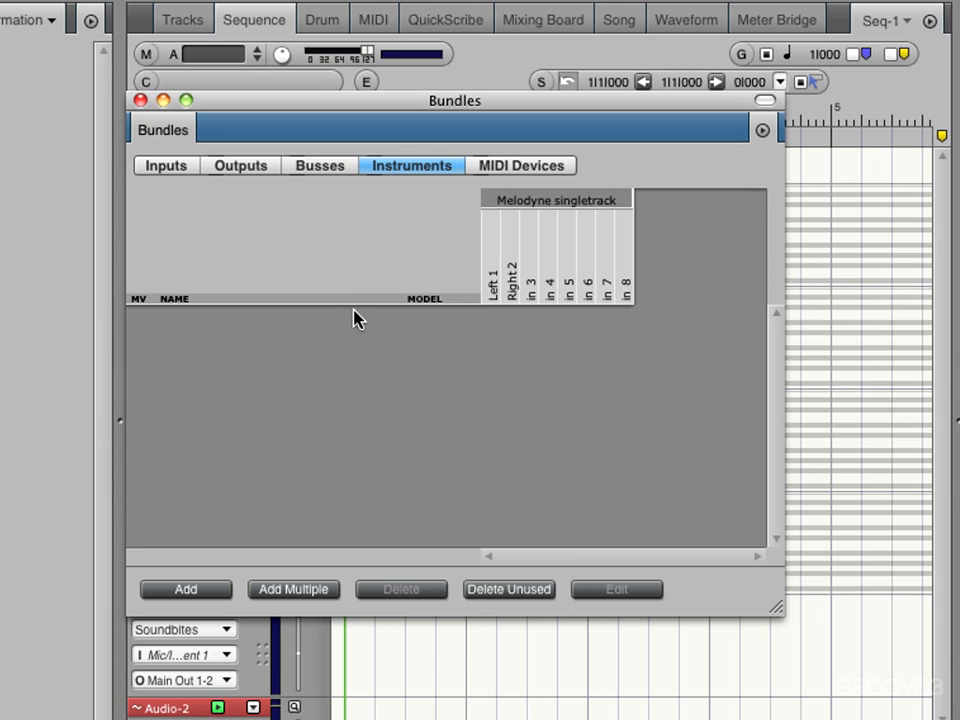
{"action": "mouse_move", "coordinate": [536, 340]}
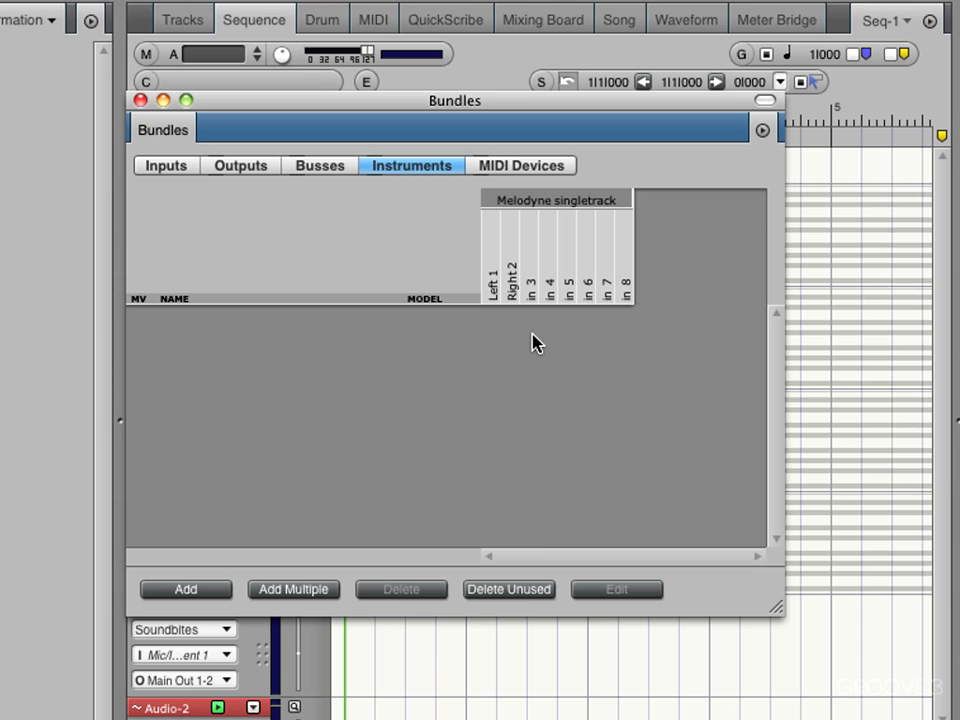
{"action": "mouse_move", "coordinate": [546, 176]}
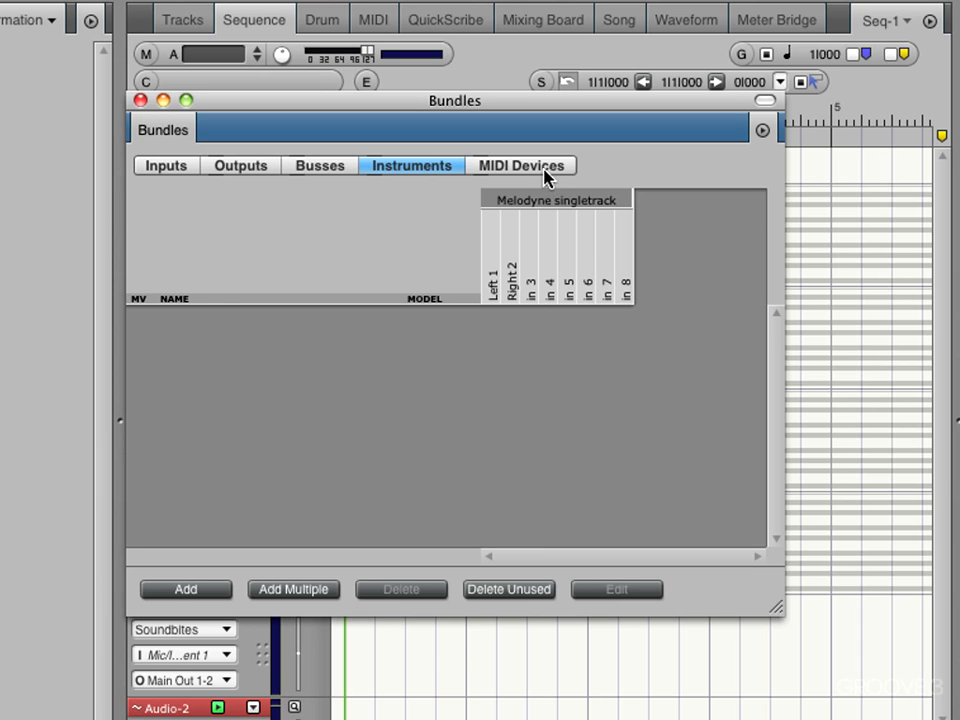
- Show the MIDI Devices page listing the MT4, 828mk2 MIDI and Impulse ports
{"action": "left_click", "coordinate": [520, 164]}
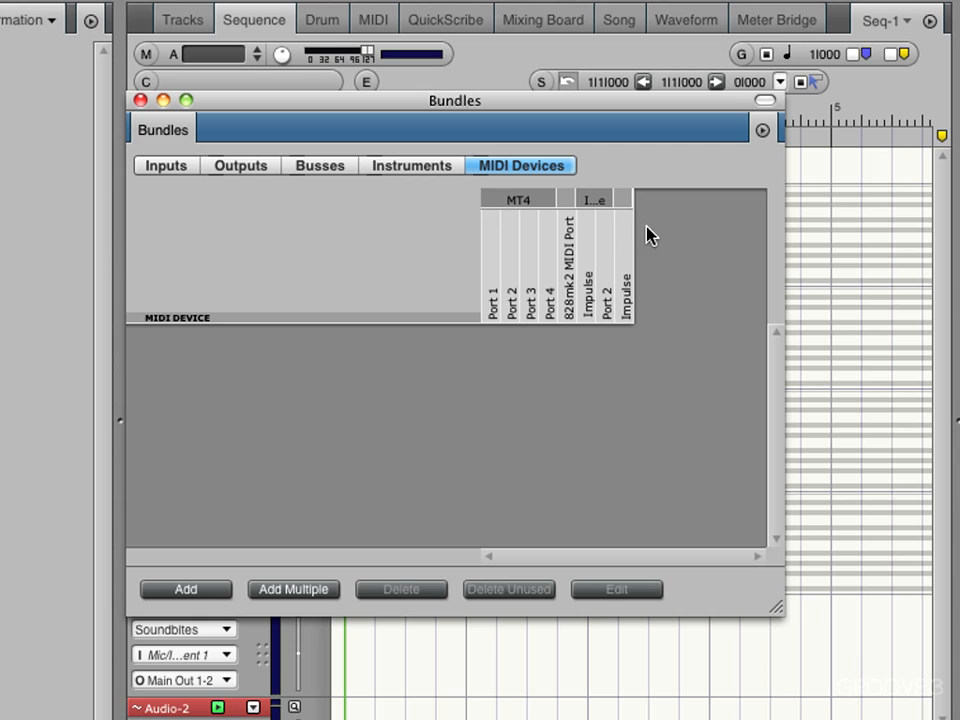
{"action": "mouse_move", "coordinate": [536, 216]}
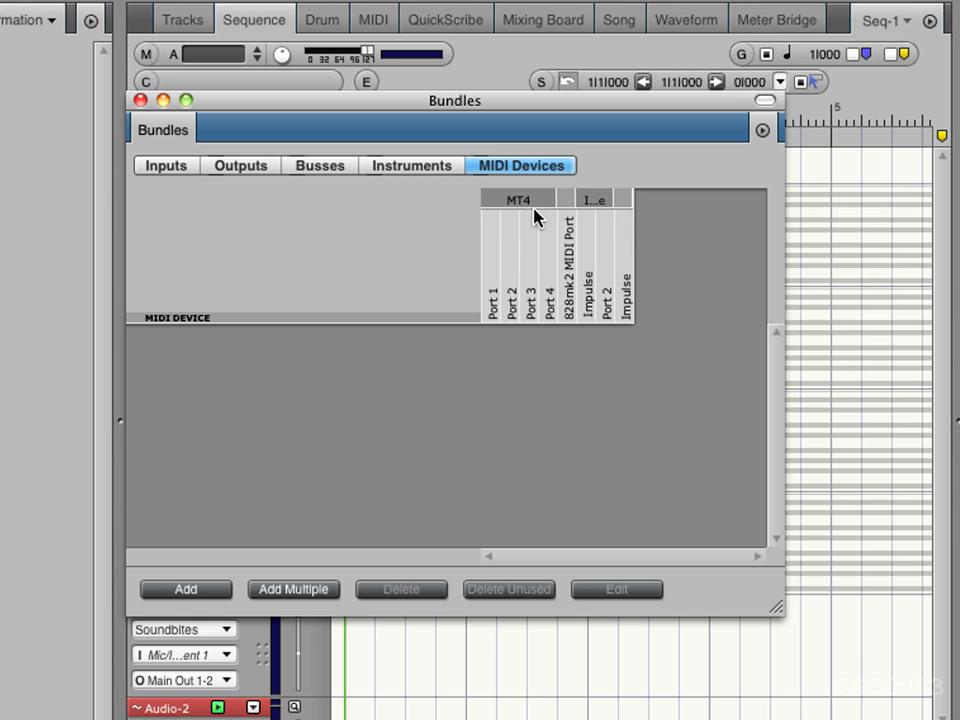
{"action": "mouse_move", "coordinate": [578, 322]}
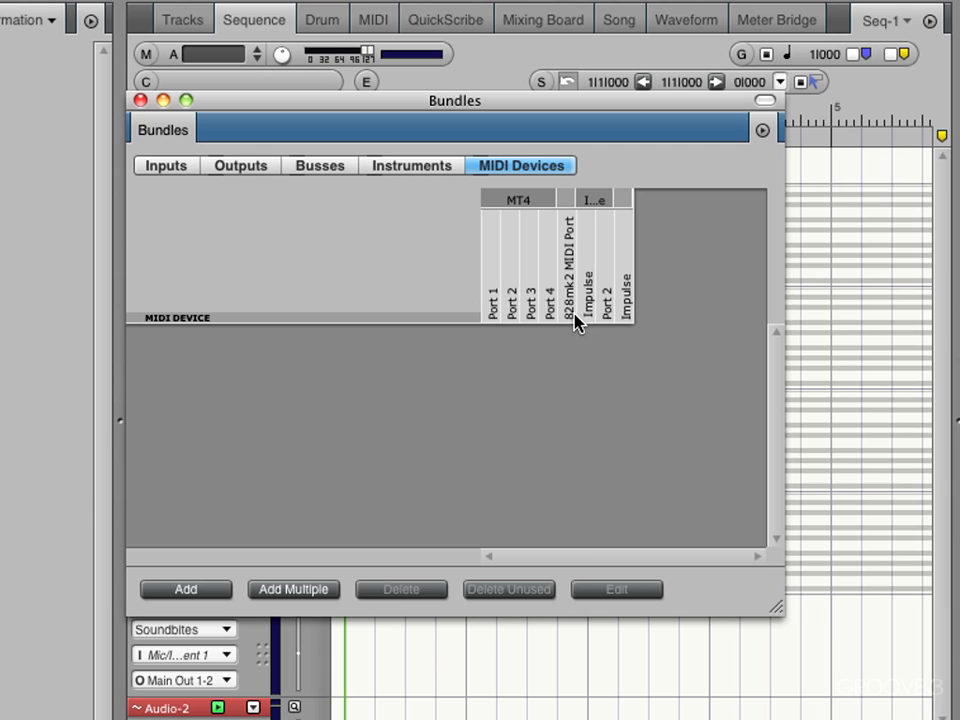
{"action": "mouse_move", "coordinate": [578, 230]}
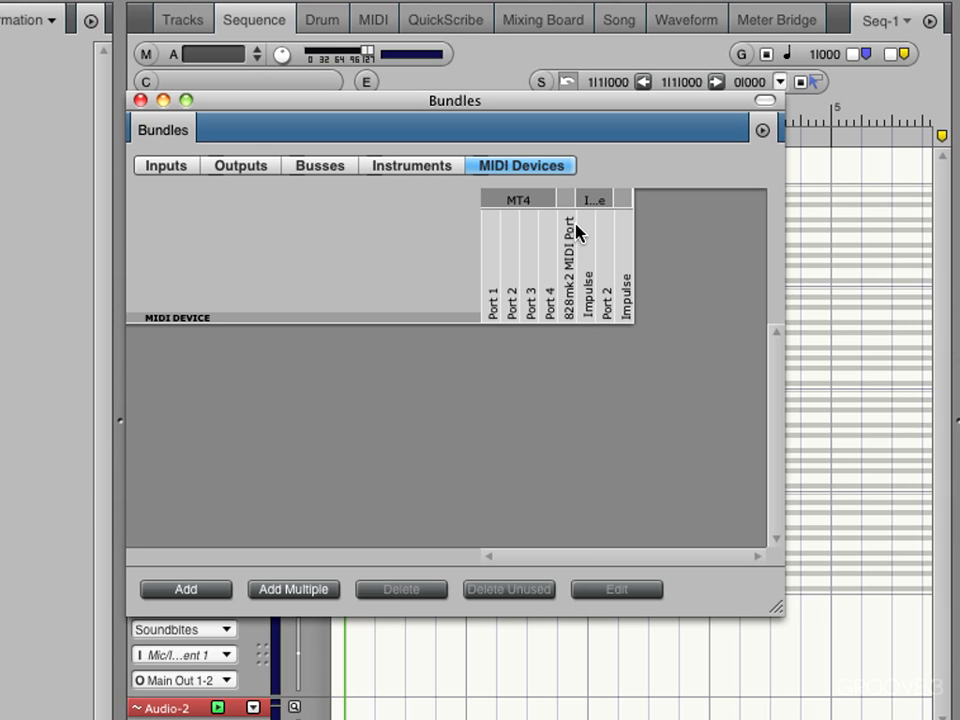
{"action": "mouse_move", "coordinate": [572, 272]}
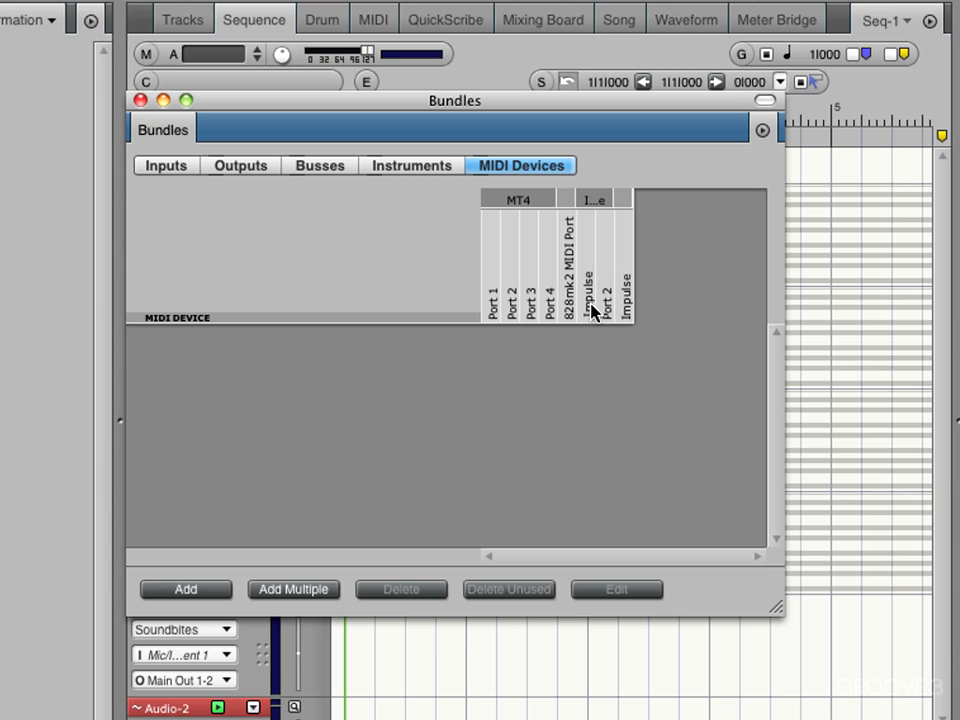
{"action": "mouse_move", "coordinate": [622, 350]}
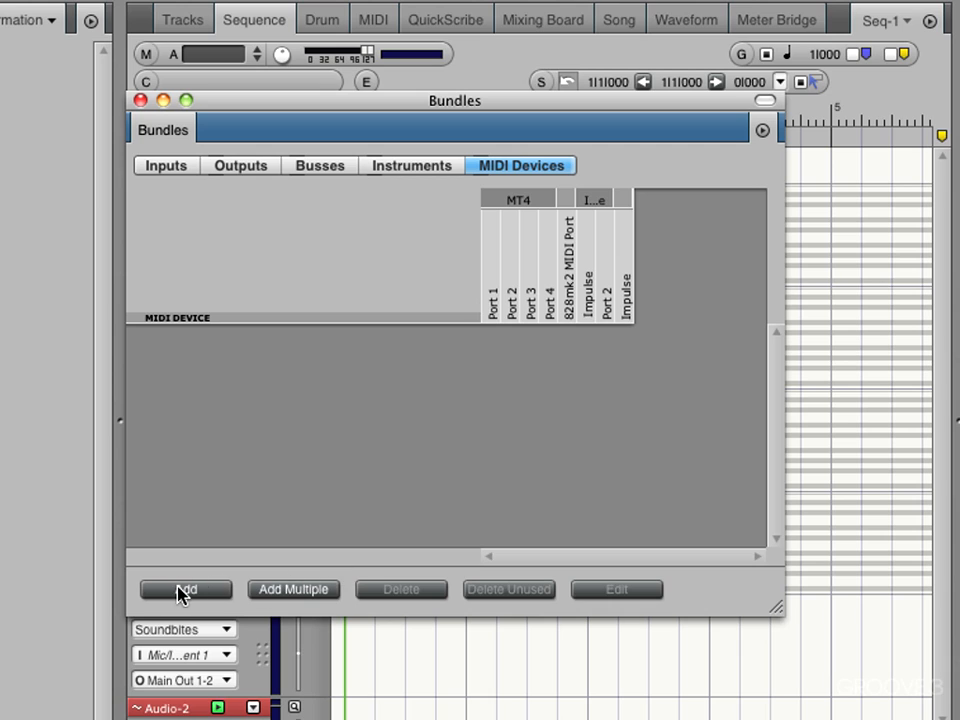
- Add two external MIDI devices and bring up the first device's properties
{"action": "left_click", "coordinate": [184, 588]}
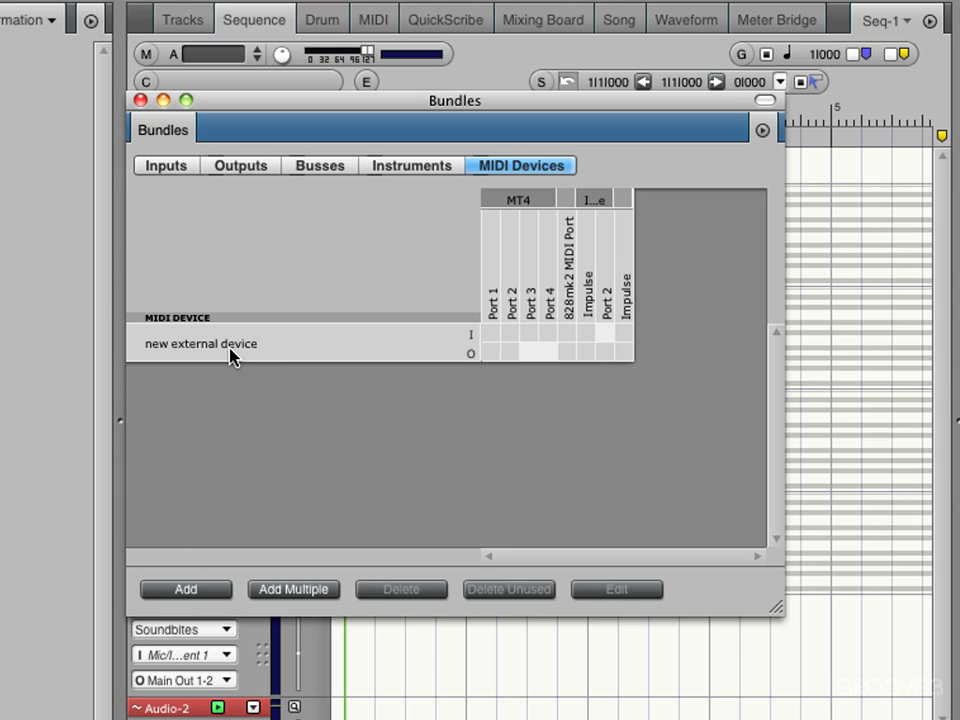
{"action": "mouse_move", "coordinate": [244, 348]}
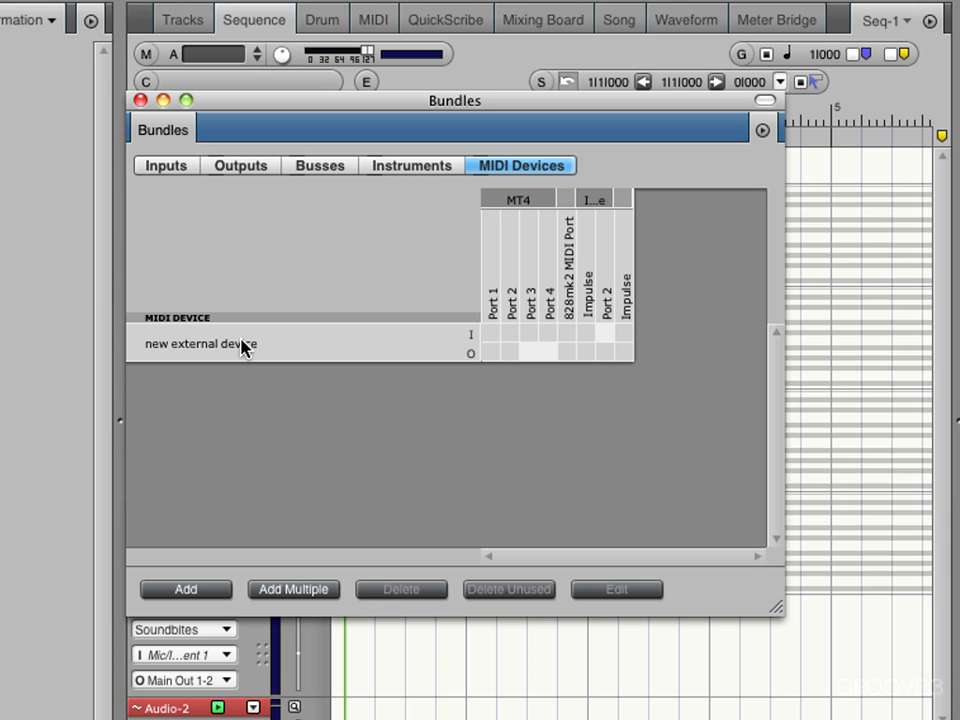
{"action": "mouse_move", "coordinate": [276, 362]}
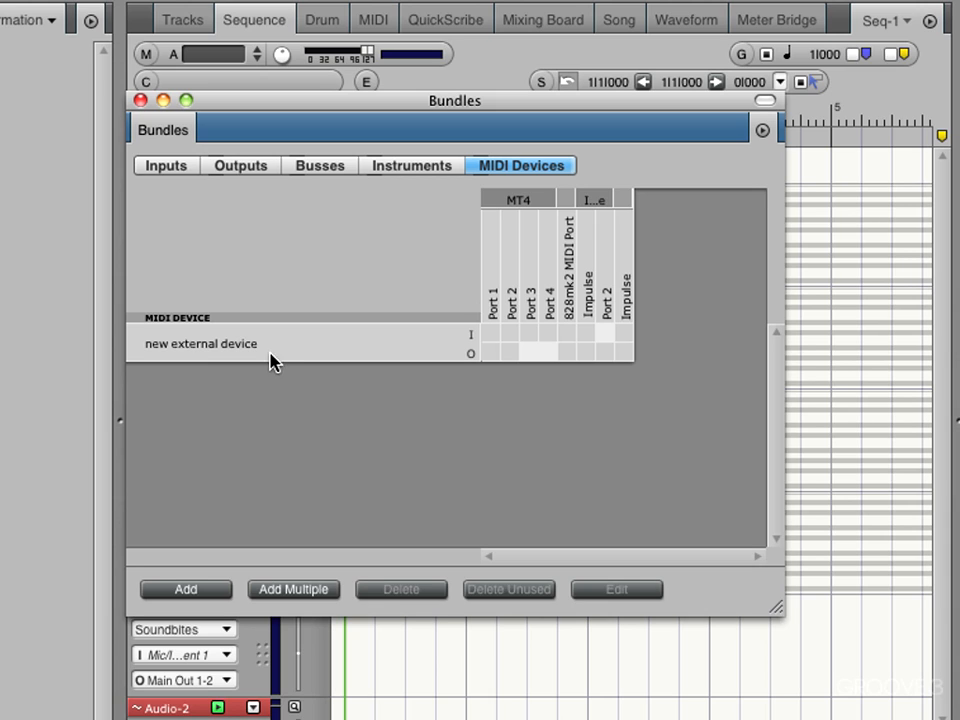
{"action": "mouse_move", "coordinate": [238, 352]}
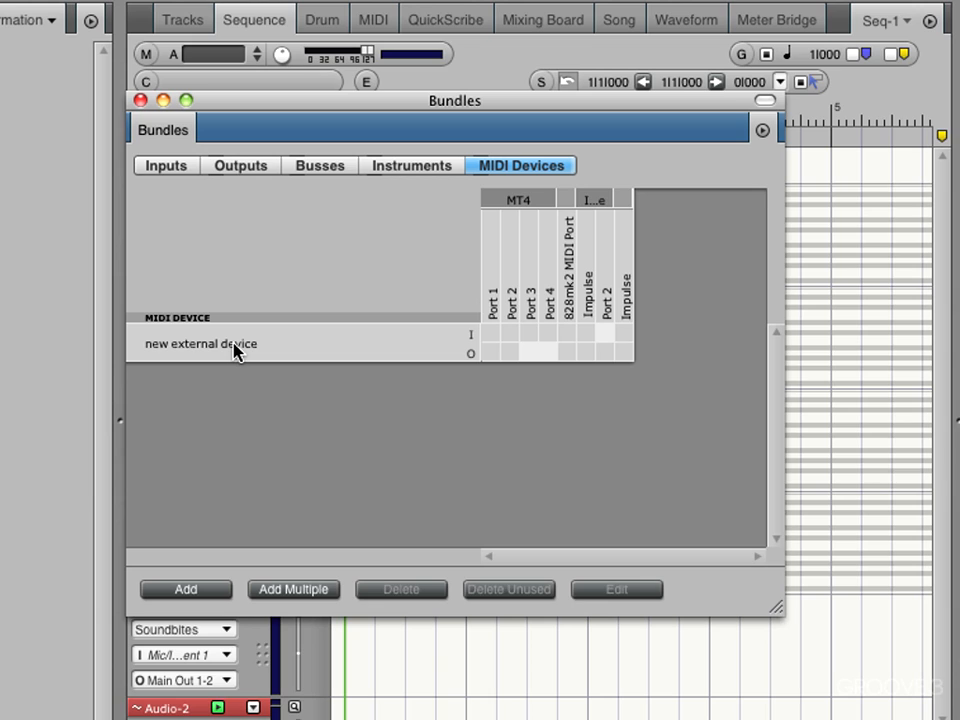
{"action": "mouse_move", "coordinate": [268, 356]}
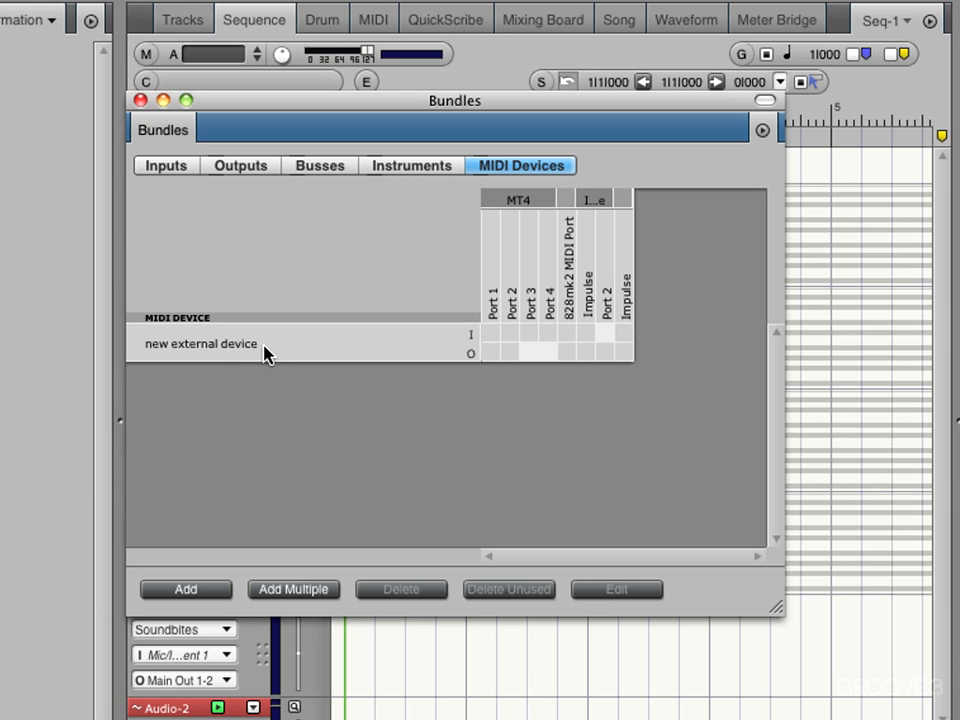
{"action": "mouse_move", "coordinate": [222, 352]}
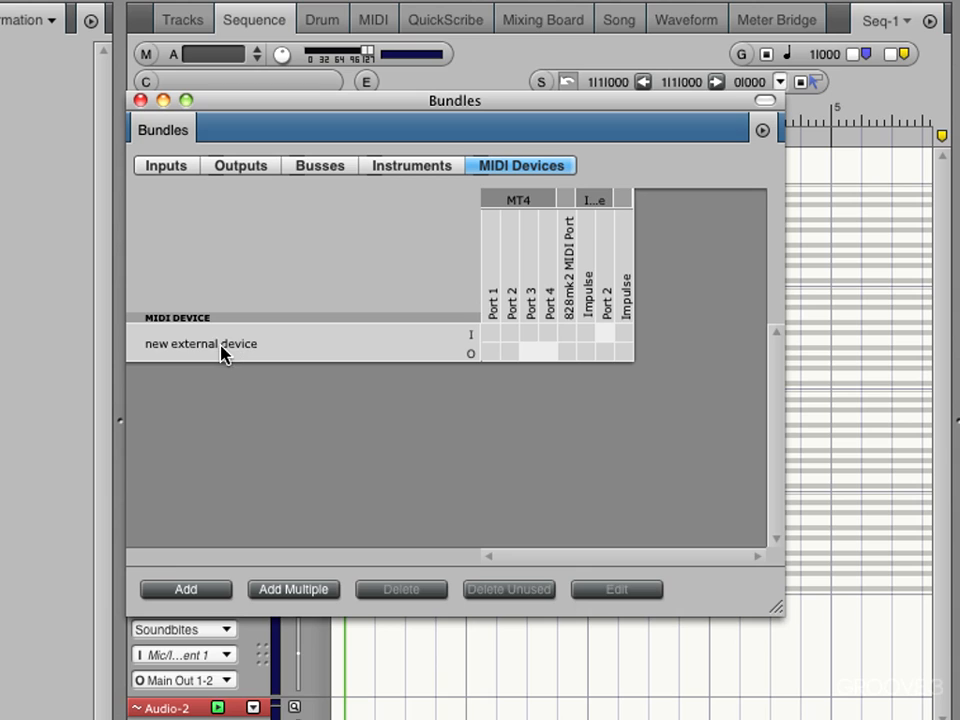
{"action": "left_click", "coordinate": [184, 588]}
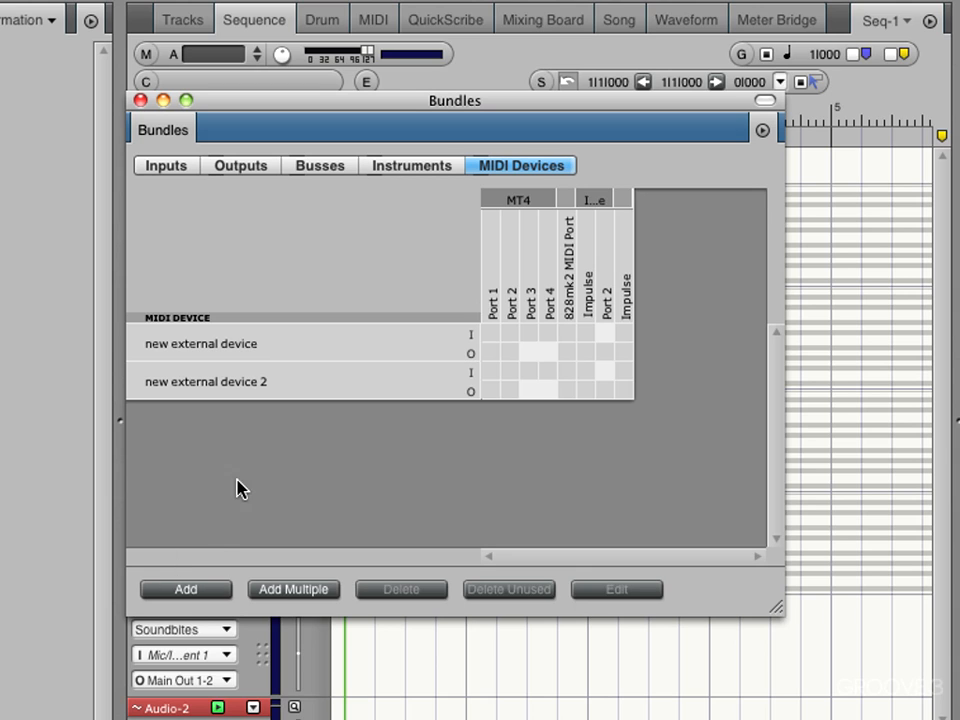
{"action": "mouse_move", "coordinate": [482, 336]}
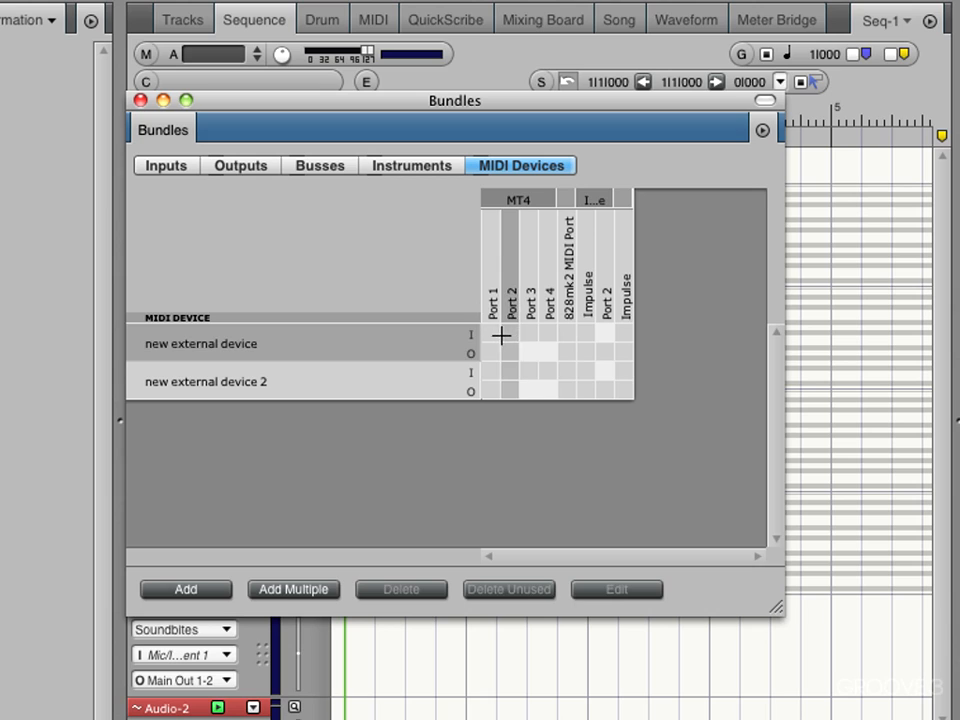
{"action": "left_click", "coordinate": [492, 332]}
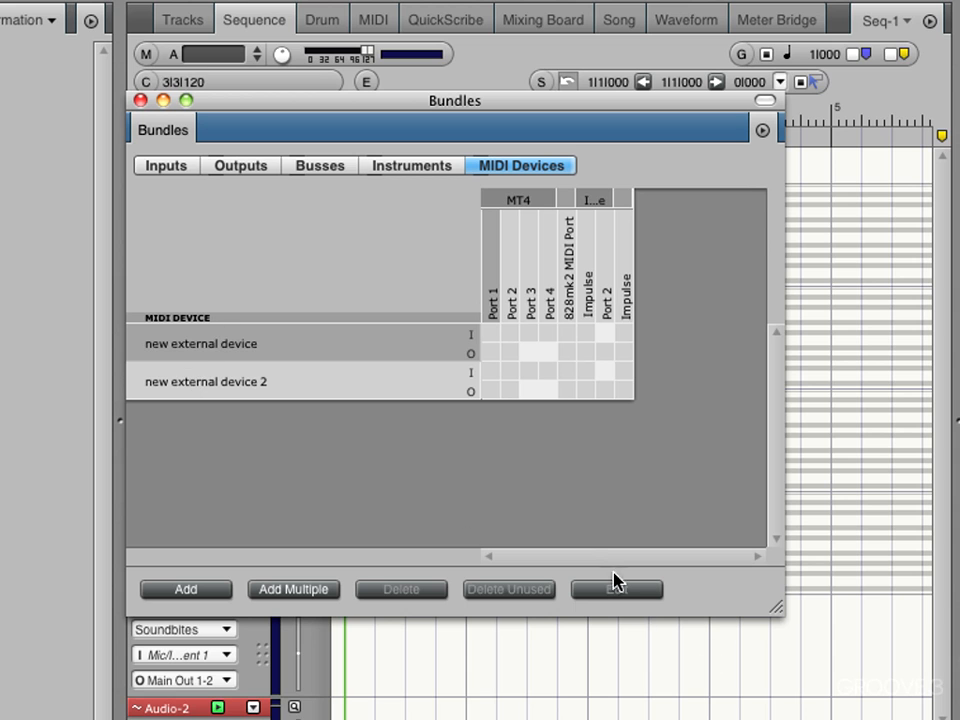
{"action": "left_click", "coordinate": [200, 344]}
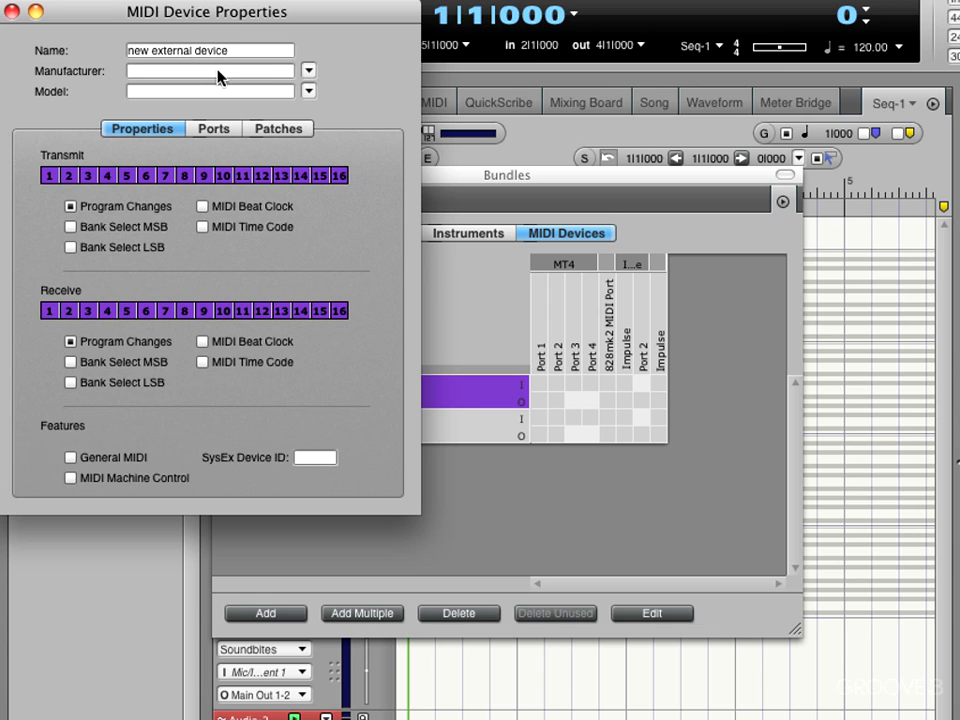
- Define the device as manufacturer Roland, model XV-5080
{"action": "left_click", "coordinate": [308, 70]}
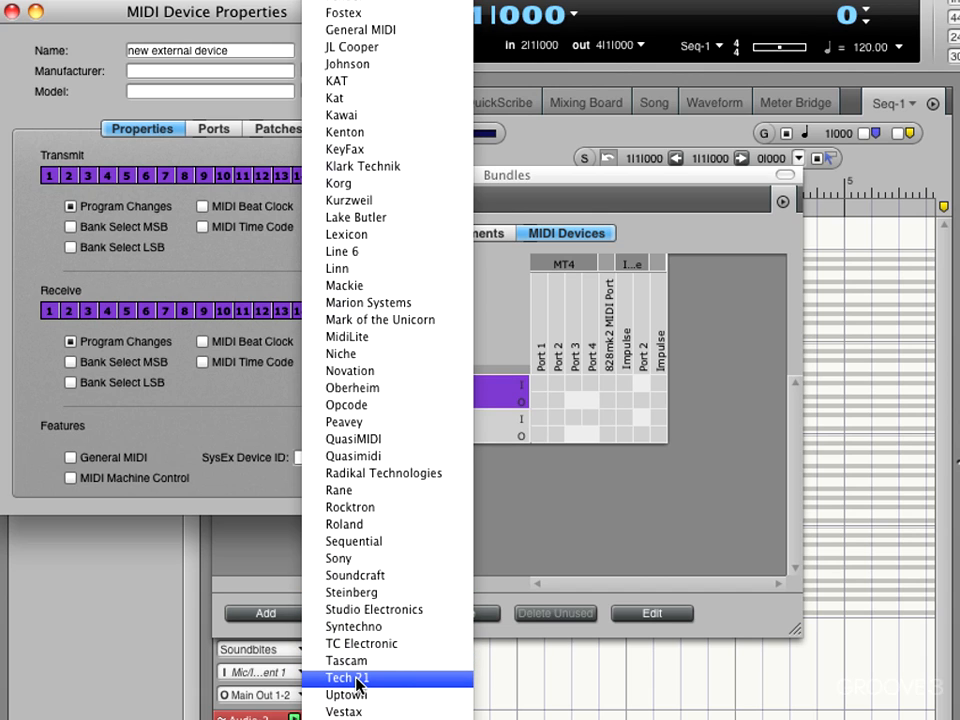
{"action": "left_click", "coordinate": [344, 524]}
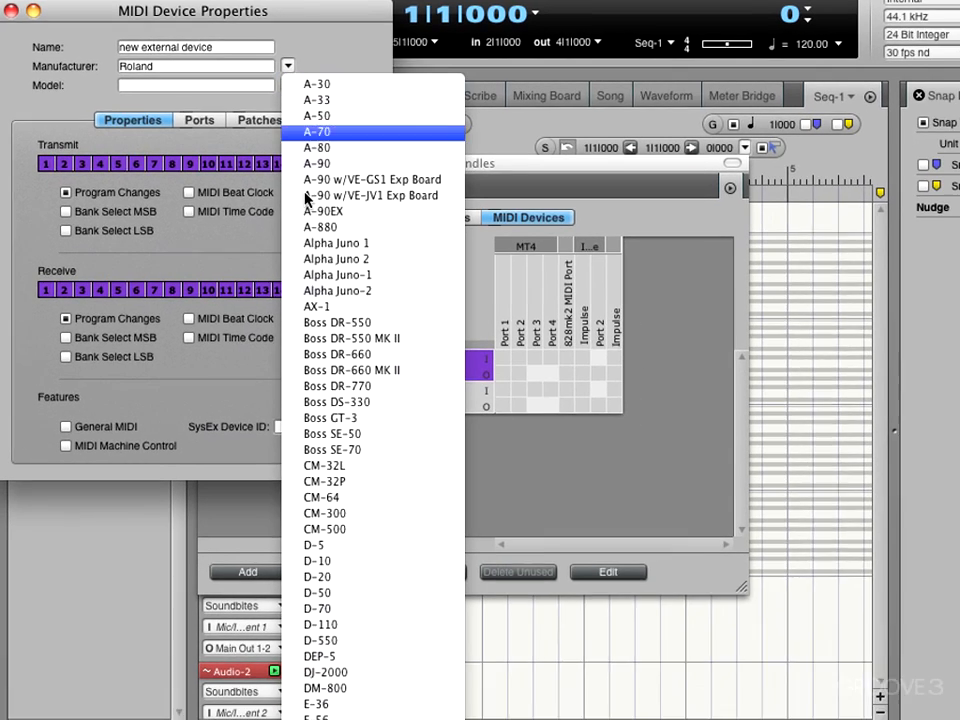
{"action": "scroll", "scroll_direction": "down", "scroll_amount": 3}
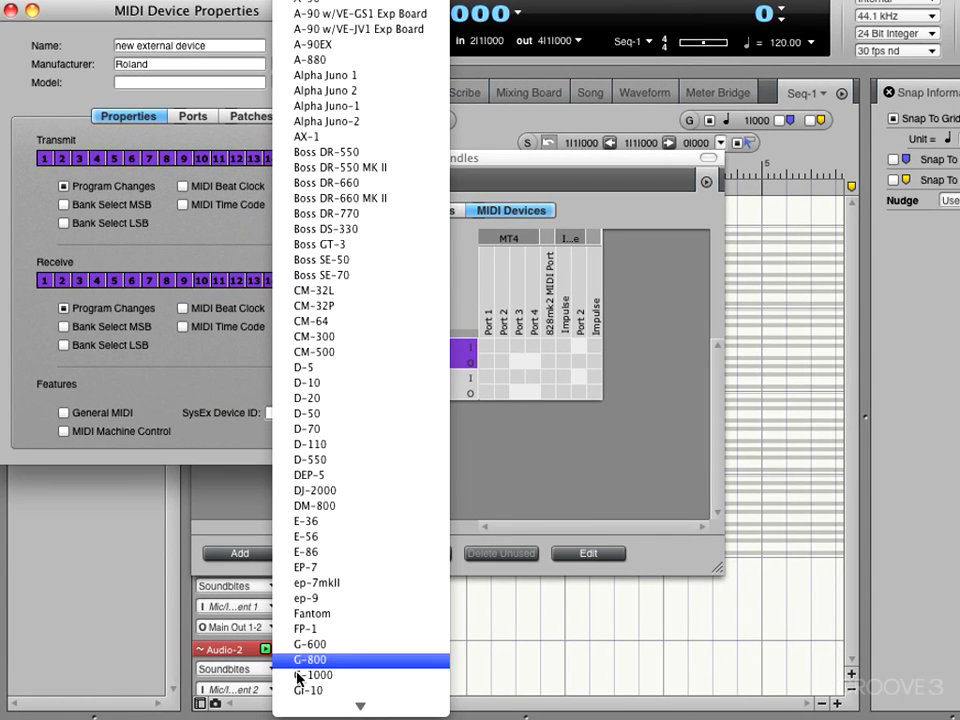
{"action": "scroll", "scroll_direction": "down", "scroll_amount": 3}
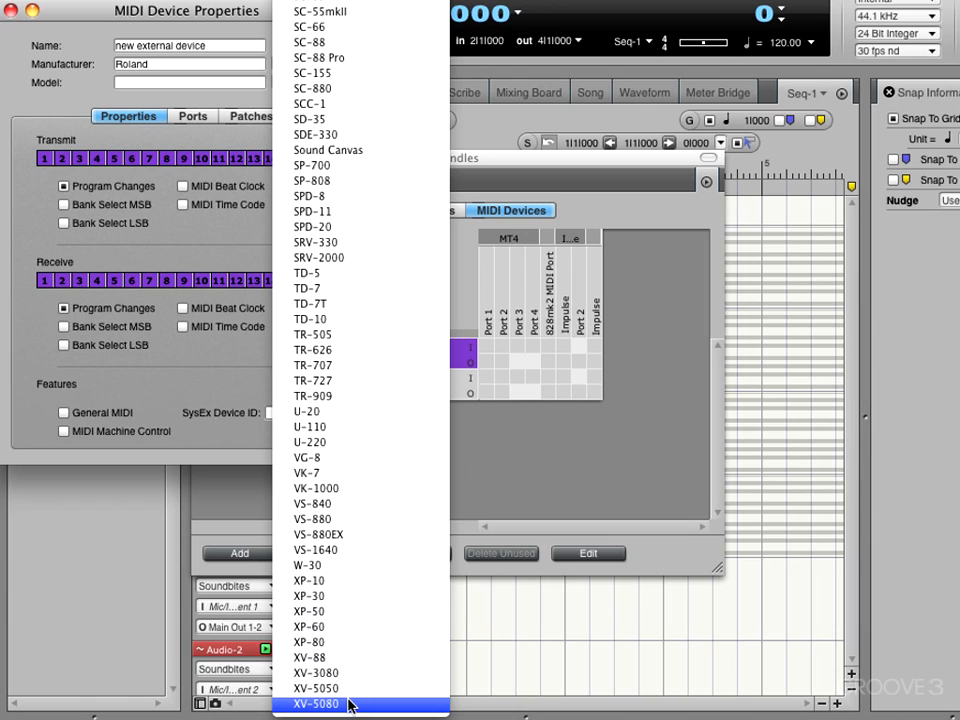
{"action": "left_click", "coordinate": [316, 704]}
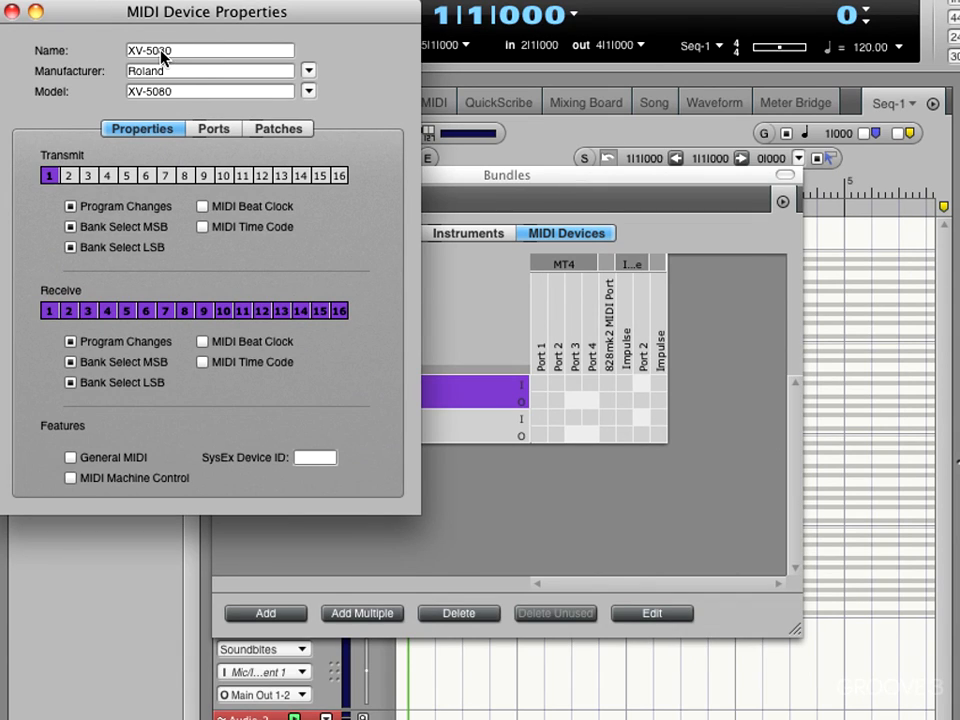
- Name the device XV-5080 and have it transmit on channel 1 only
{"action": "type", "text": "XV-5080"}
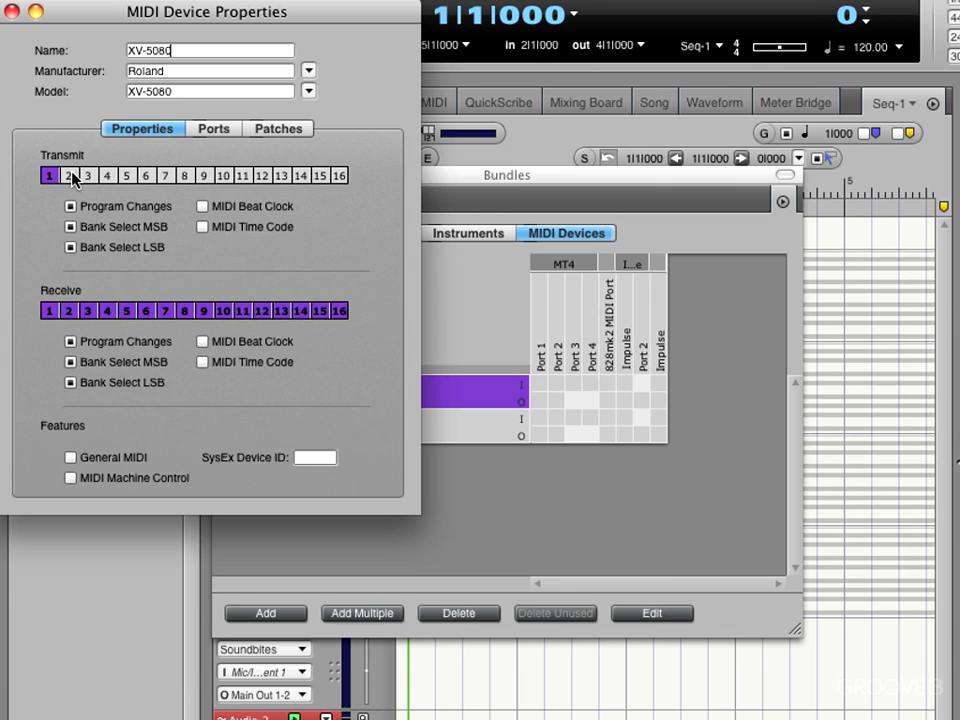
{"action": "left_click", "coordinate": [68, 176]}
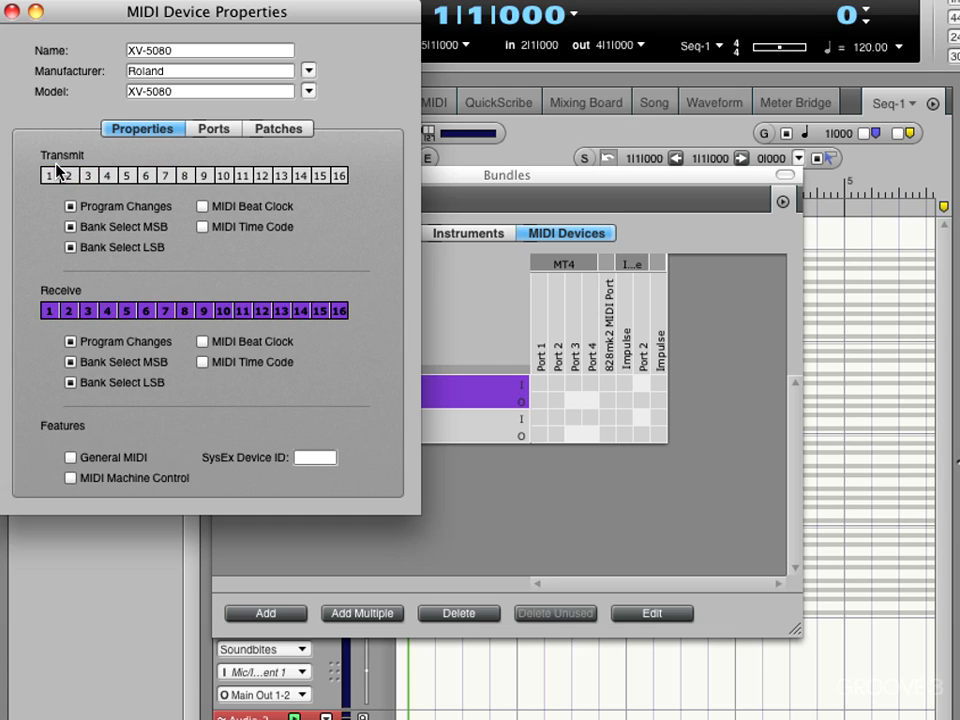
{"action": "left_click_drag", "start_coordinate": [48, 176], "coordinate": [108, 176]}
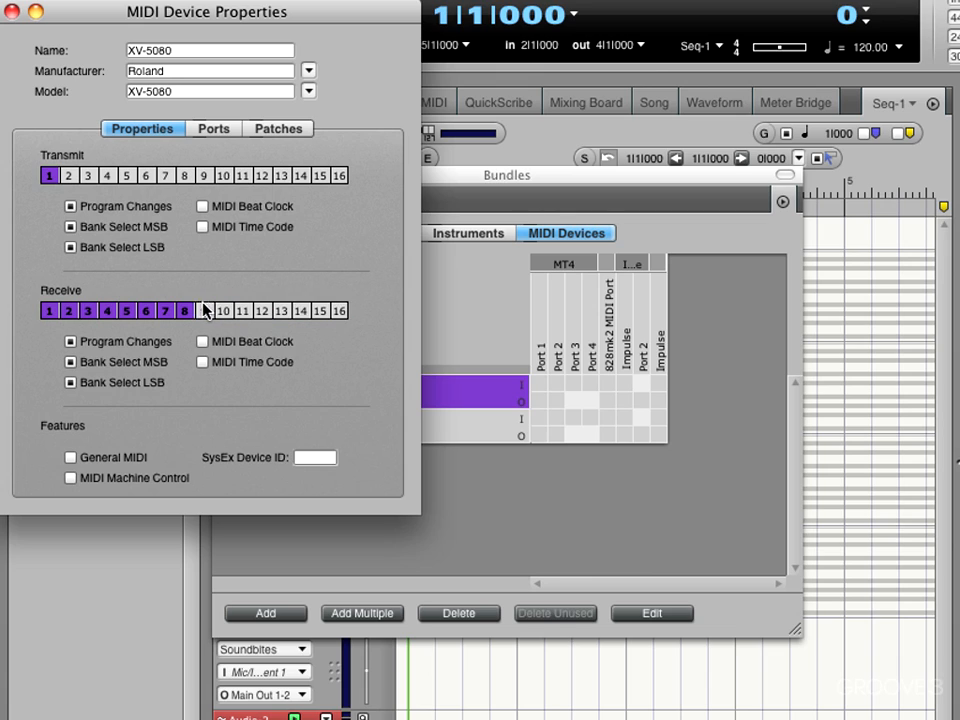
- Set the device to receive on channels 1–8, then view its Ports and Patches pages
{"action": "left_click", "coordinate": [184, 310]}
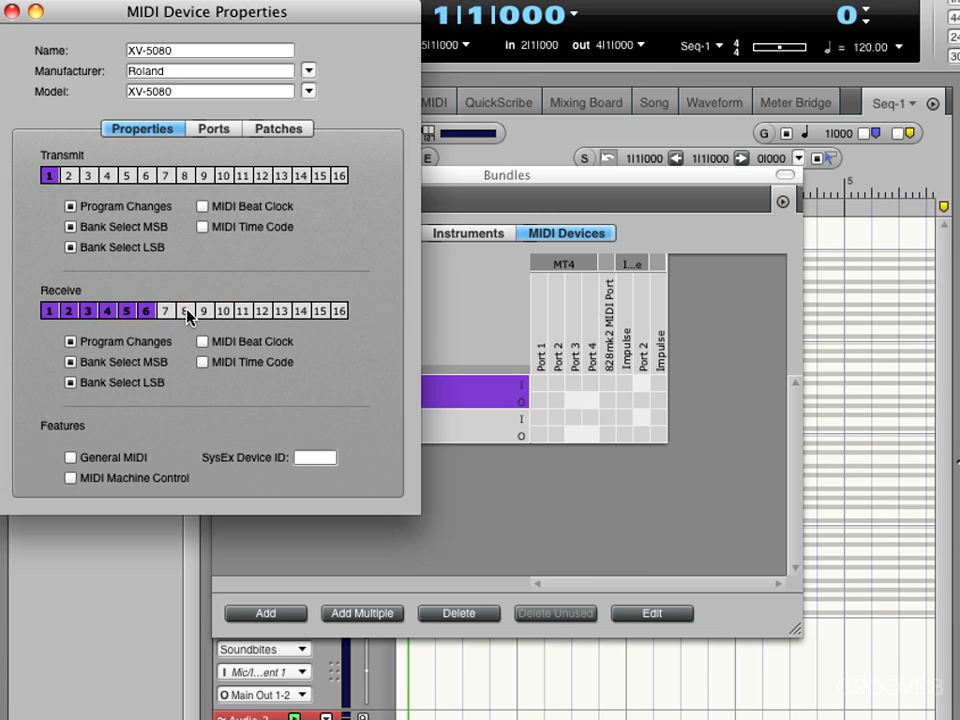
{"action": "left_click", "coordinate": [164, 310]}
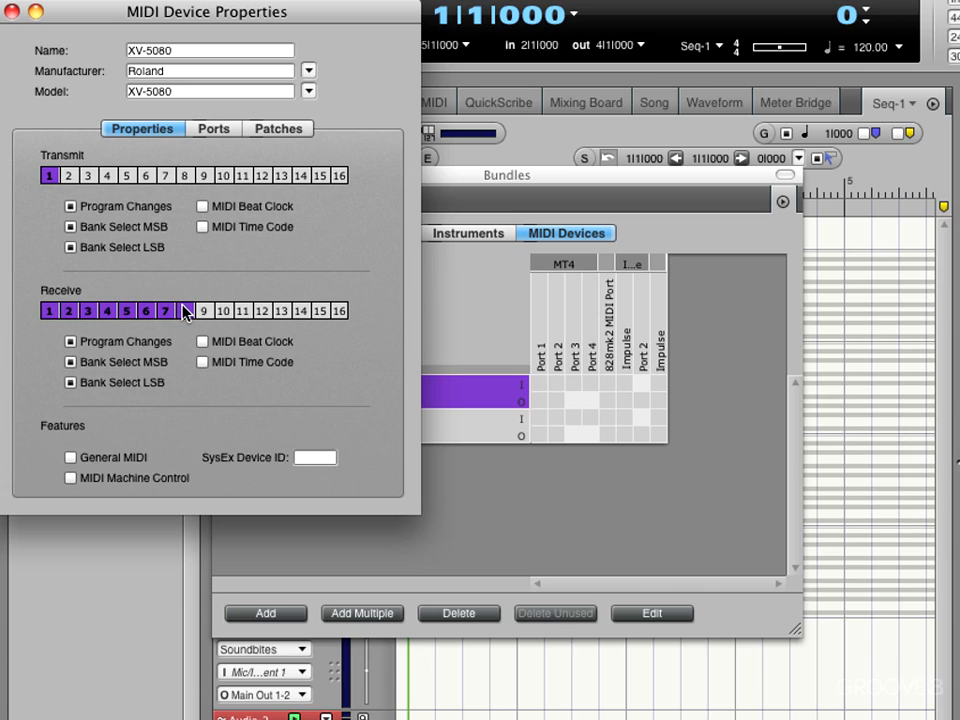
{"action": "mouse_move", "coordinate": [144, 250]}
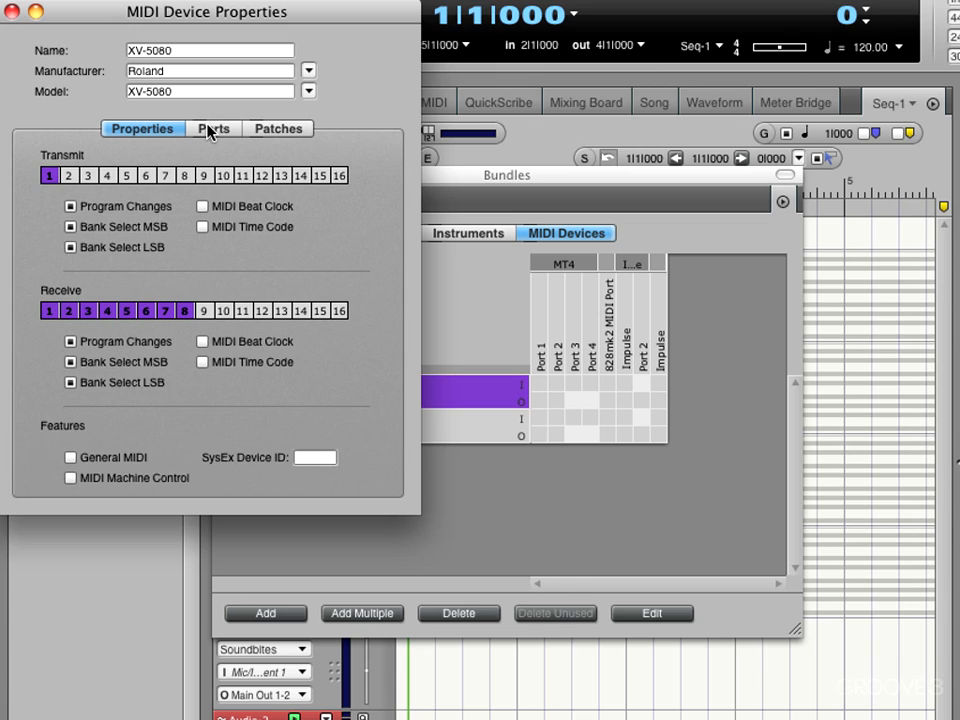
{"action": "left_click", "coordinate": [212, 128]}
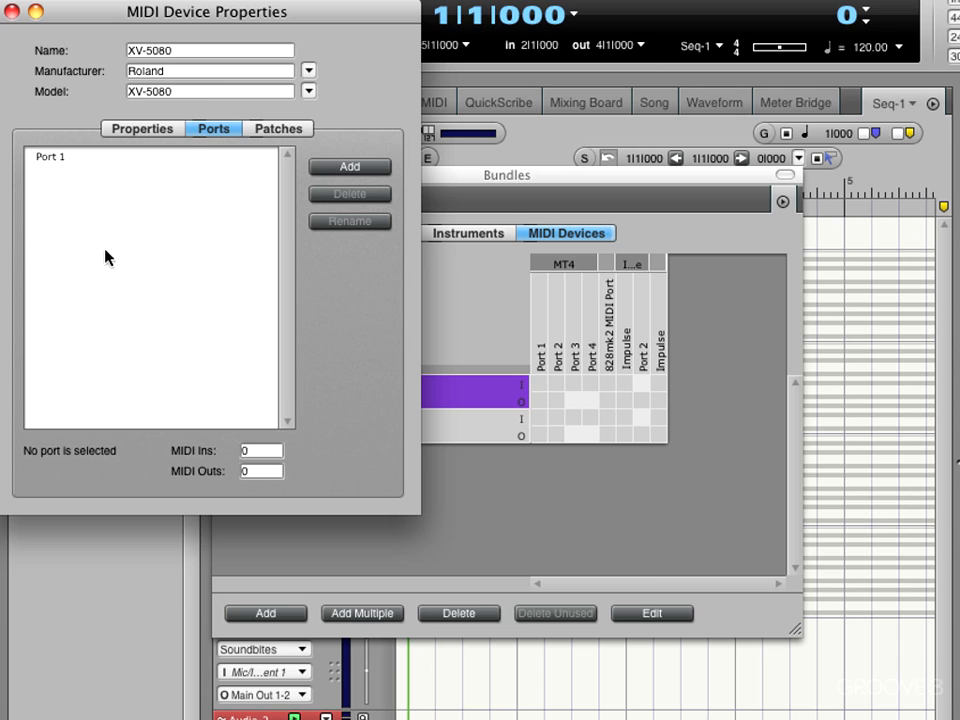
{"action": "left_click", "coordinate": [278, 128]}
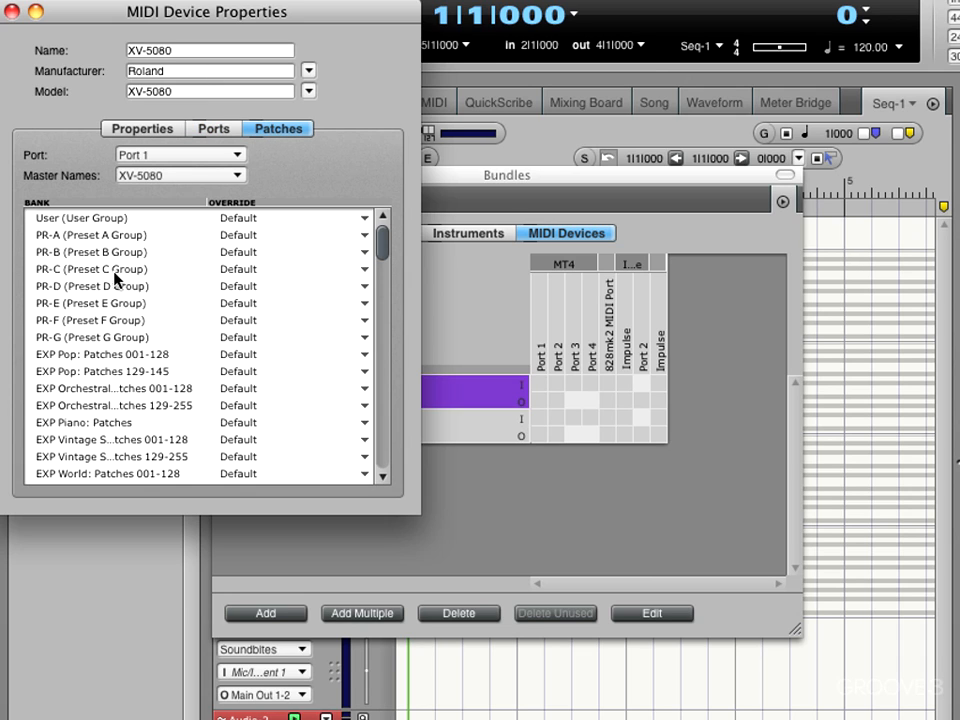
{"action": "mouse_move", "coordinate": [72, 312]}
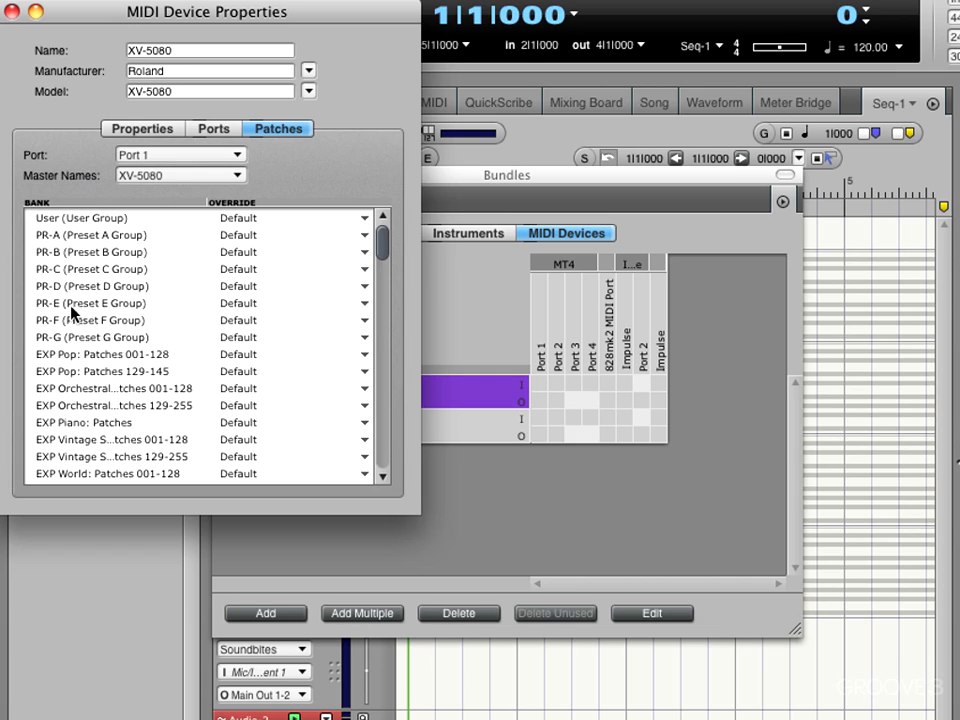
{"action": "mouse_move", "coordinate": [76, 238]}
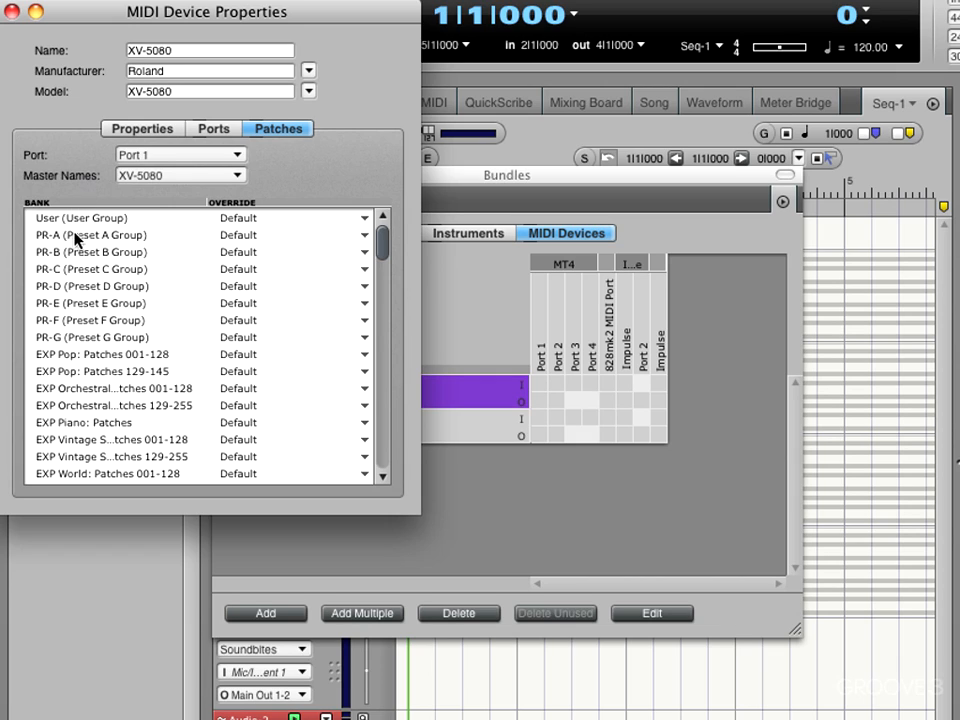
{"action": "mouse_move", "coordinate": [84, 258]}
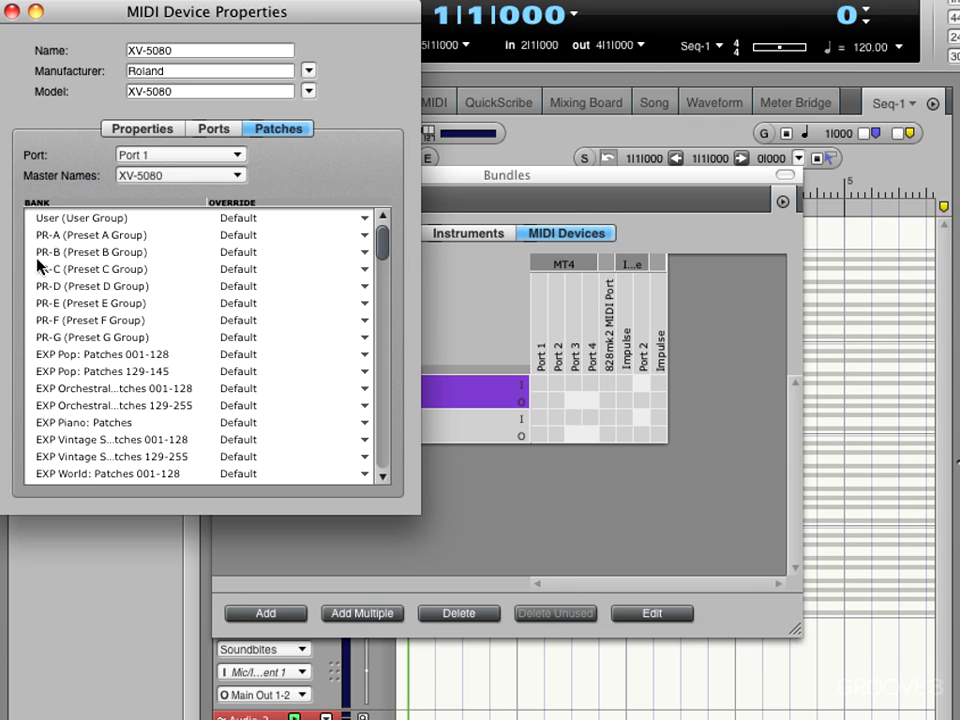
{"action": "mouse_move", "coordinate": [312, 218]}
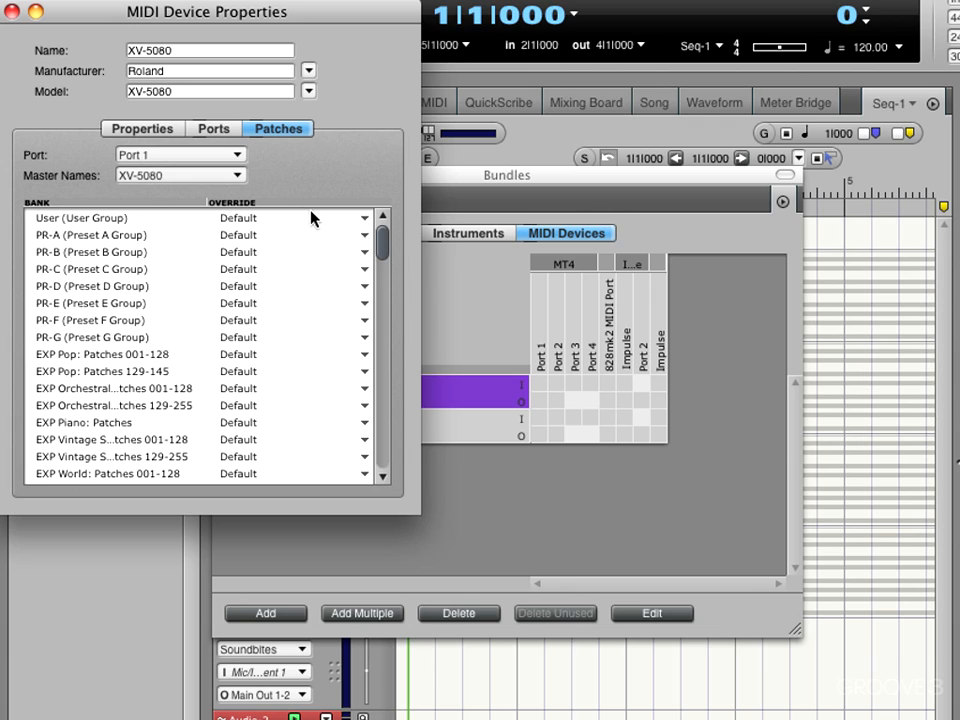
{"action": "mouse_move", "coordinate": [240, 224]}
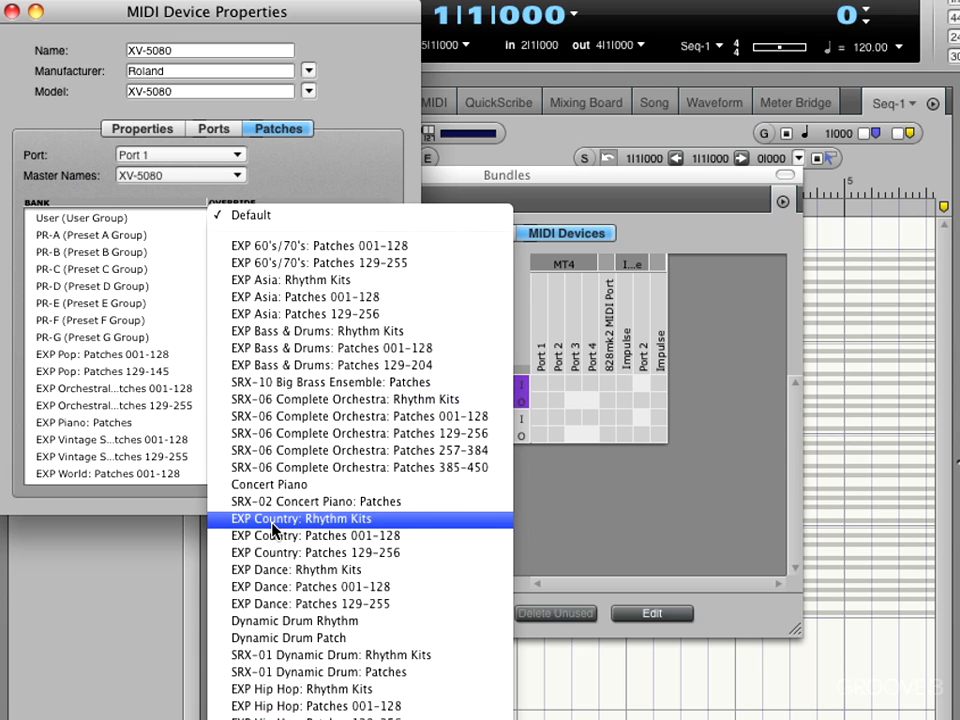
- Override the User group bank's patch names with EXP Country: Rhythm Kits
{"action": "left_click", "coordinate": [300, 518]}
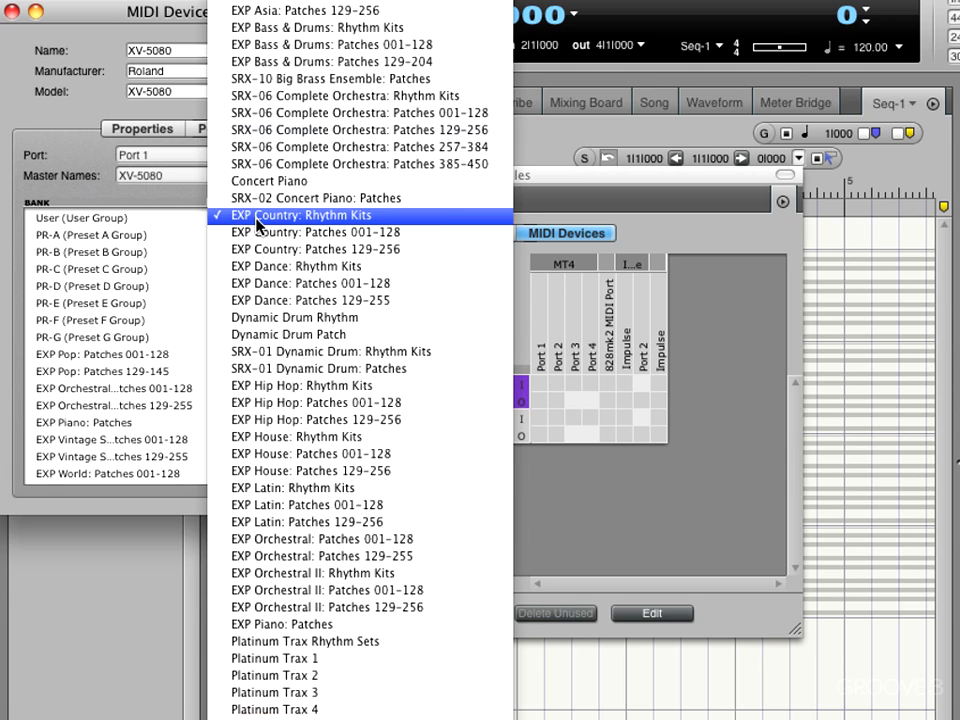
{"action": "left_click", "coordinate": [296, 216]}
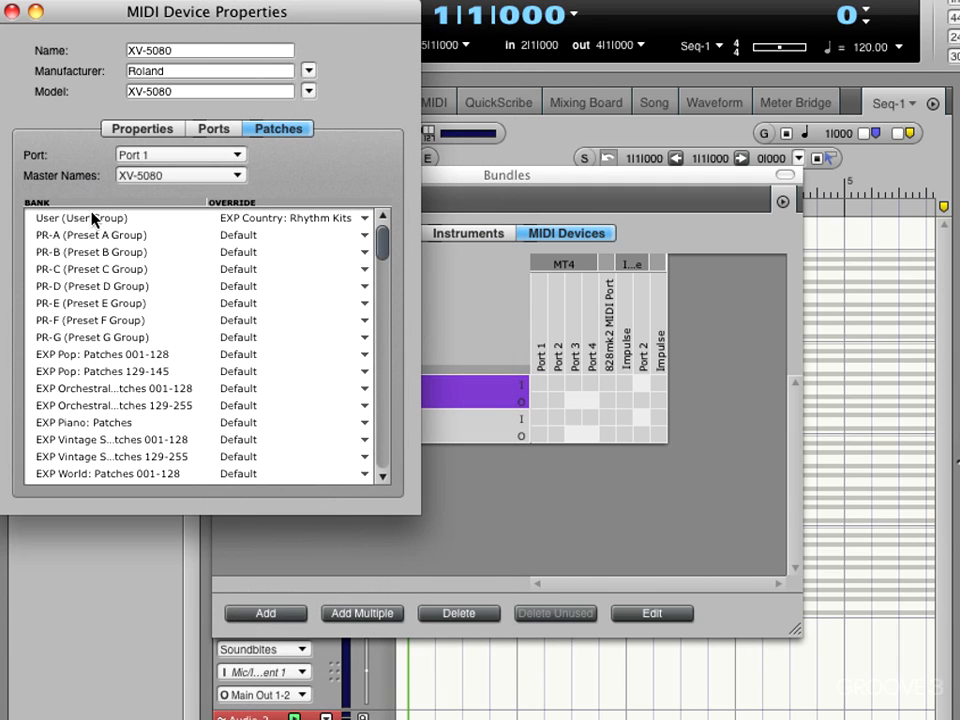
{"action": "mouse_move", "coordinate": [292, 230]}
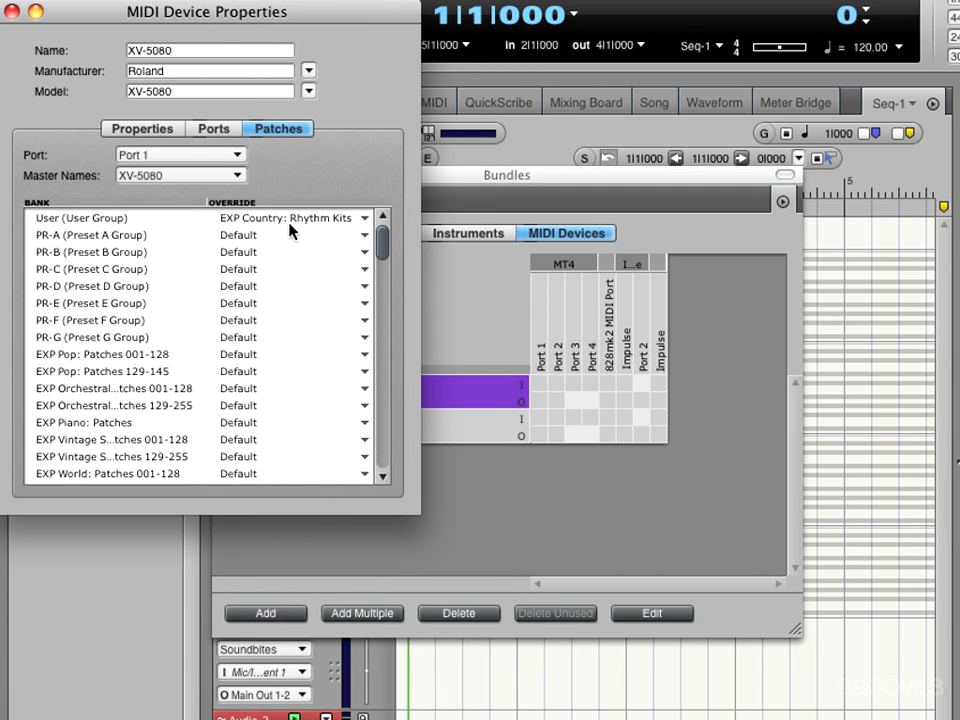
{"action": "mouse_move", "coordinate": [290, 230]}
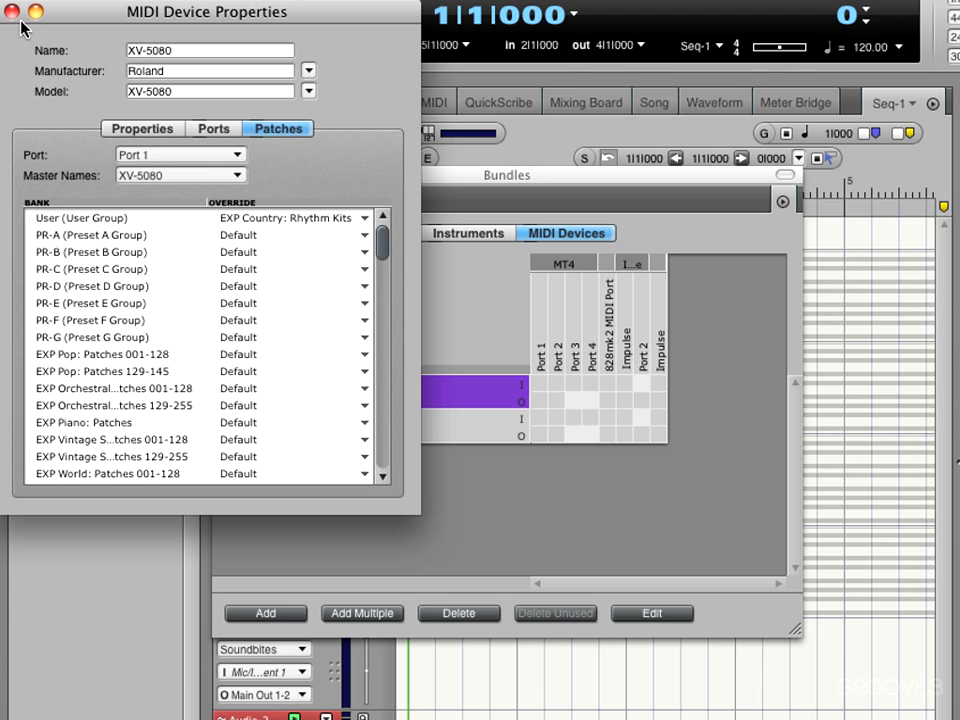
- Close device properties and Bundles, then check MIDI-3's output destinations without changing them
{"action": "left_click", "coordinate": [12, 12]}
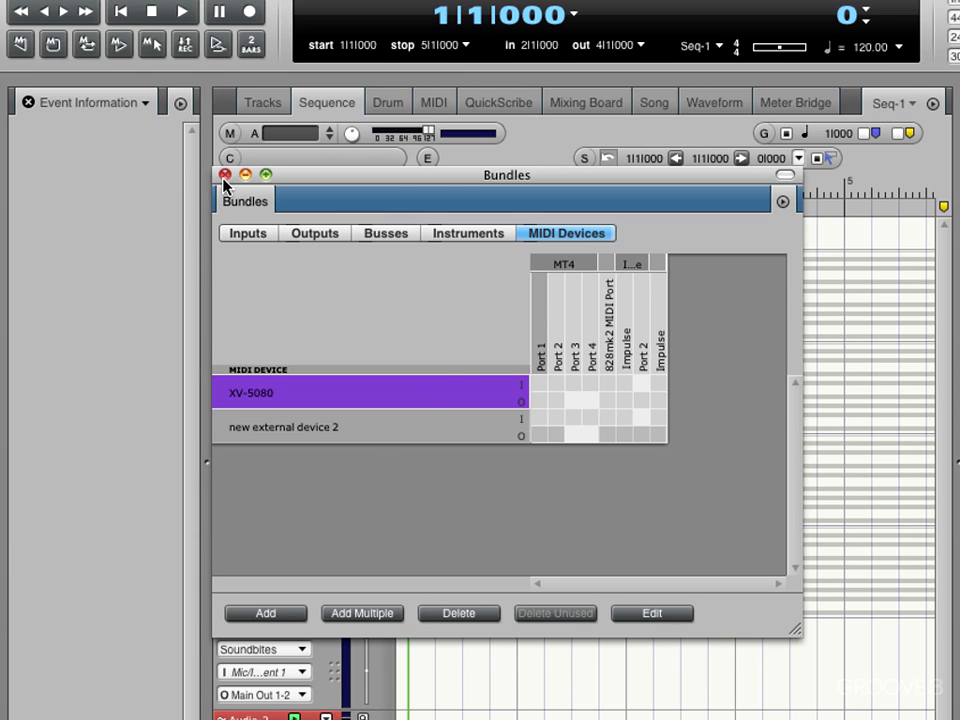
{"action": "left_click", "coordinate": [224, 174]}
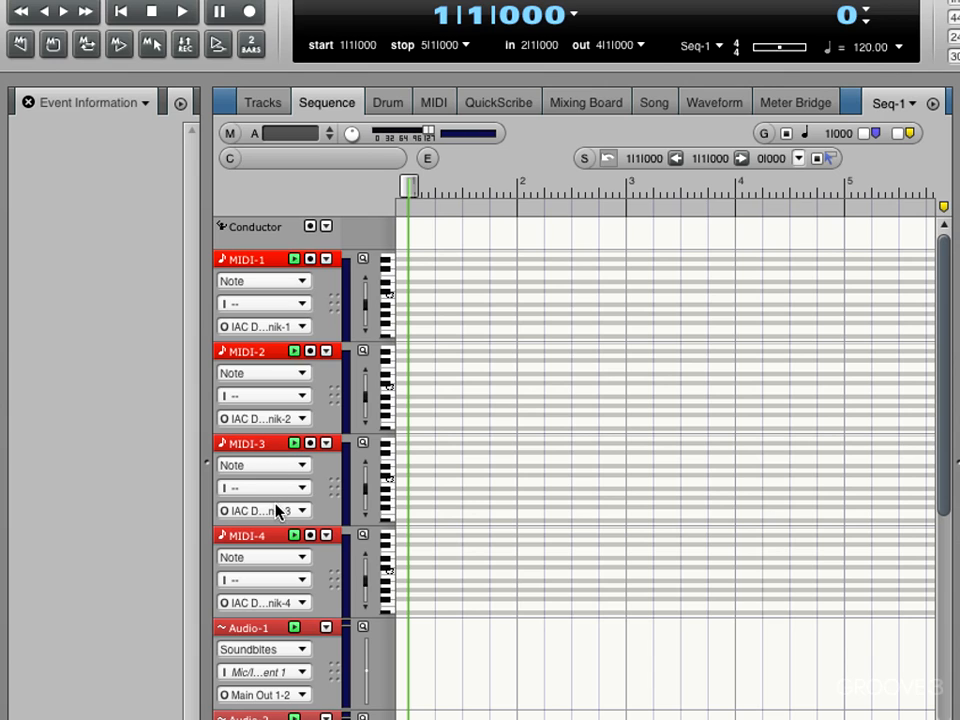
{"action": "left_click", "coordinate": [264, 512]}
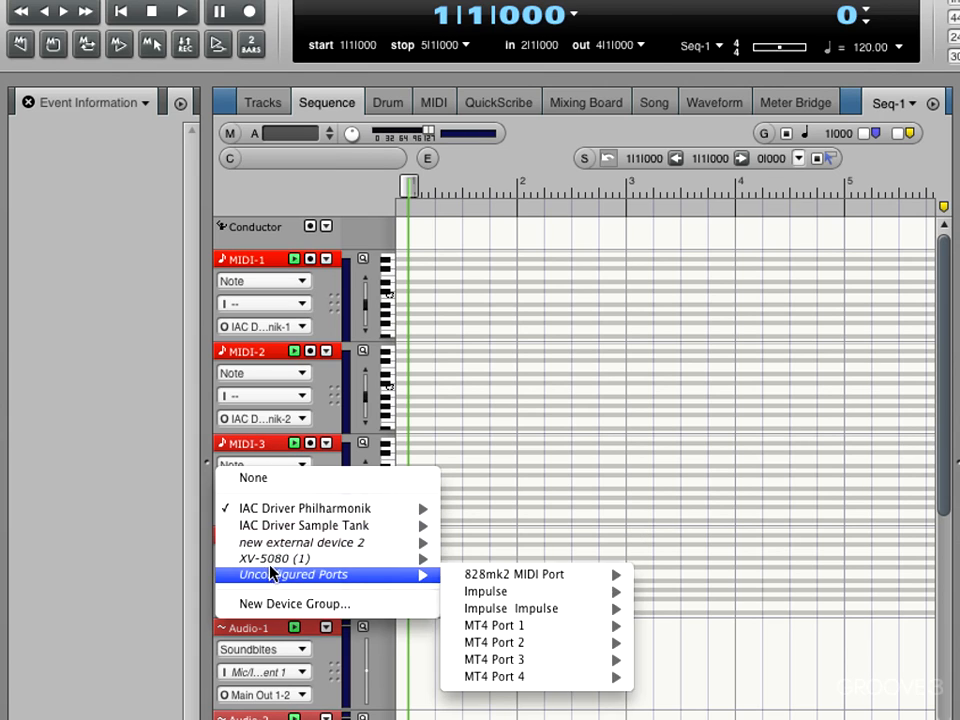
{"action": "mouse_move", "coordinate": [272, 558]}
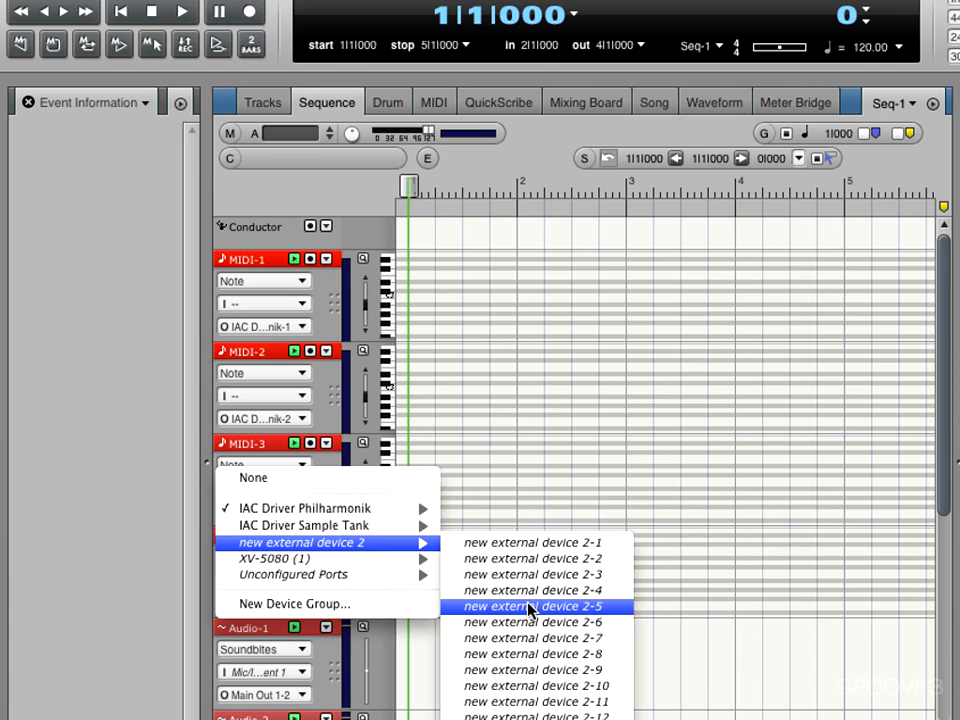
{"action": "mouse_move", "coordinate": [520, 616]}
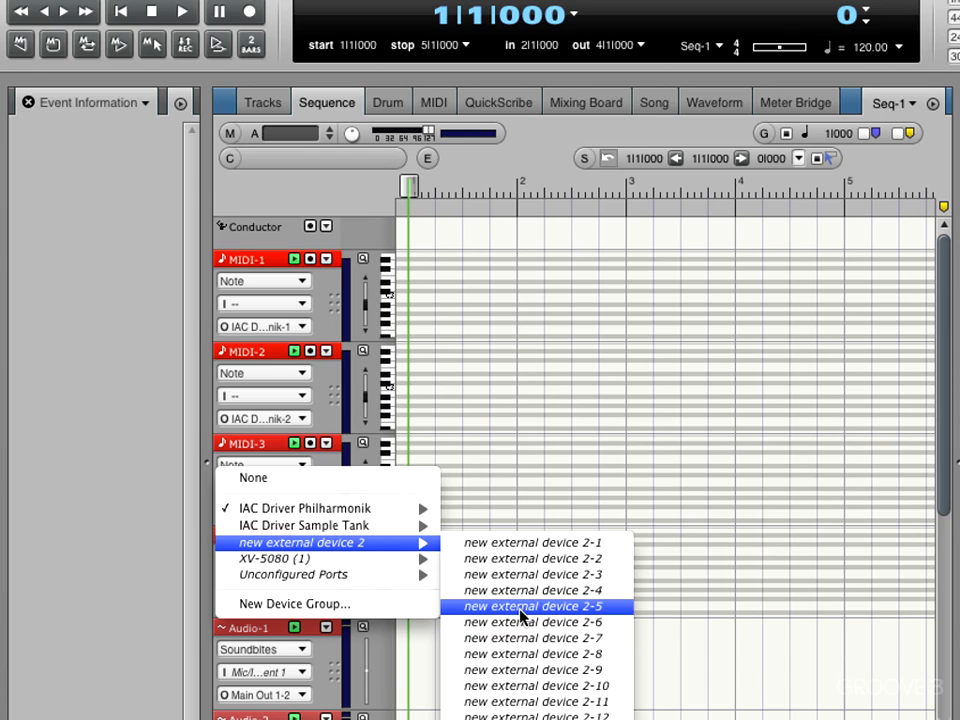
{"action": "left_click", "coordinate": [532, 606]}
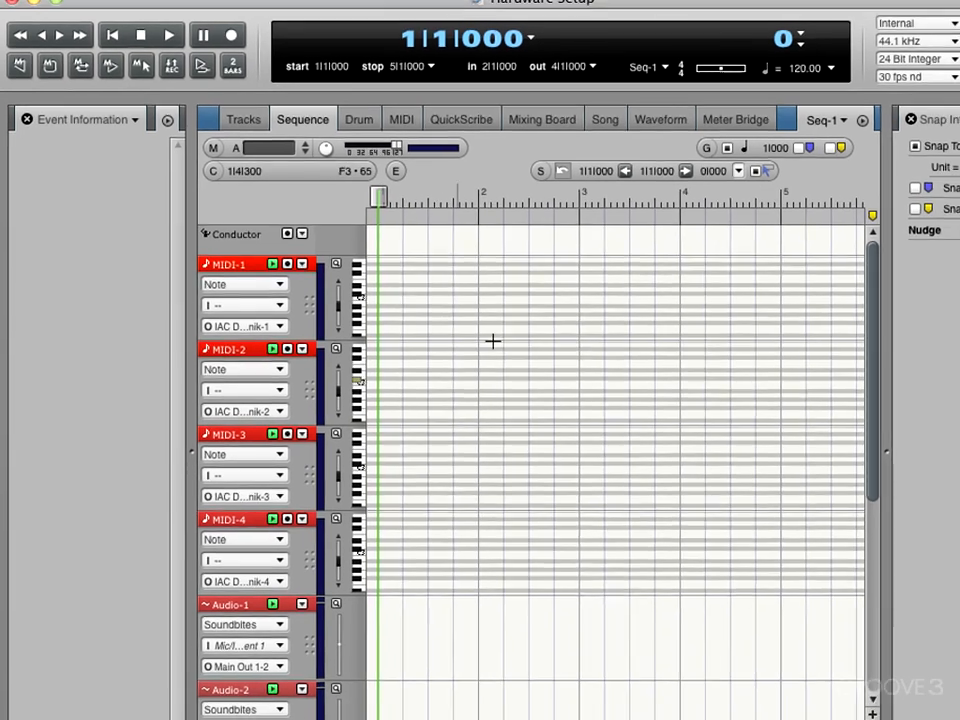
- From Setup, reach Interapplication MIDI and add a DP Output entry under Outputs
{"action": "left_click", "coordinate": [516, 10]}
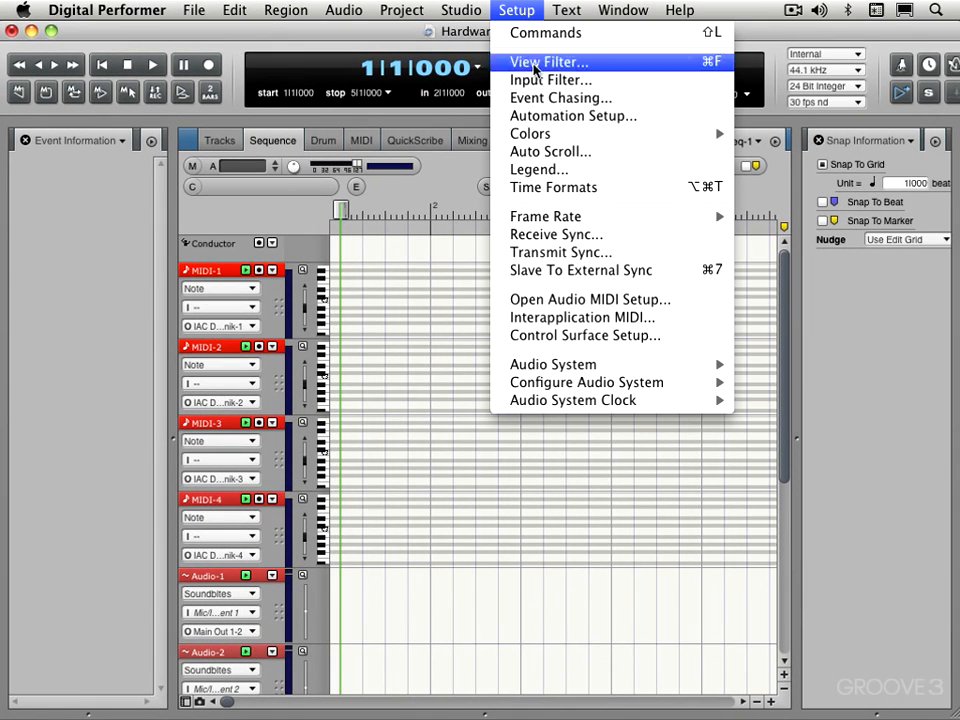
{"action": "mouse_move", "coordinate": [582, 316]}
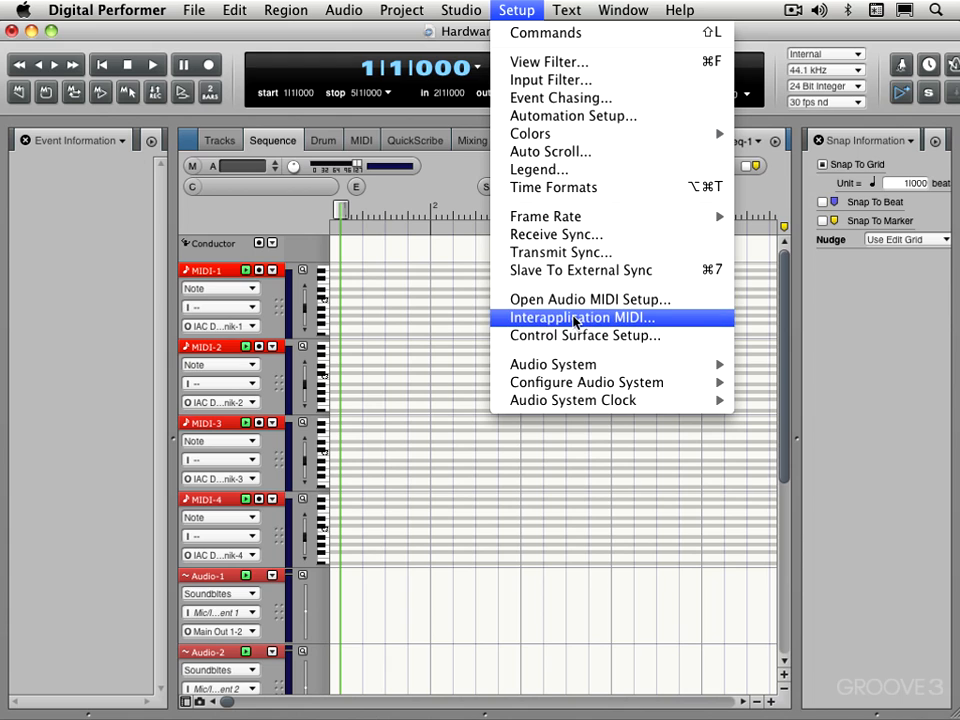
{"action": "left_click", "coordinate": [582, 316]}
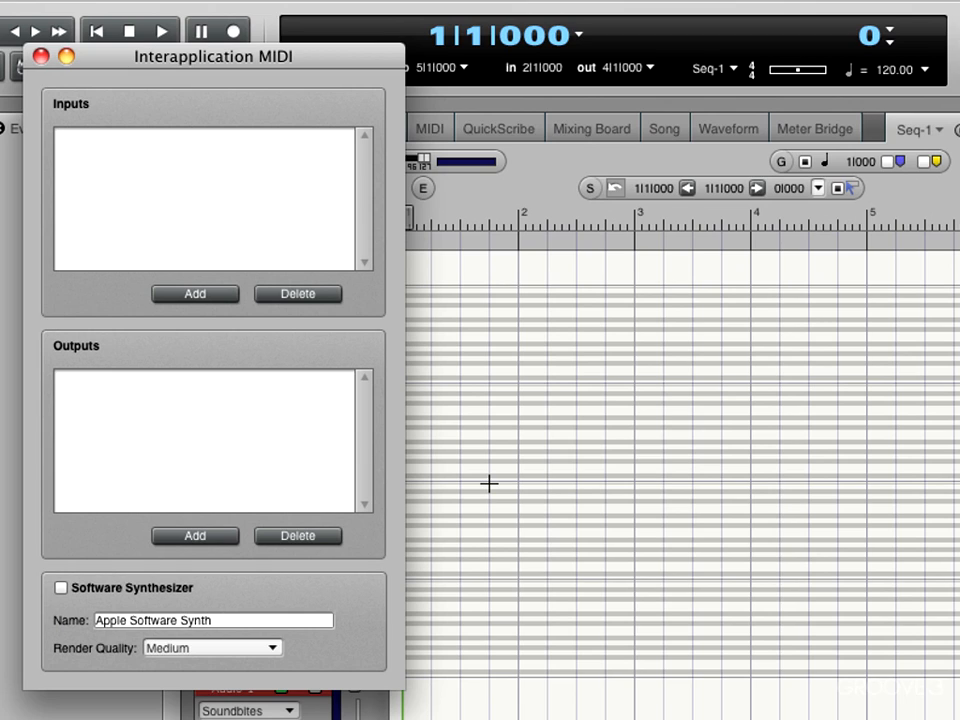
{"action": "mouse_move", "coordinate": [184, 414]}
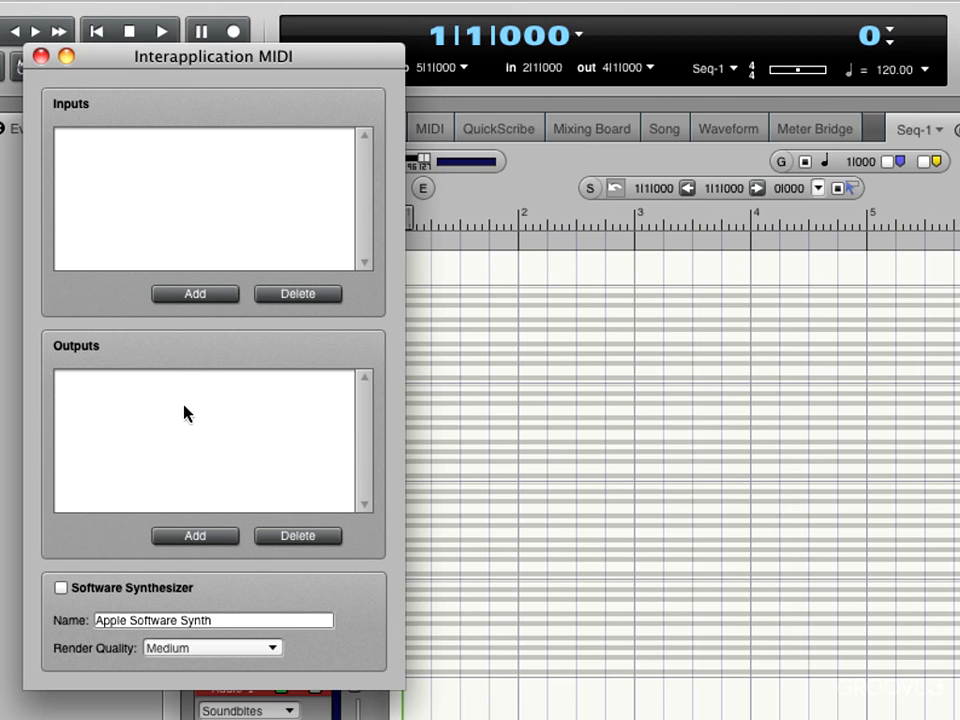
{"action": "left_click", "coordinate": [194, 536]}
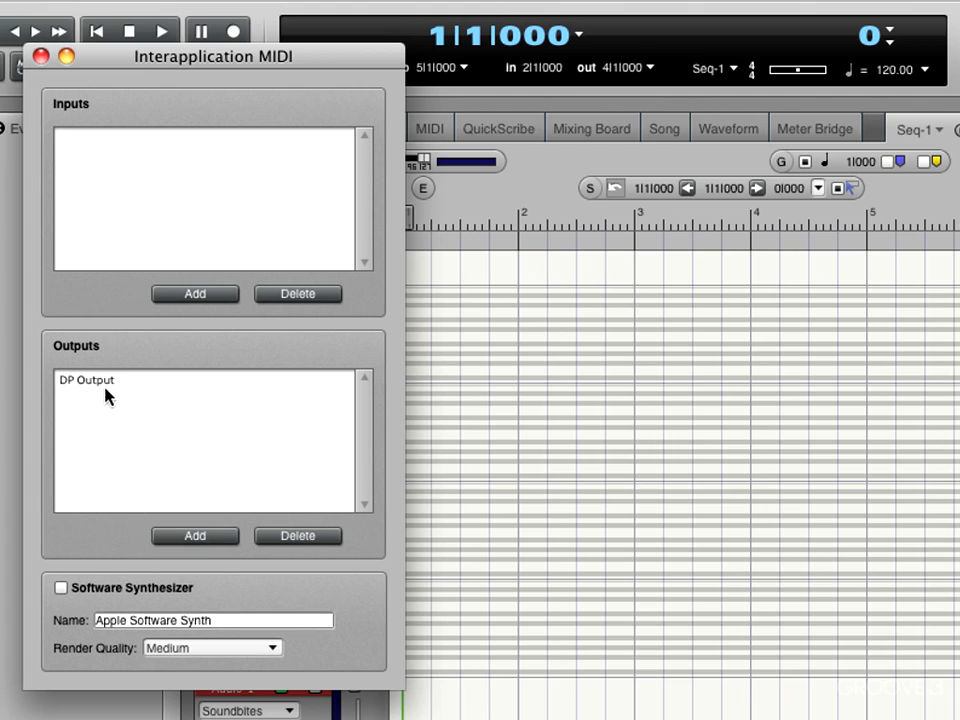
{"action": "mouse_move", "coordinate": [100, 388]}
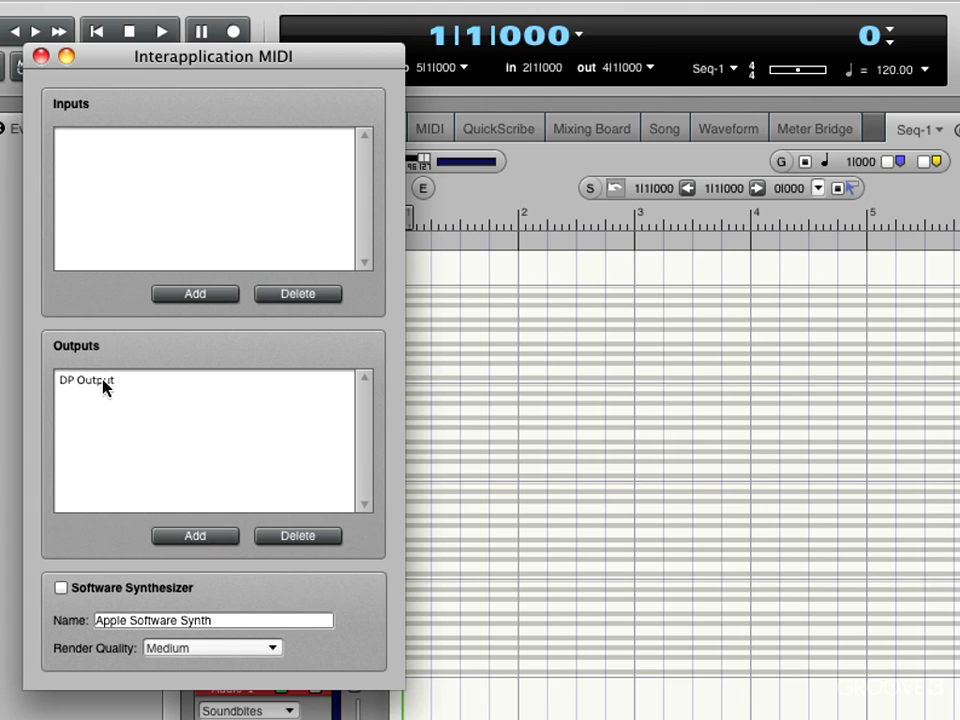
{"action": "mouse_move", "coordinate": [136, 444]}
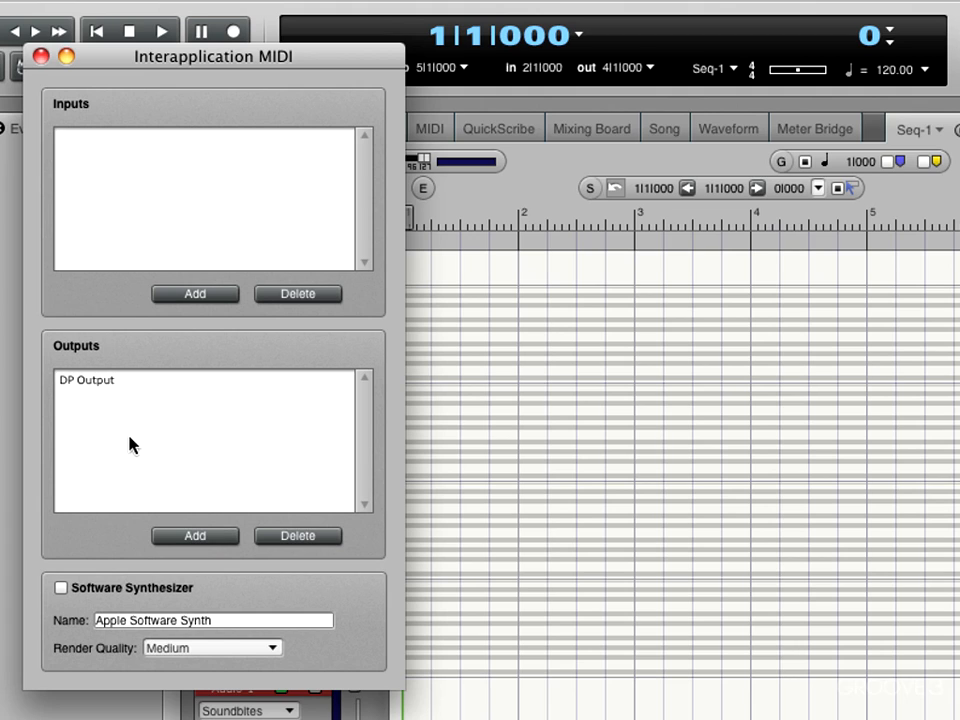
{"action": "mouse_move", "coordinate": [178, 448]}
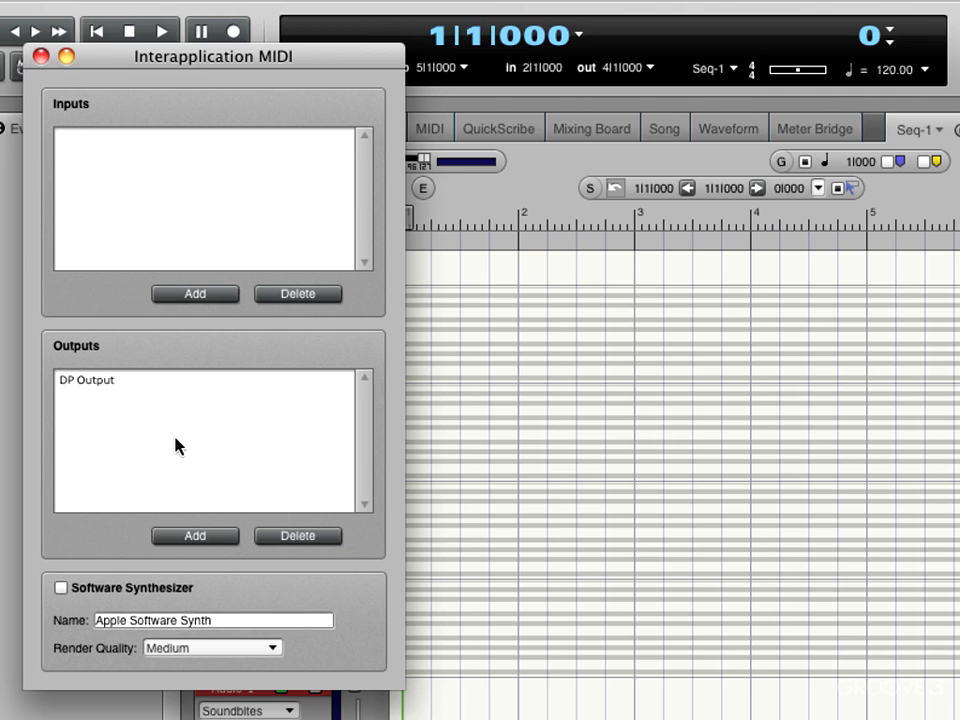
{"action": "mouse_move", "coordinate": [196, 424]}
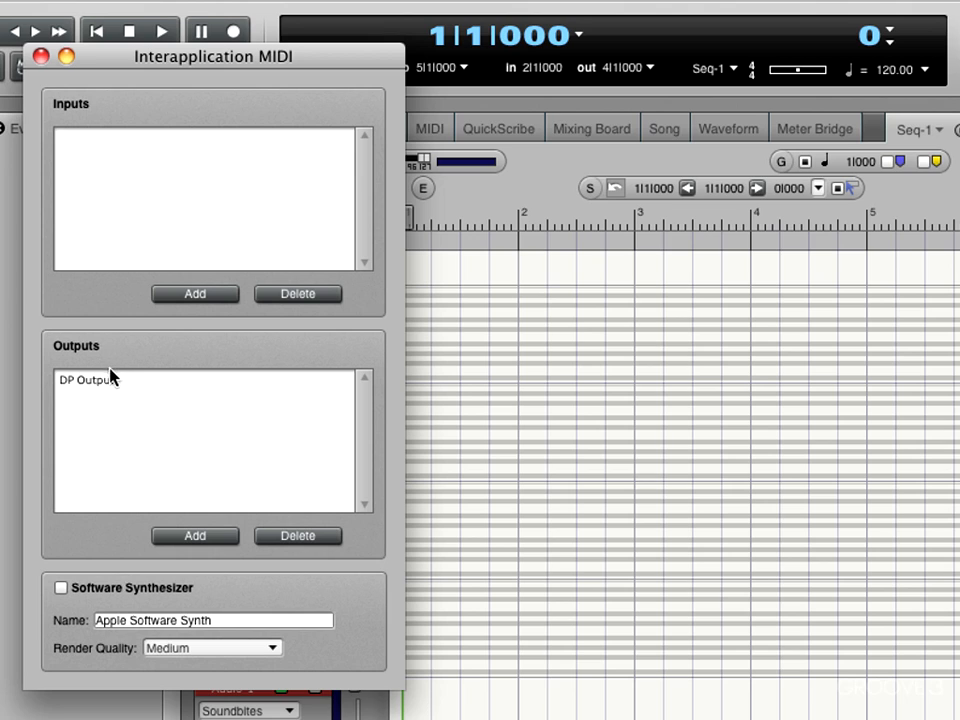
{"action": "left_click", "coordinate": [84, 380]}
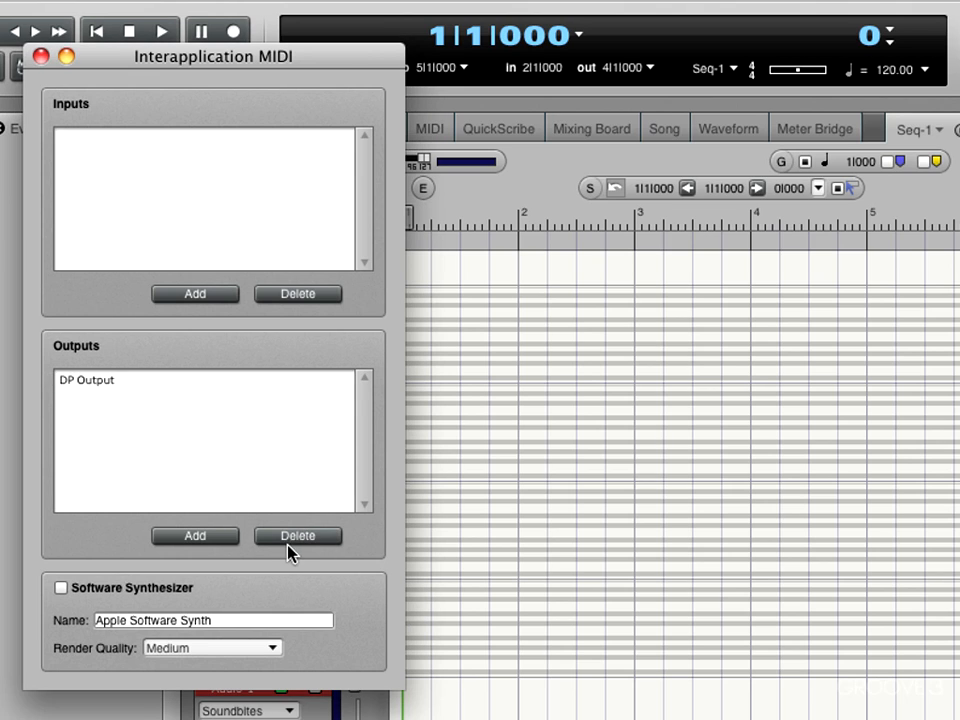
- Delete DP Output, keep render quality Medium with Software Synthesizer off, and close the window
{"action": "left_click", "coordinate": [84, 380]}
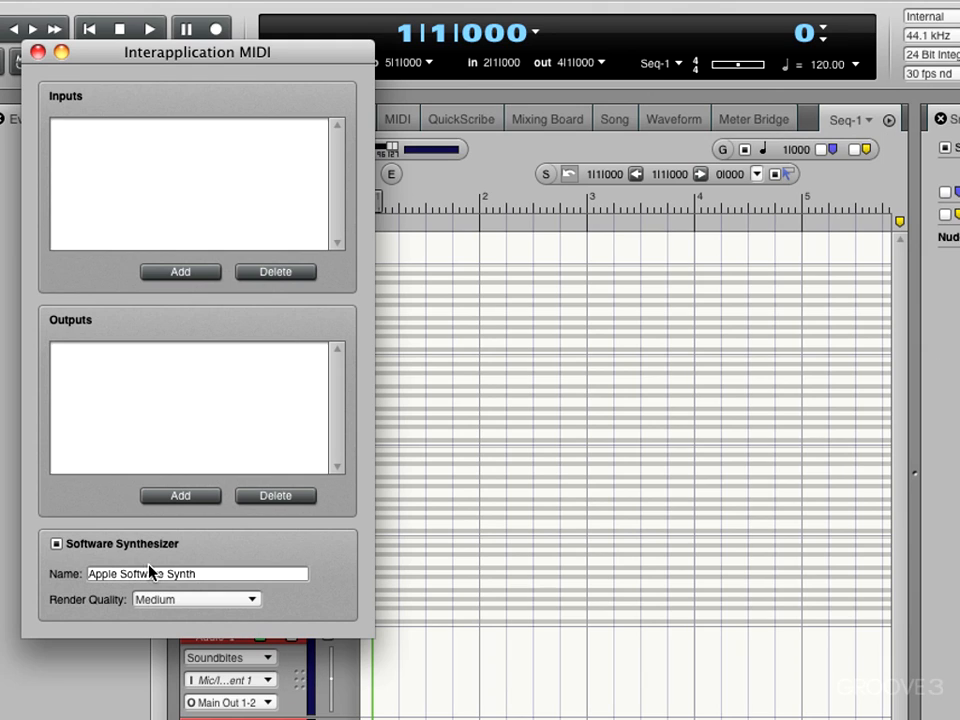
{"action": "mouse_move", "coordinate": [88, 540]}
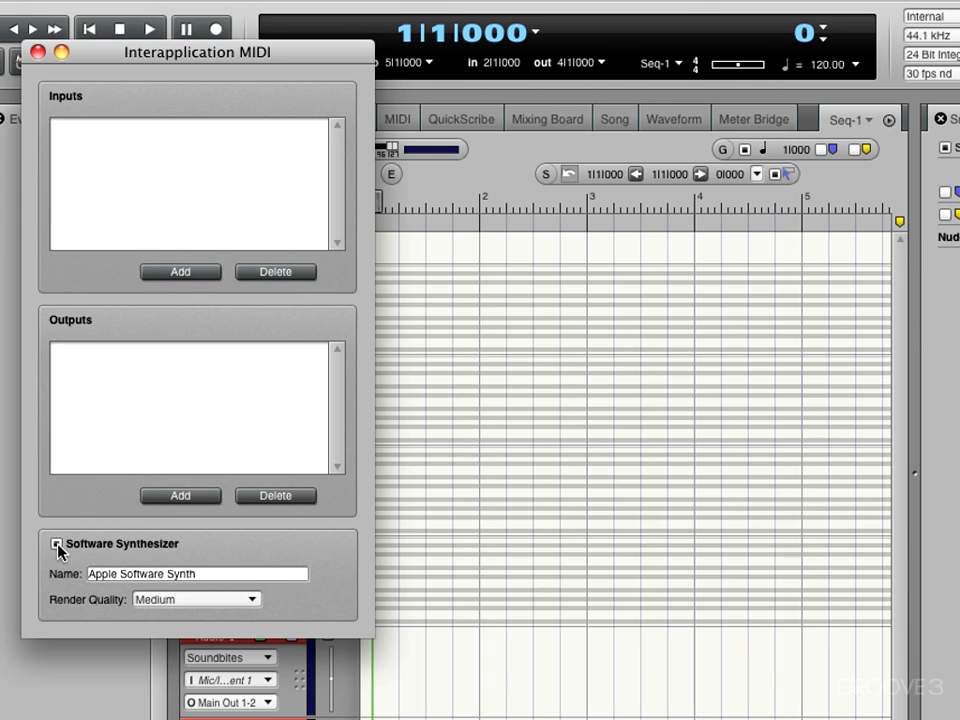
{"action": "left_click", "coordinate": [196, 600]}
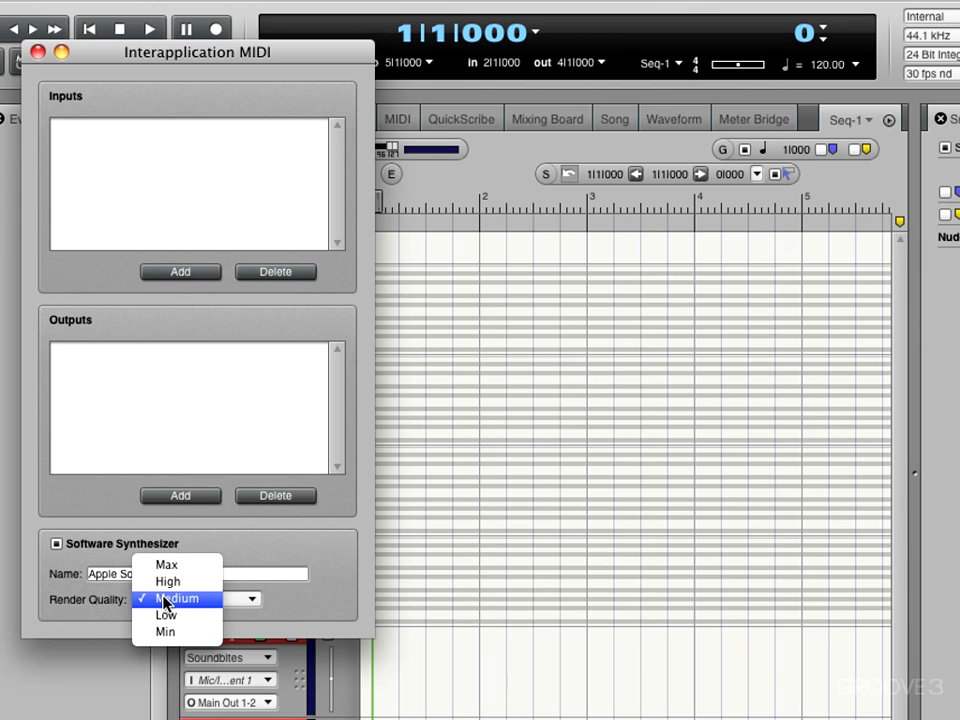
{"action": "left_click", "coordinate": [176, 598]}
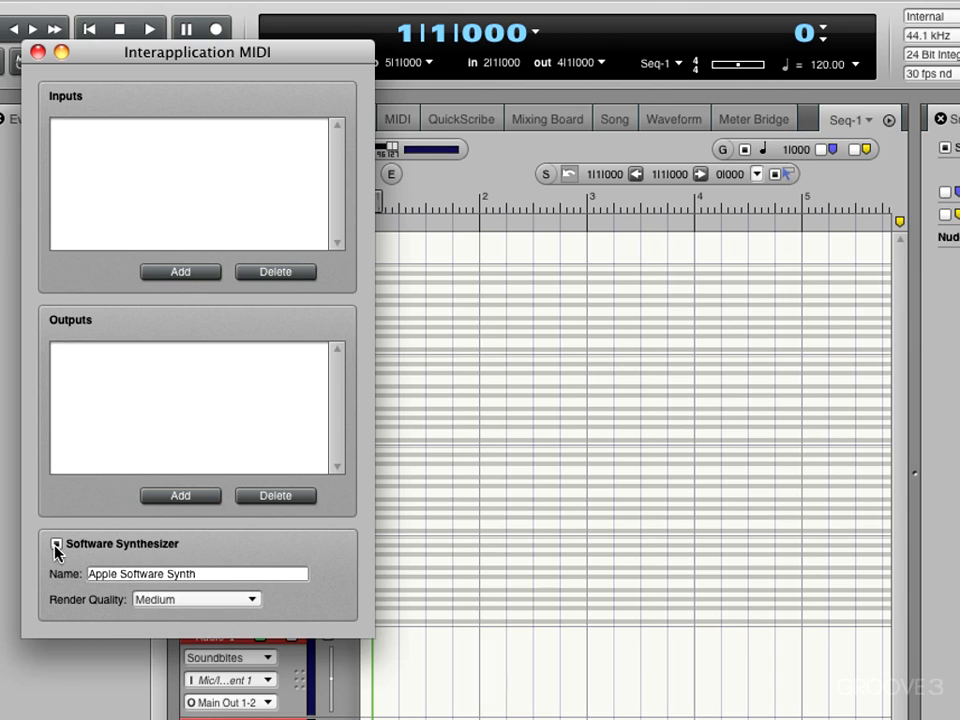
{"action": "left_click", "coordinate": [56, 544]}
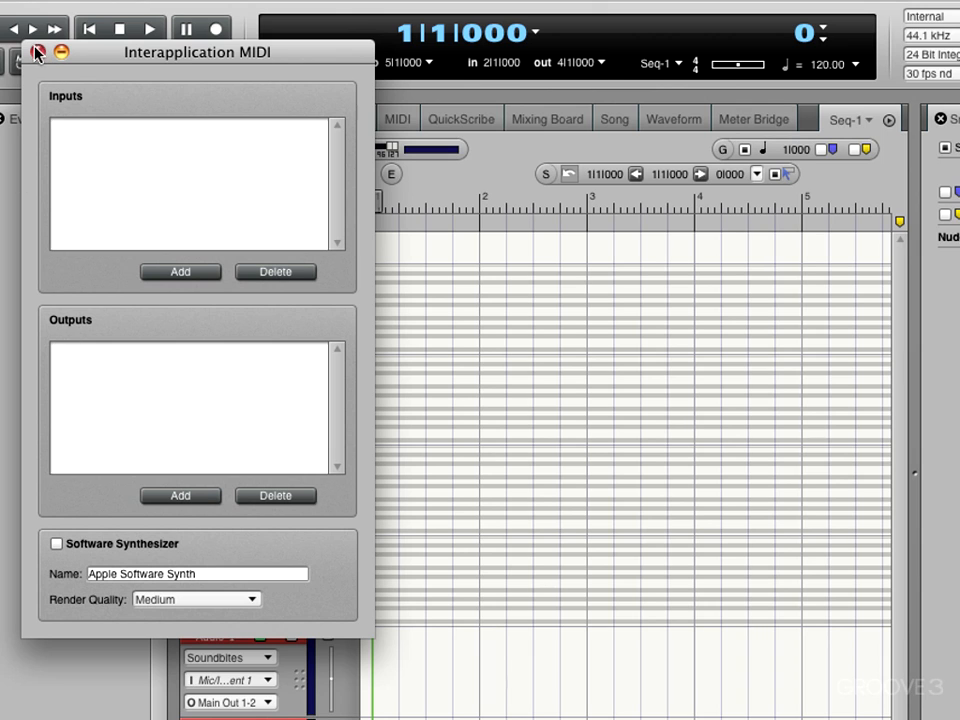
{"action": "left_click", "coordinate": [38, 52]}
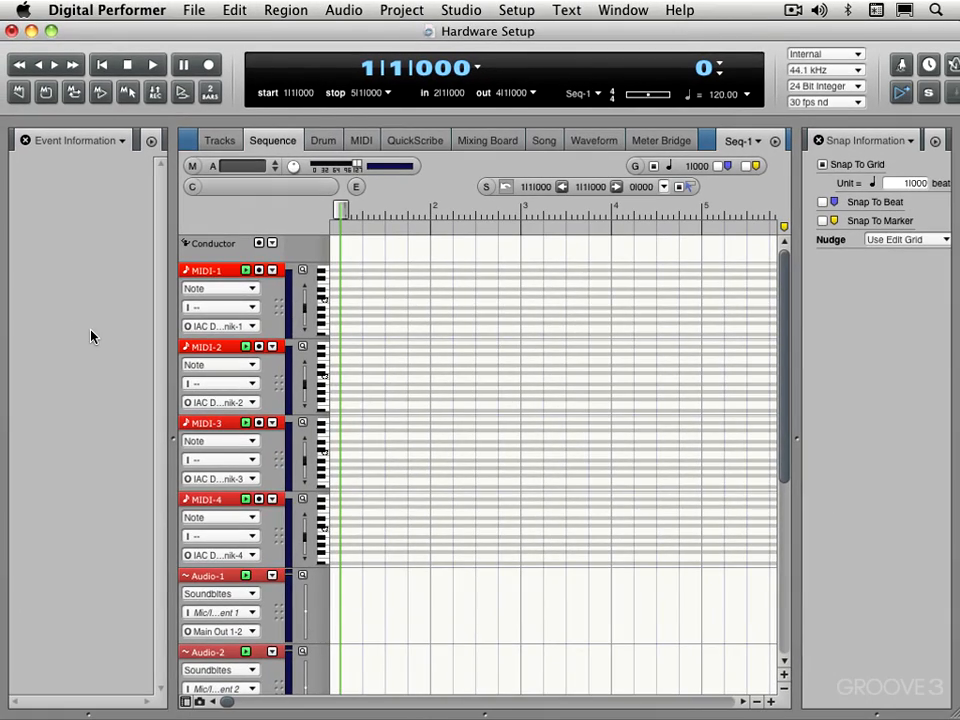